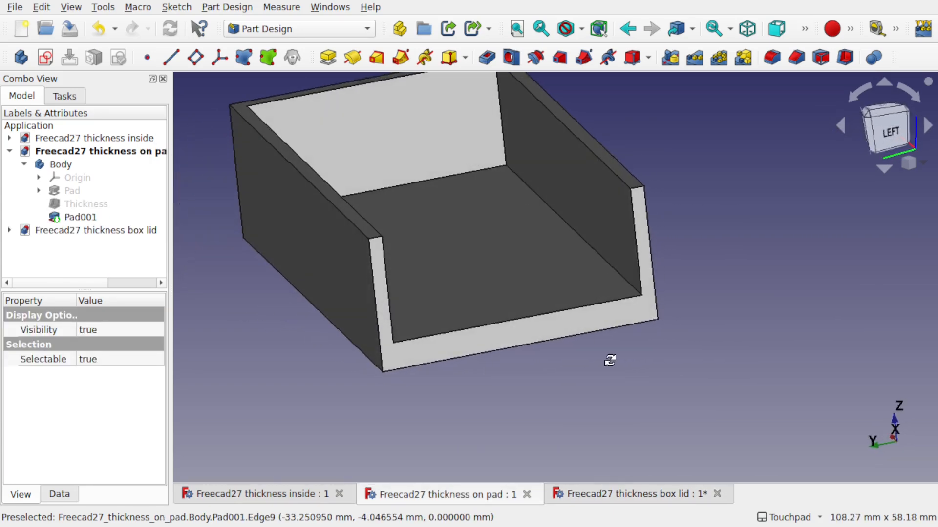
mouse_move(529, 305)
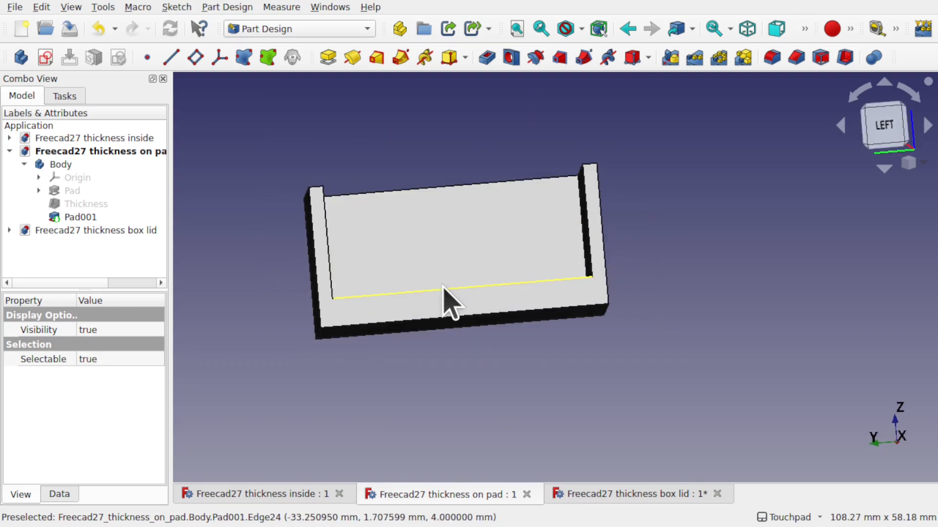
mouse_move(474, 289)
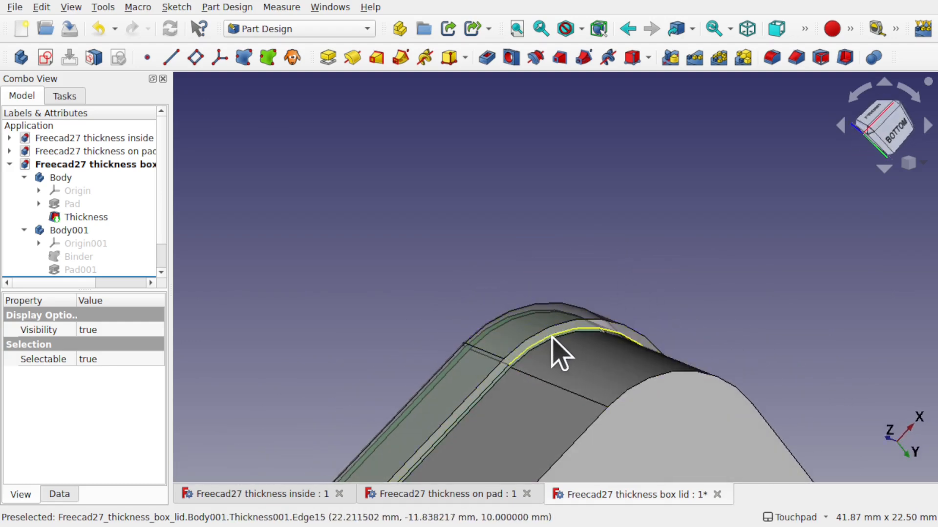
mouse_move(652, 344)
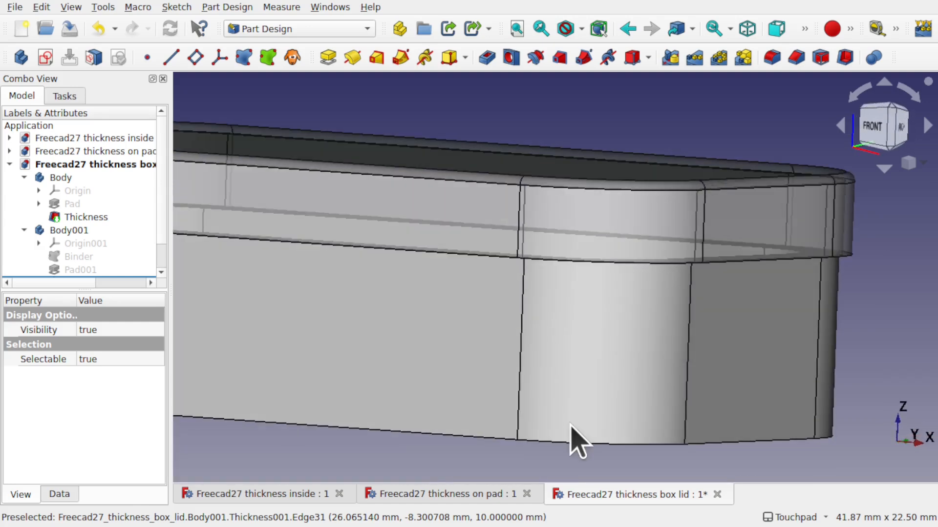
- Scroll through the box lid example before closing the sample documents
scroll("down", 3)
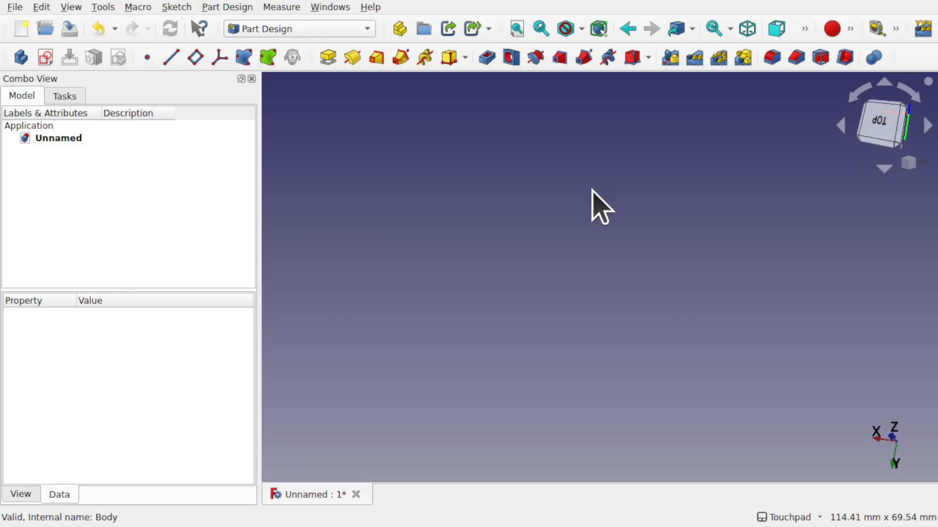
- Pad a new body's rectangle sketch into a 20 mm tall solid block
left_click(45, 58)
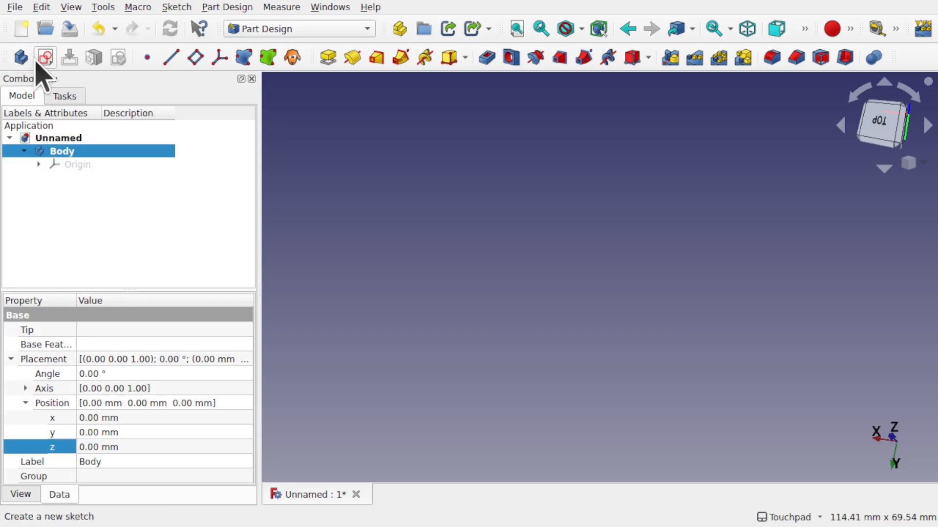
left_click(45, 57)
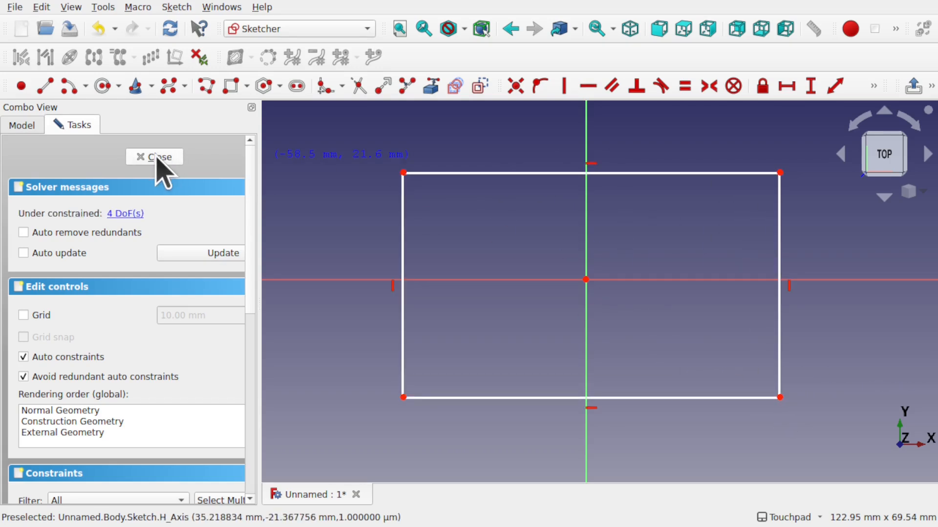
left_click(154, 156)
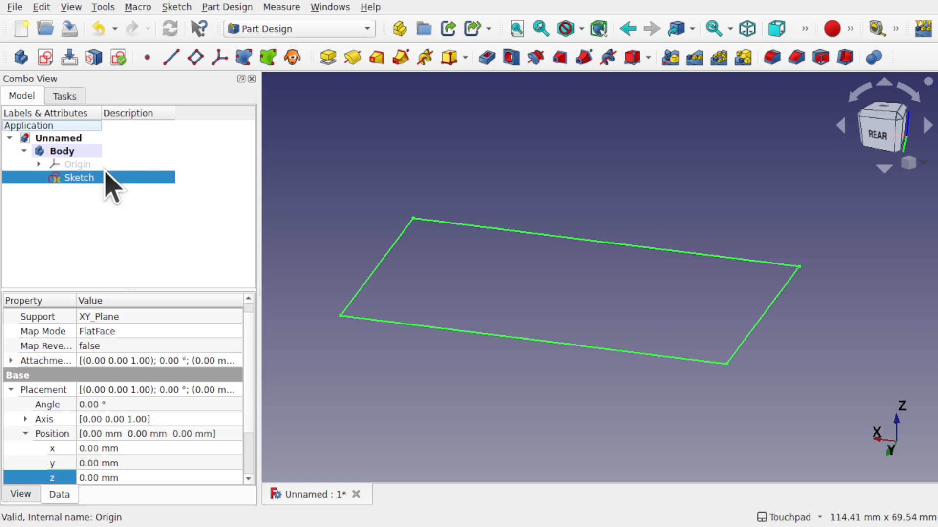
left_click(327, 57)
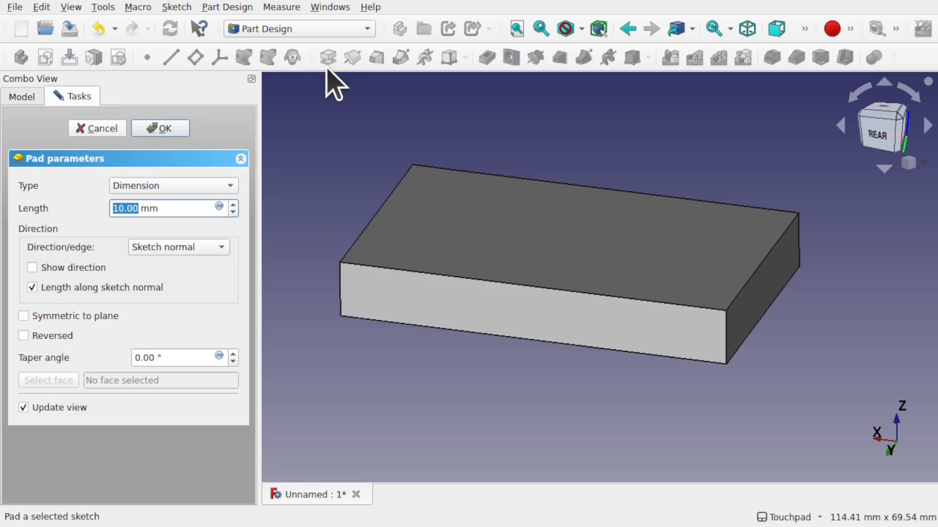
type("20")
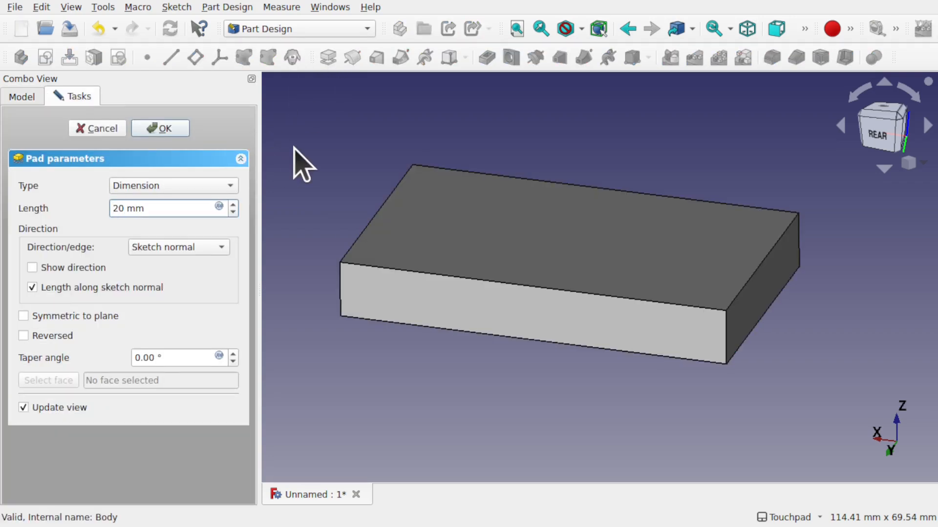
left_click(160, 128)
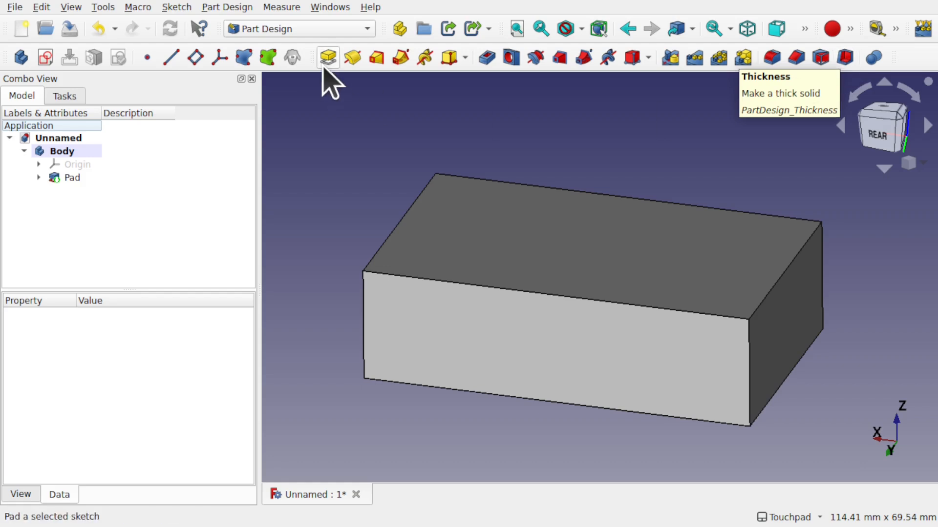
- Apply Thickness to the block with its top face removed, leaving an open shell
left_click(227, 7)
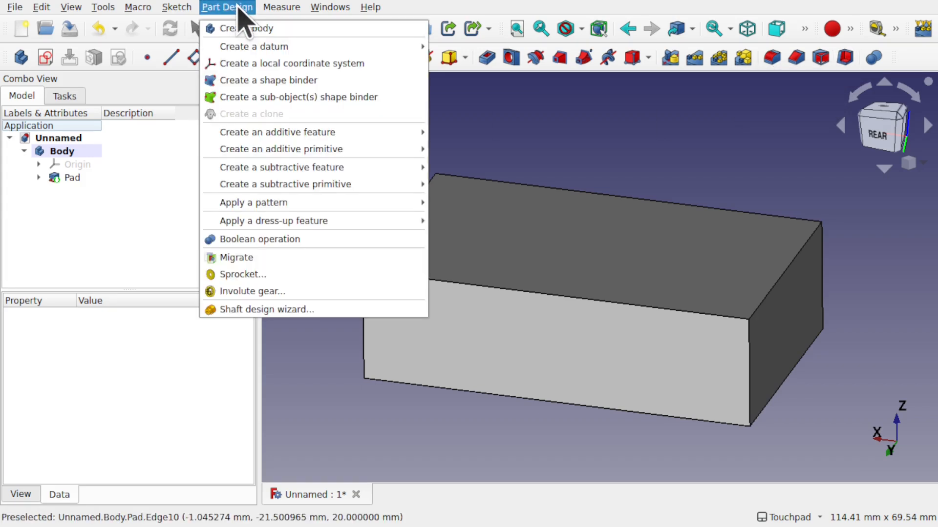
mouse_move(272, 220)
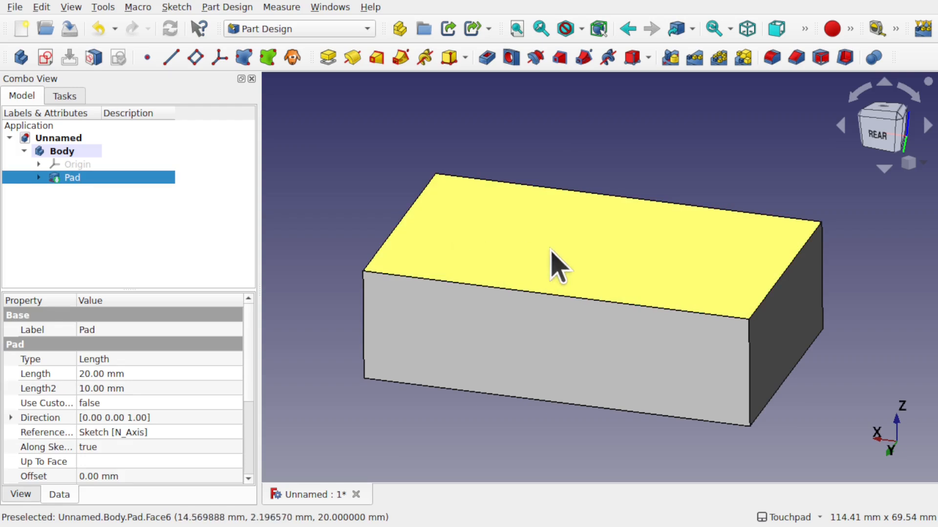
left_click(562, 263)
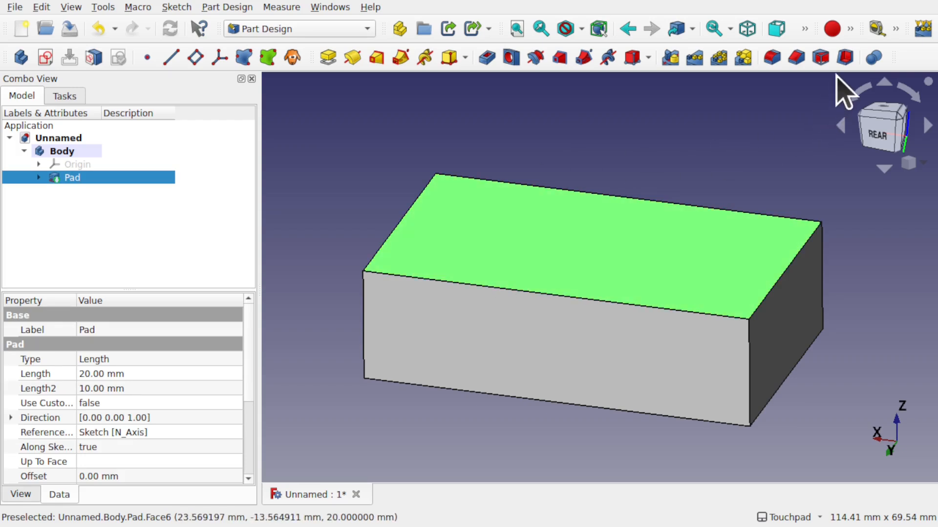
left_click(583, 57)
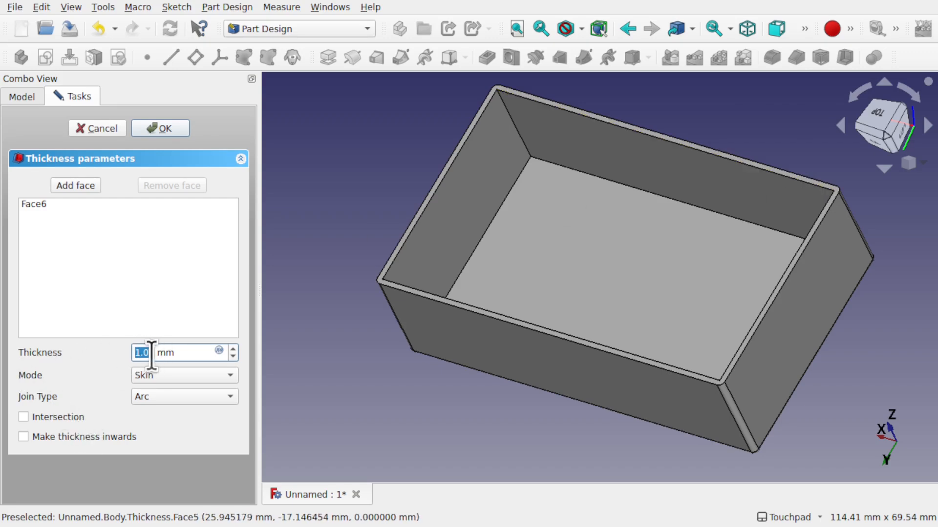
- Set the shell wall thickness to 5 mm
type("5")
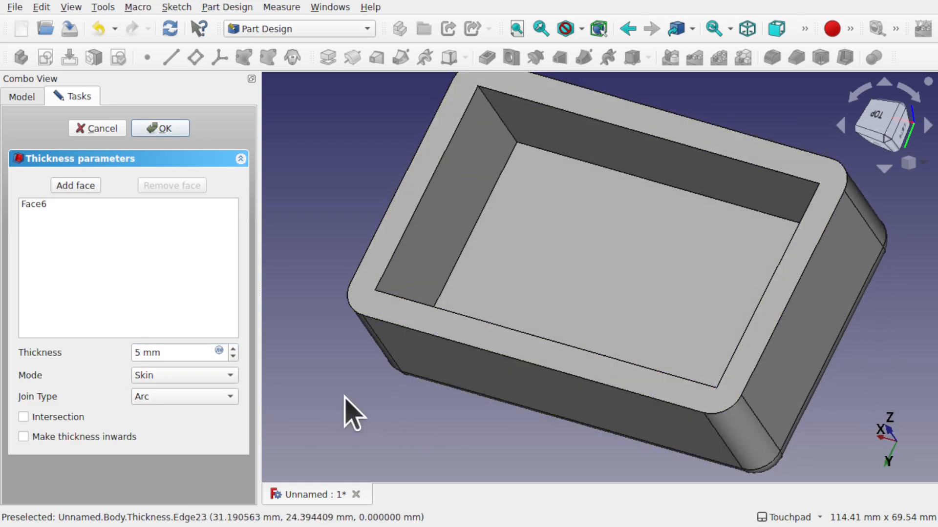
mouse_move(604, 506)
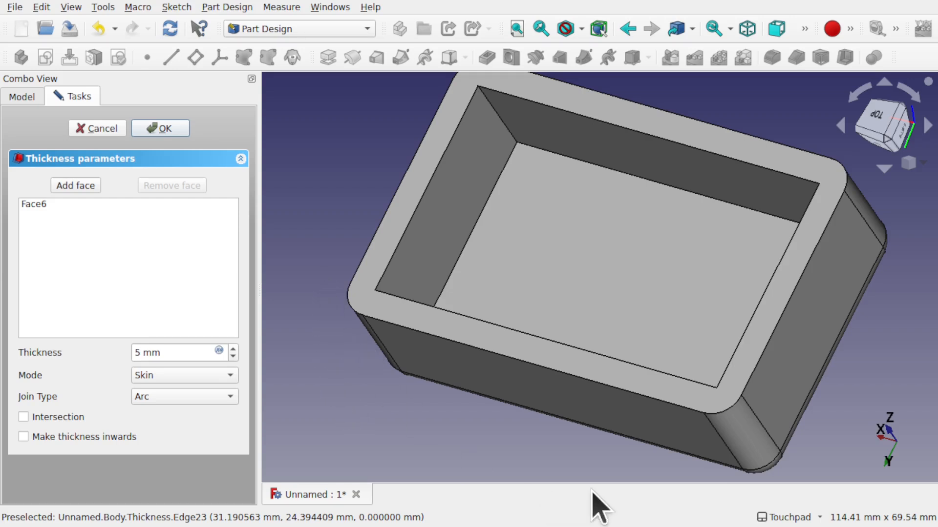
mouse_move(484, 469)
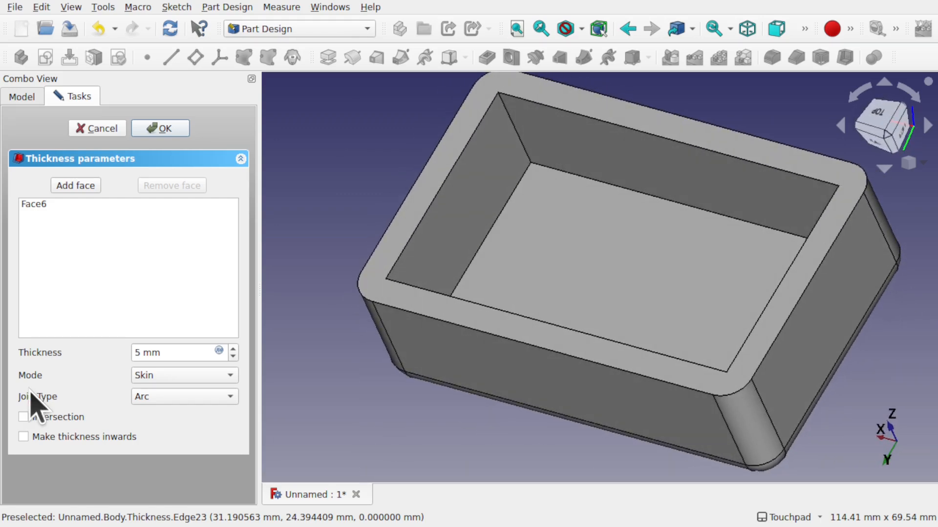
- Make the 5 mm walls grow inward with Arc join type after trying Intersection joins
left_click(184, 396)
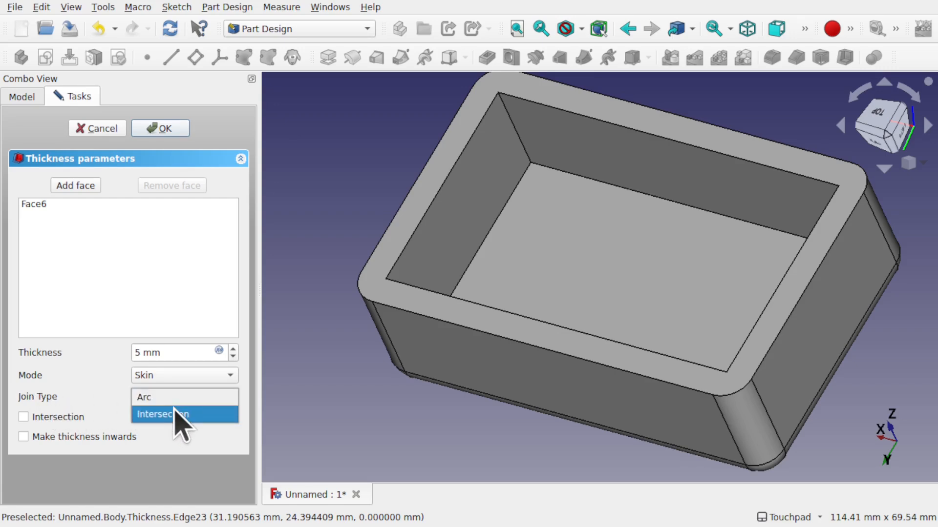
left_click(163, 413)
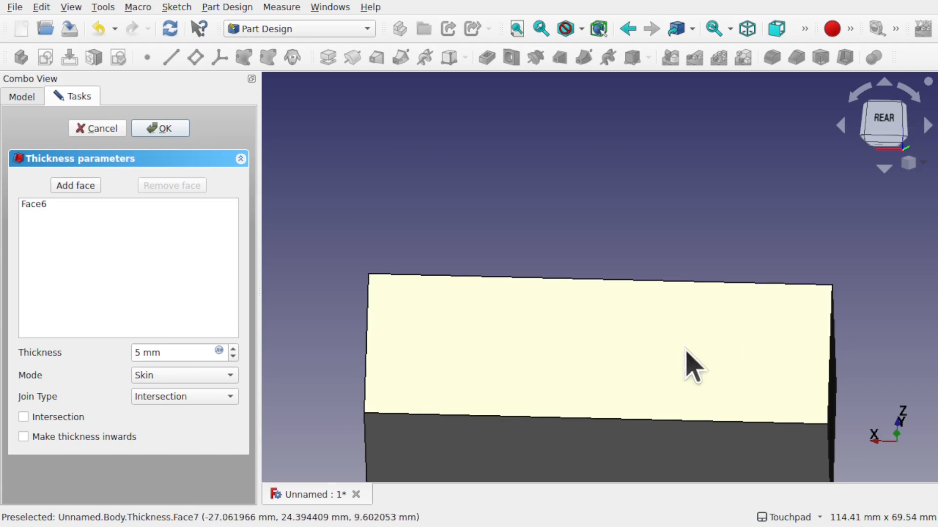
left_click_drag(693, 367, 599, 407)
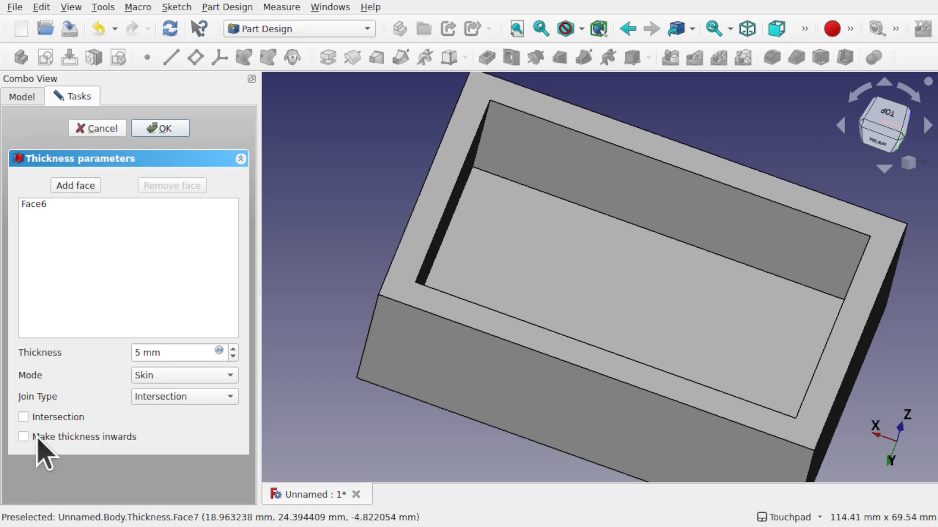
left_click(23, 437)
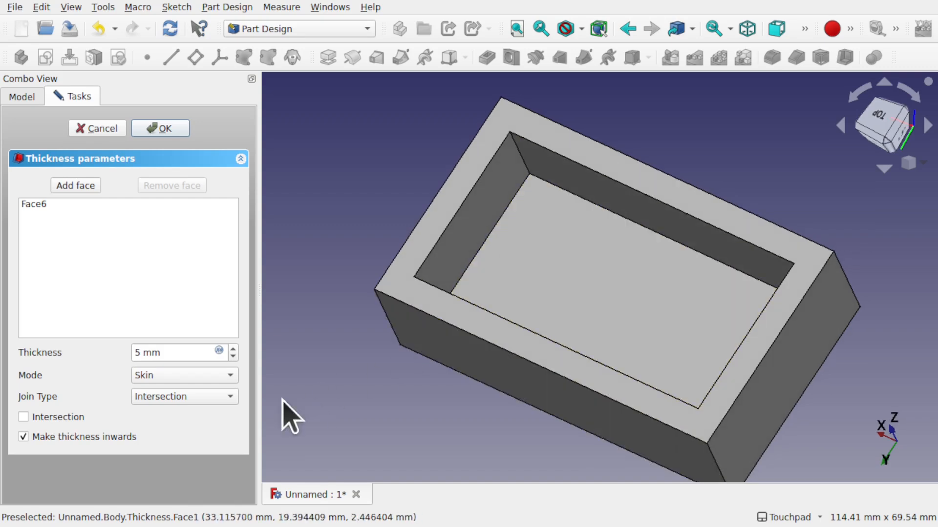
left_click(184, 375)
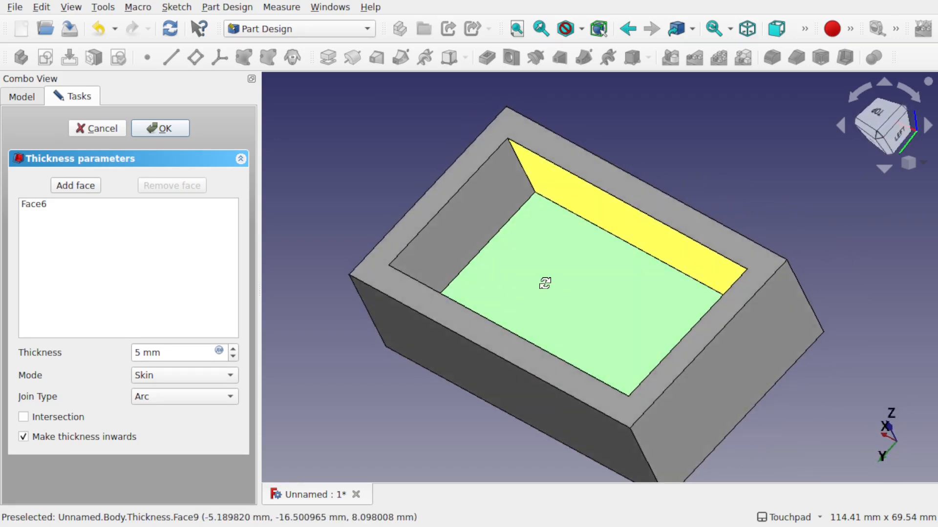
left_click_drag(544, 284, 506, 252)
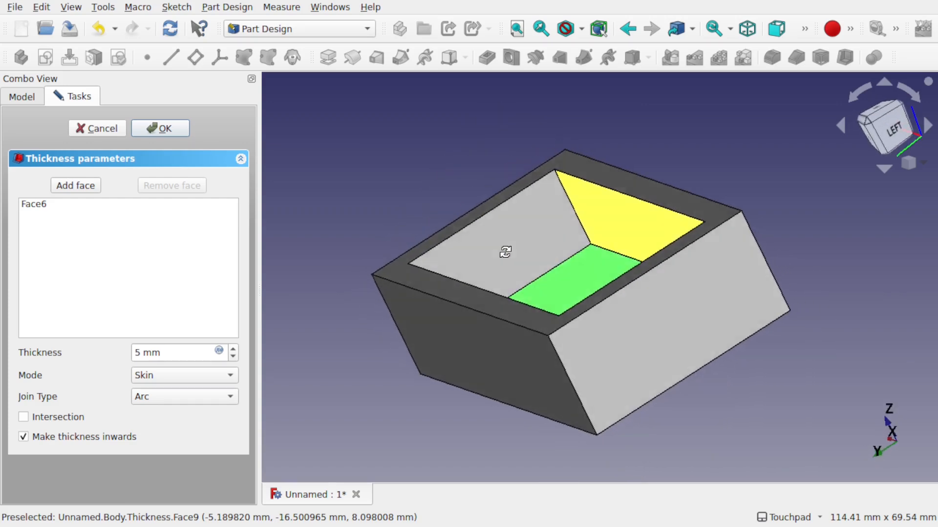
mouse_move(445, 246)
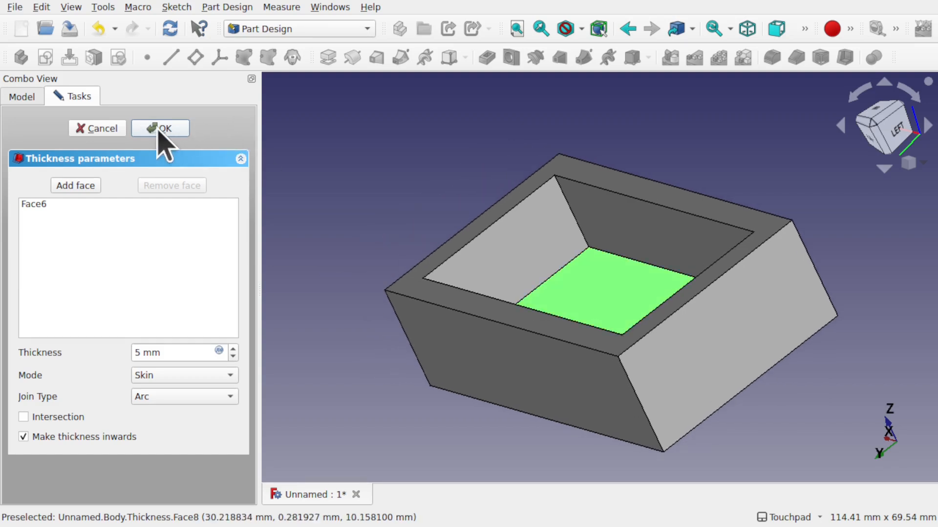
- Commit the shell, section it with Clipping X to check the walls, then close clipping
left_click(159, 128)
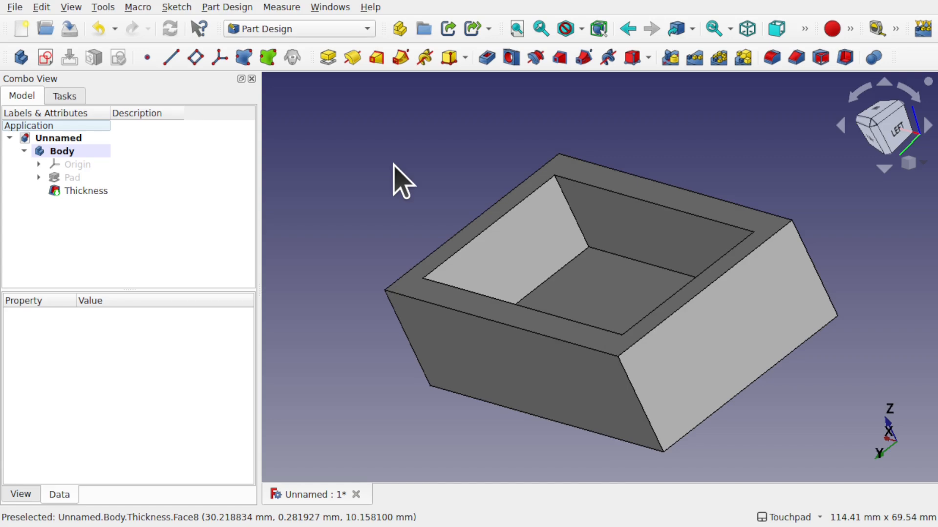
mouse_move(80, 29)
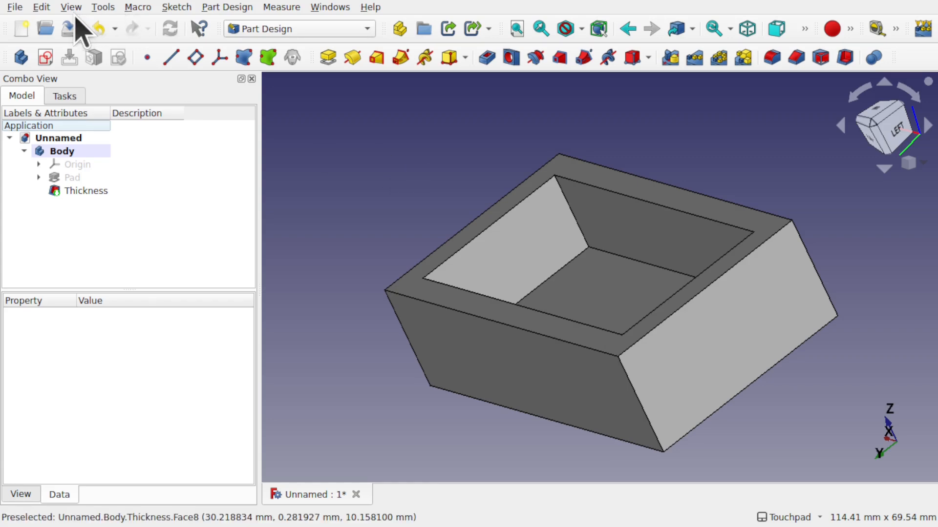
left_click(70, 7)
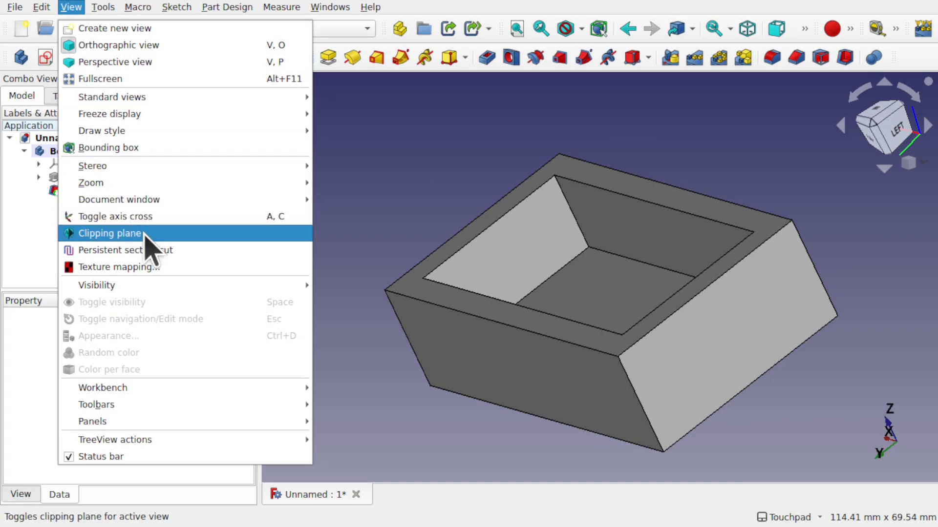
left_click(109, 233)
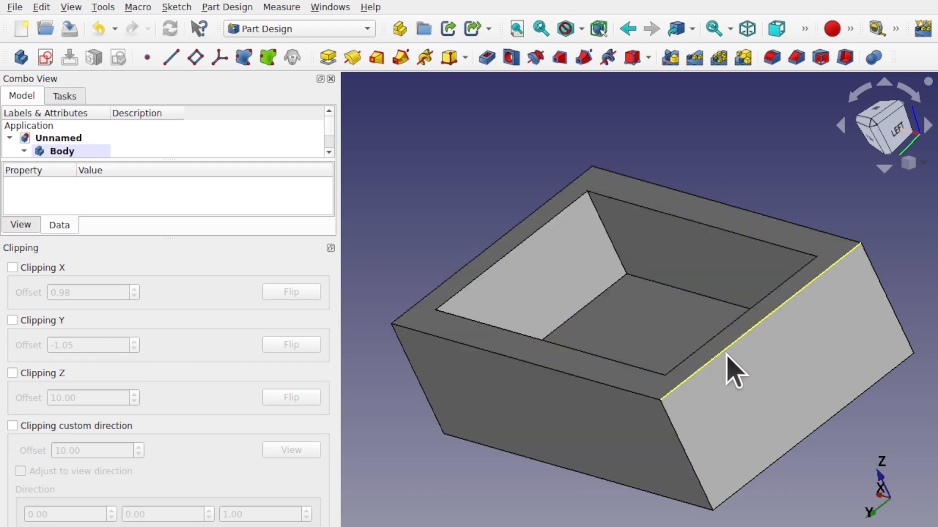
mouse_move(903, 511)
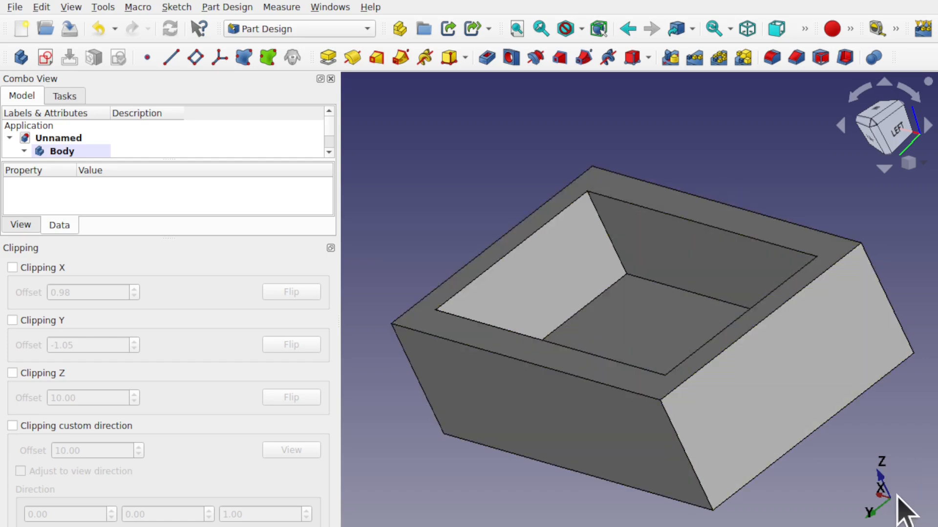
mouse_move(511, 490)
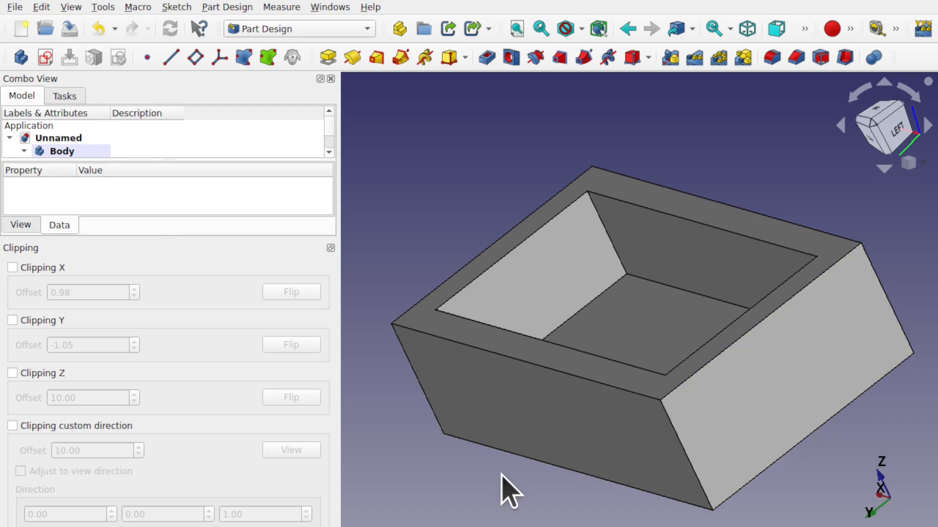
left_click(13, 267)
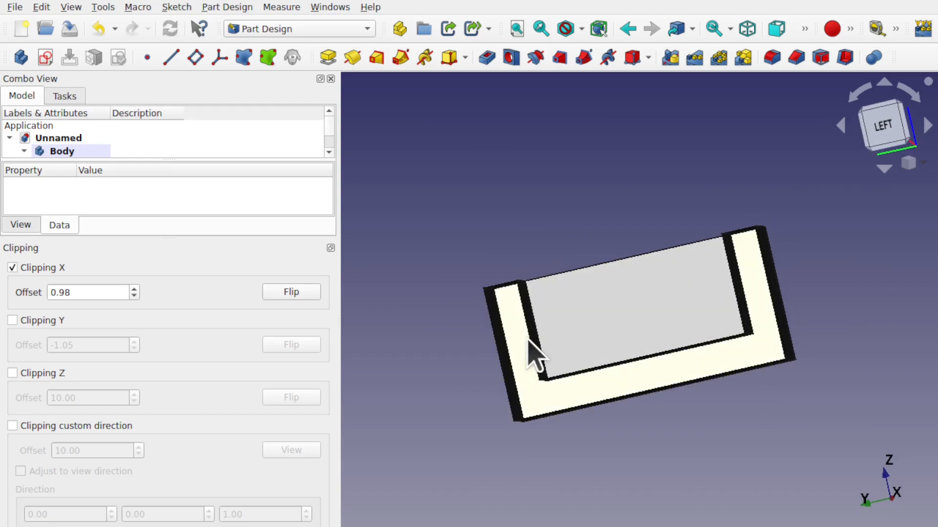
mouse_move(786, 308)
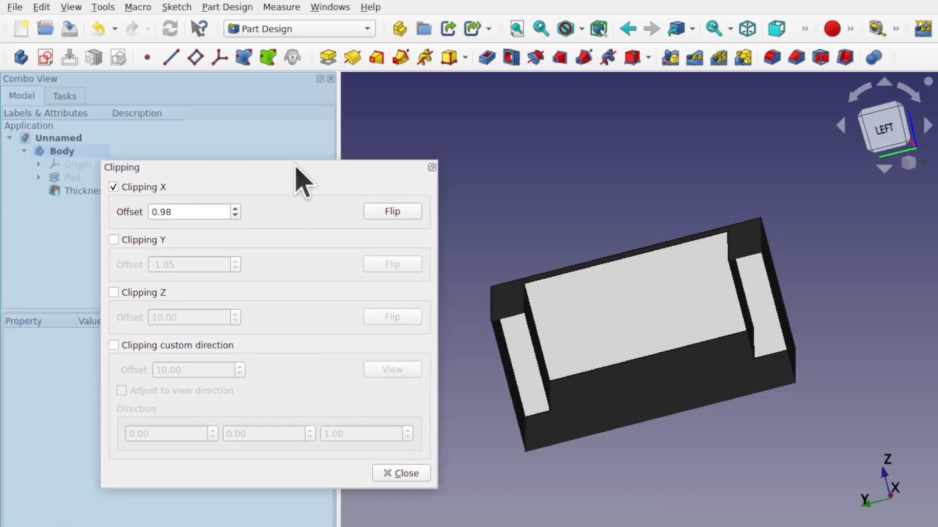
left_click(400, 473)
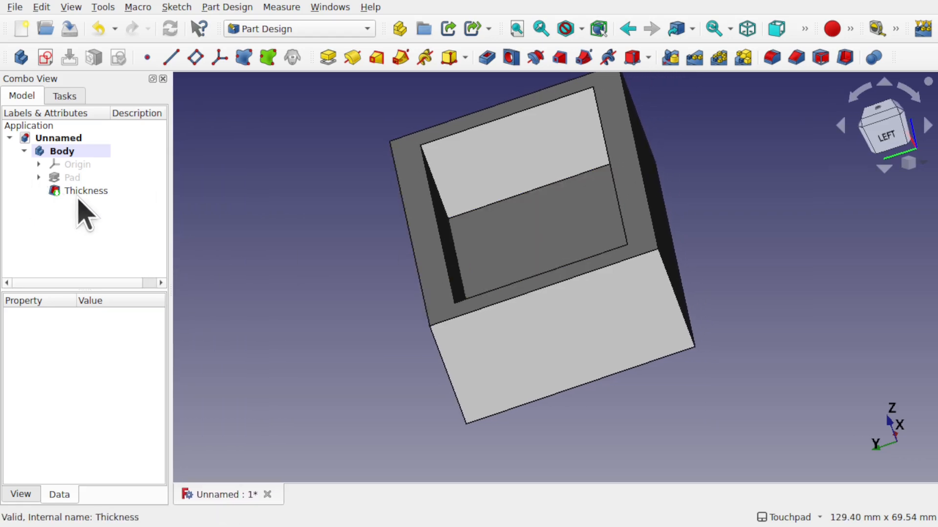
- Edit Thickness to also remove the end face (Face4), keeping walls inward
double_click(85, 190)
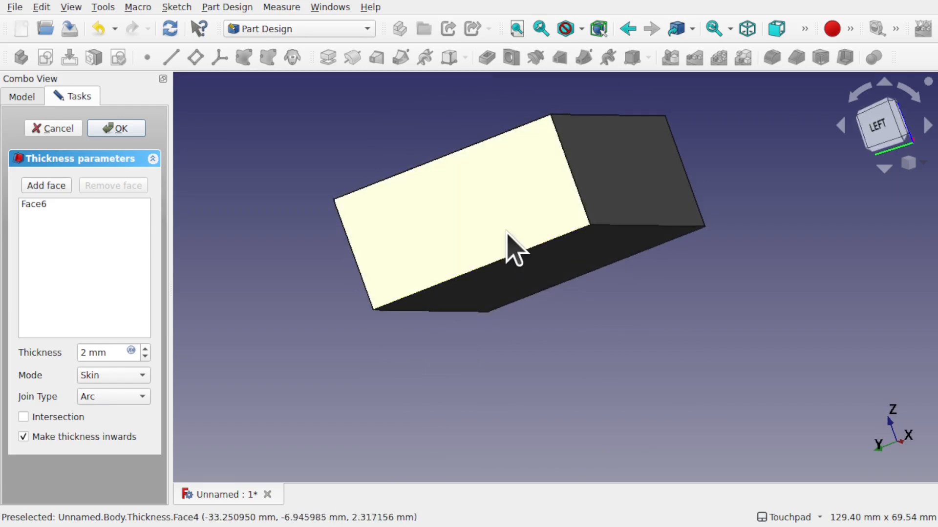
left_click_drag(514, 245, 544, 347)
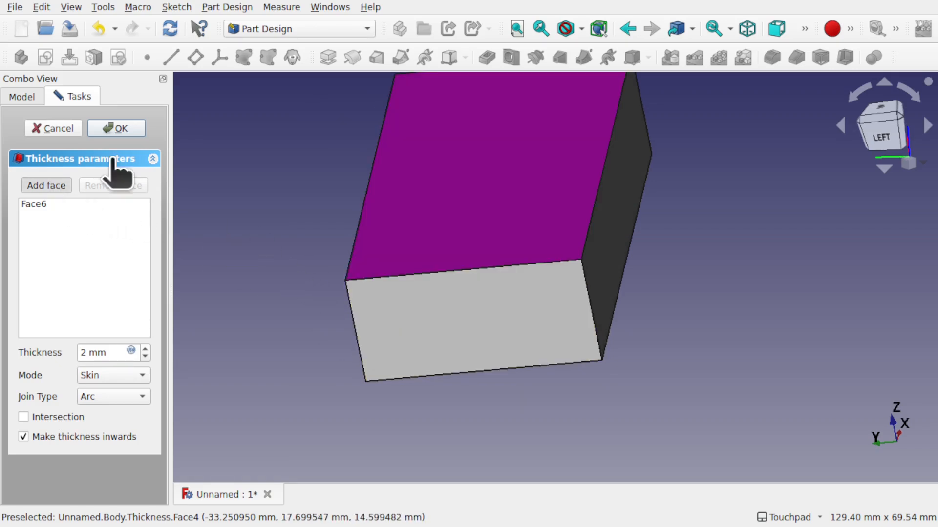
left_click(479, 341)
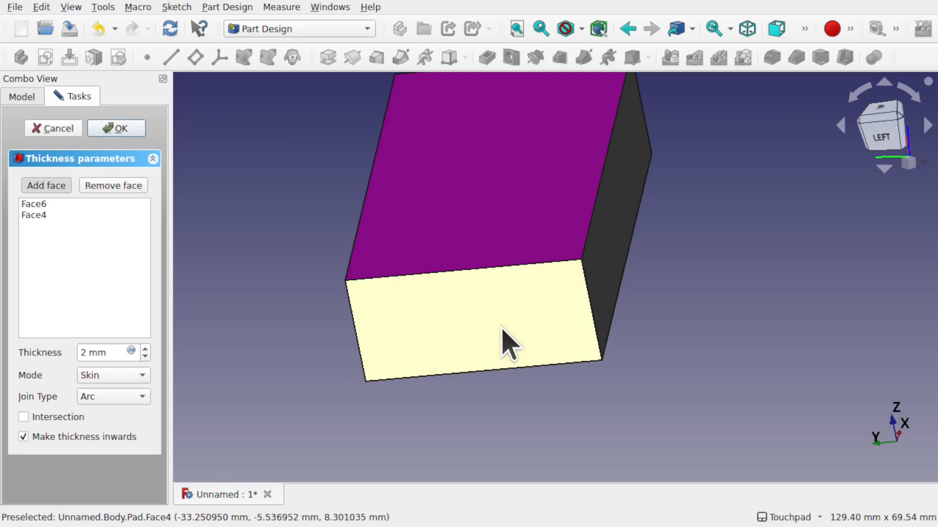
mouse_move(508, 347)
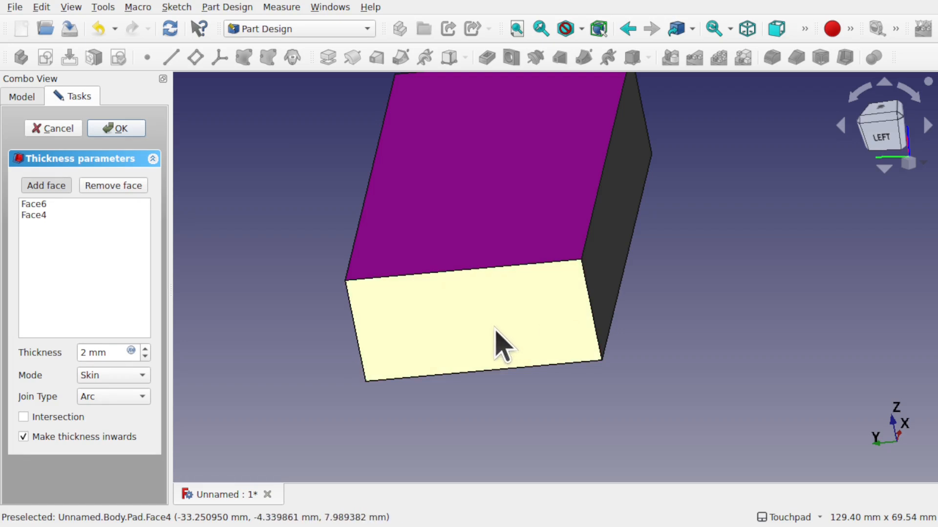
left_click(24, 437)
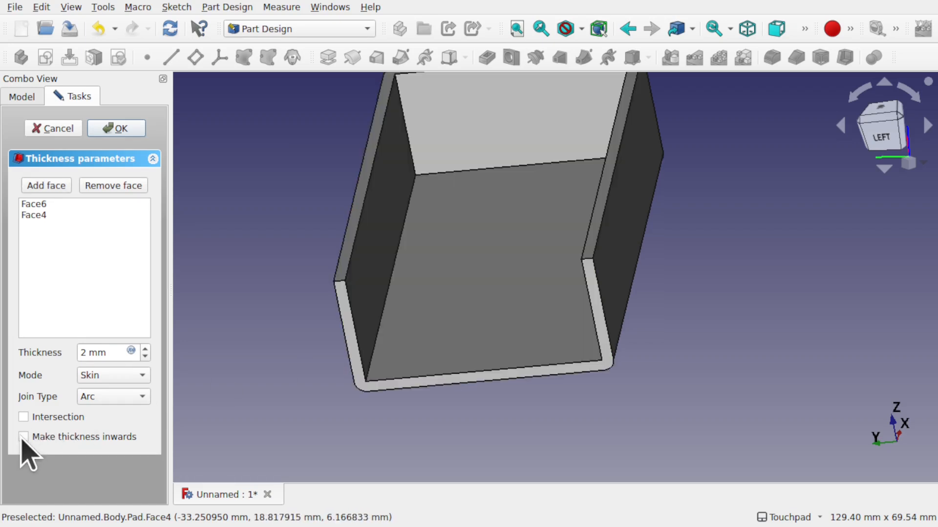
left_click(24, 437)
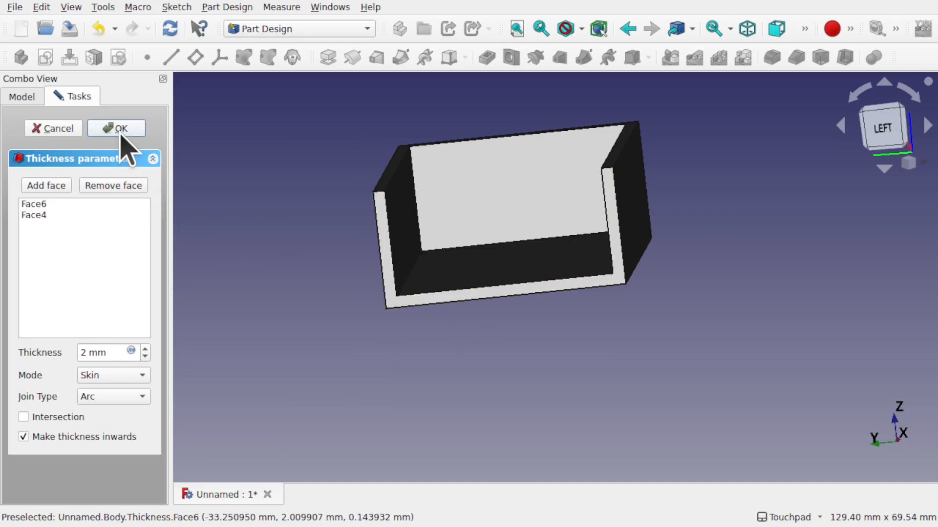
- Commit the two-face-open shell and pad the tray's inner floor by 2 mm
left_click(116, 128)
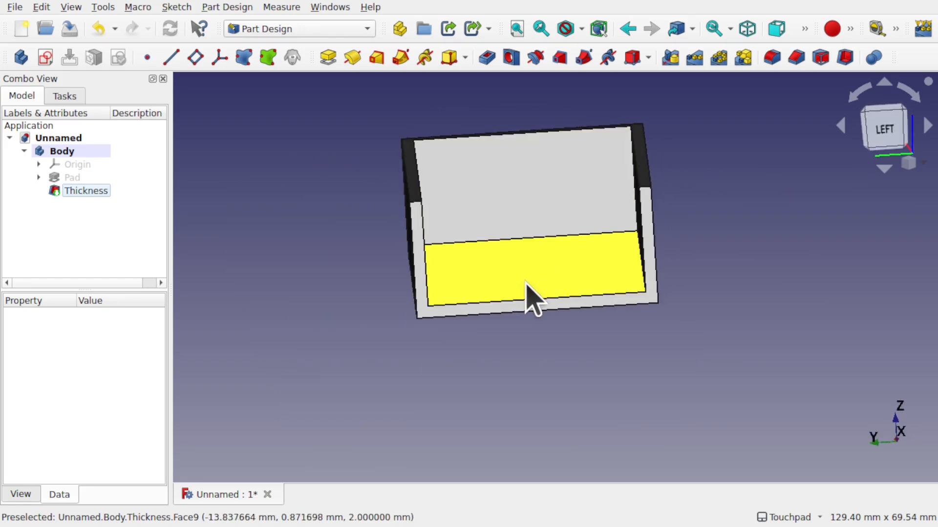
left_click(85, 190)
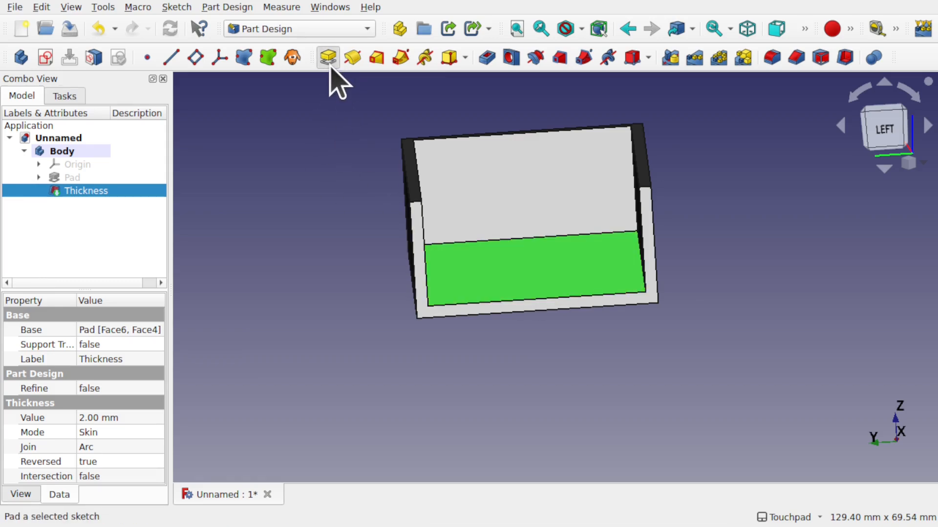
left_click(327, 57)
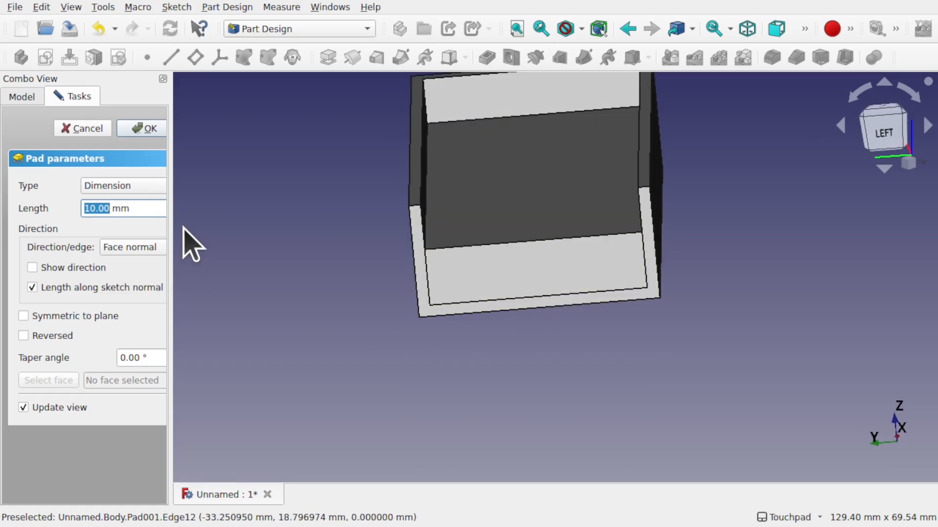
type("2 mm")
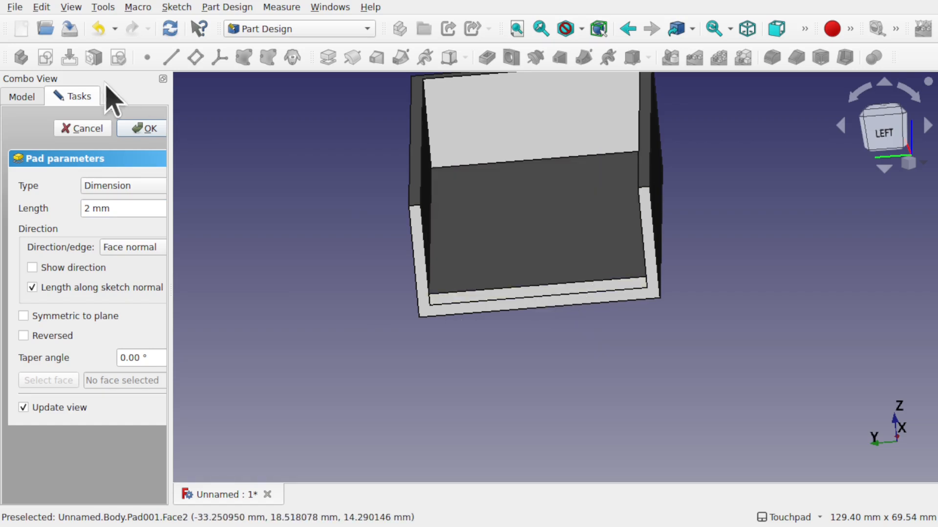
left_click(148, 128)
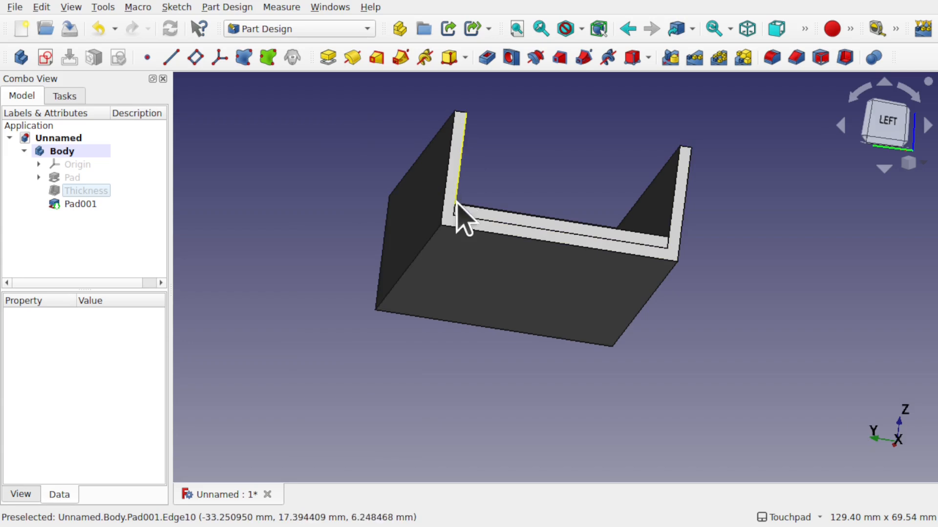
mouse_move(682, 209)
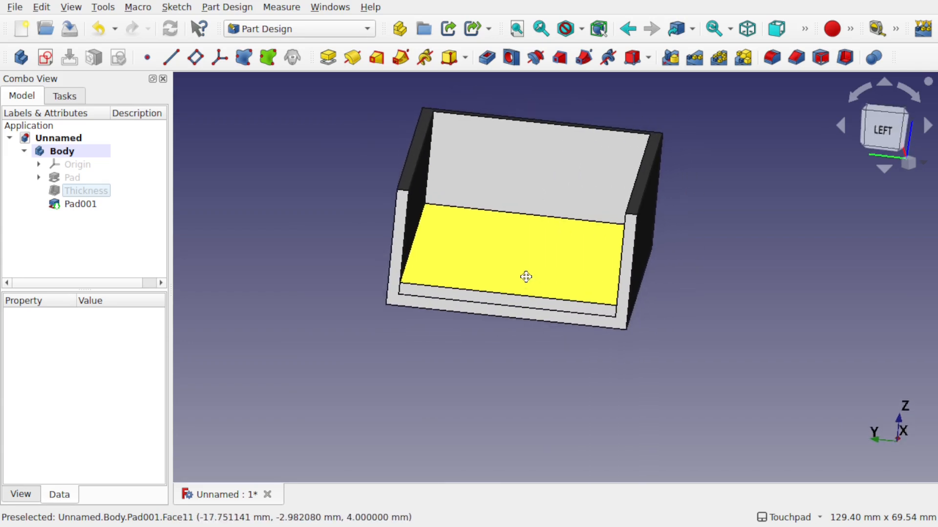
mouse_move(460, 368)
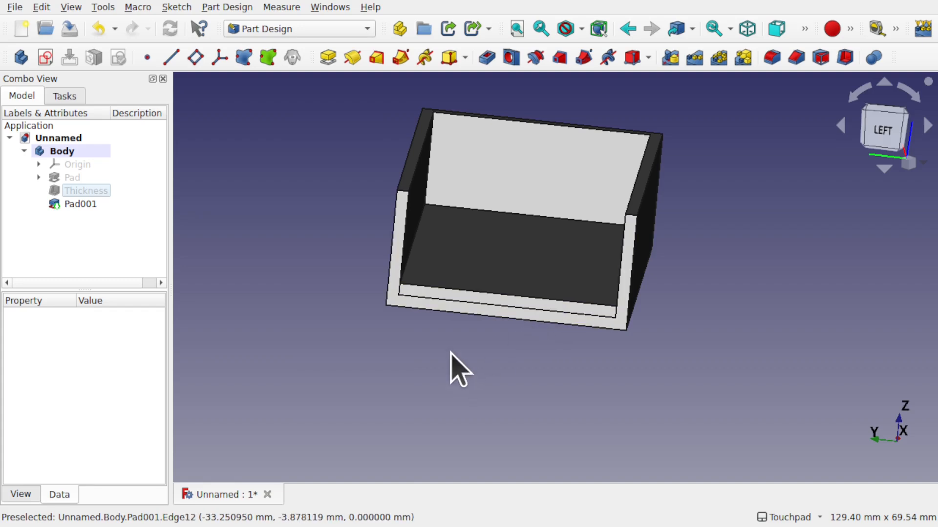
mouse_move(451, 311)
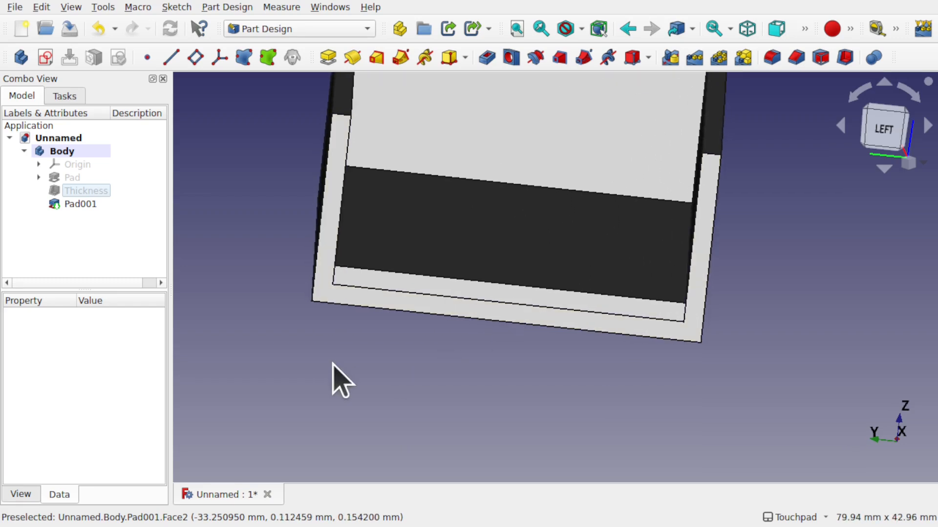
left_click(80, 204)
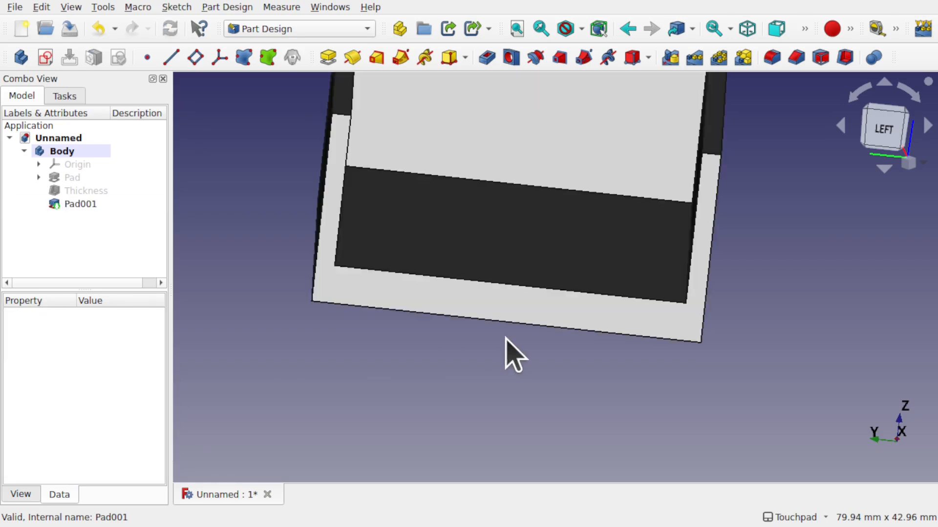
left_click_drag(514, 356, 335, 293)
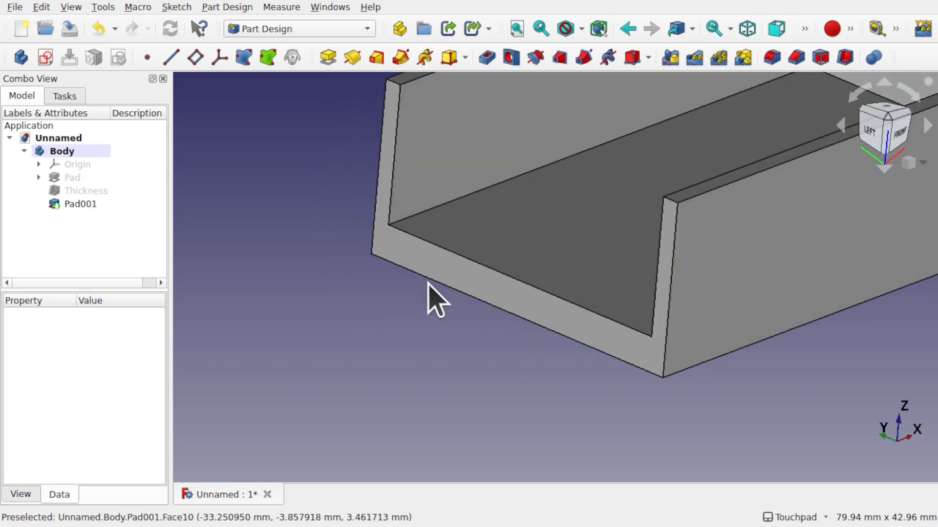
mouse_move(568, 328)
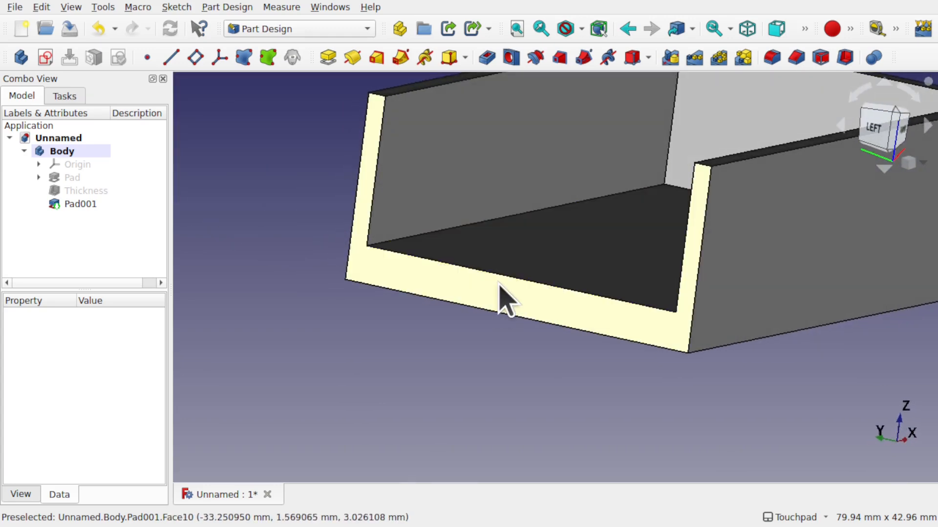
left_click(80, 204)
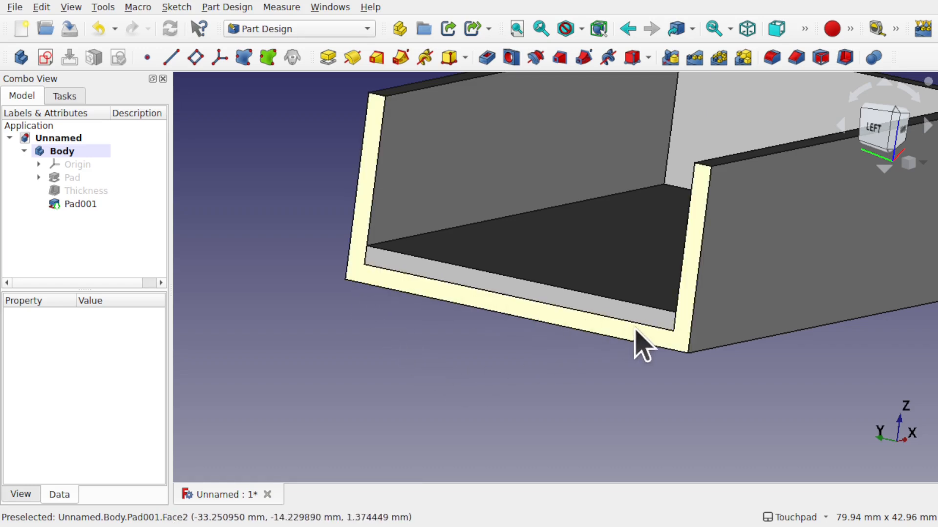
mouse_move(577, 333)
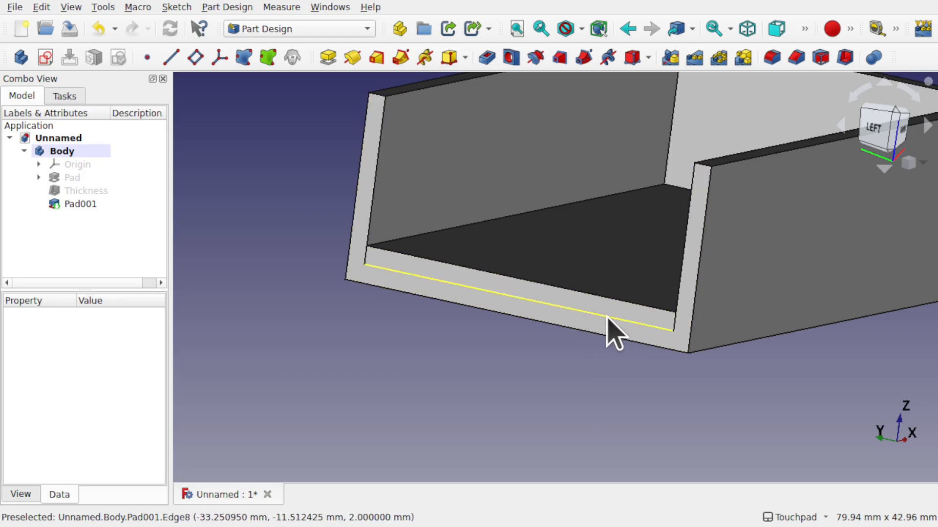
- Select Pad001 to confirm its 2 mm floor pad length
left_click(80, 204)
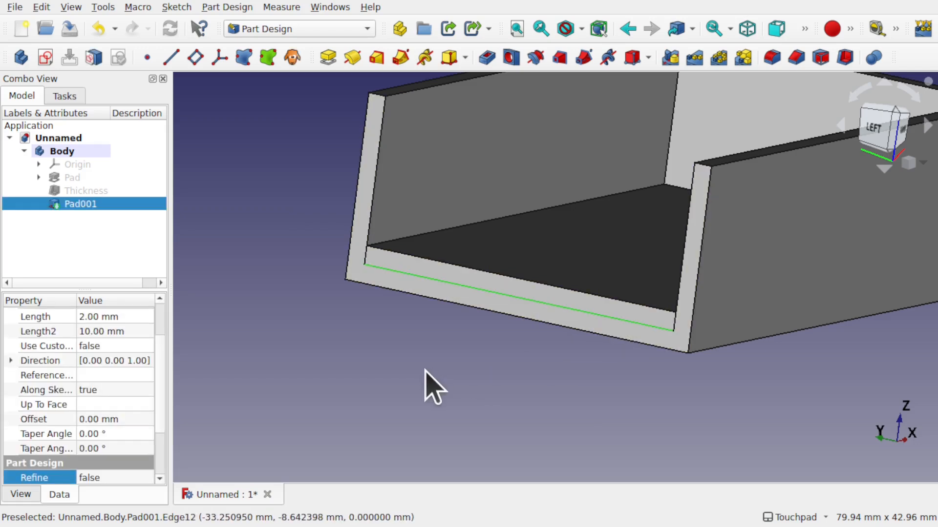
mouse_move(496, 386)
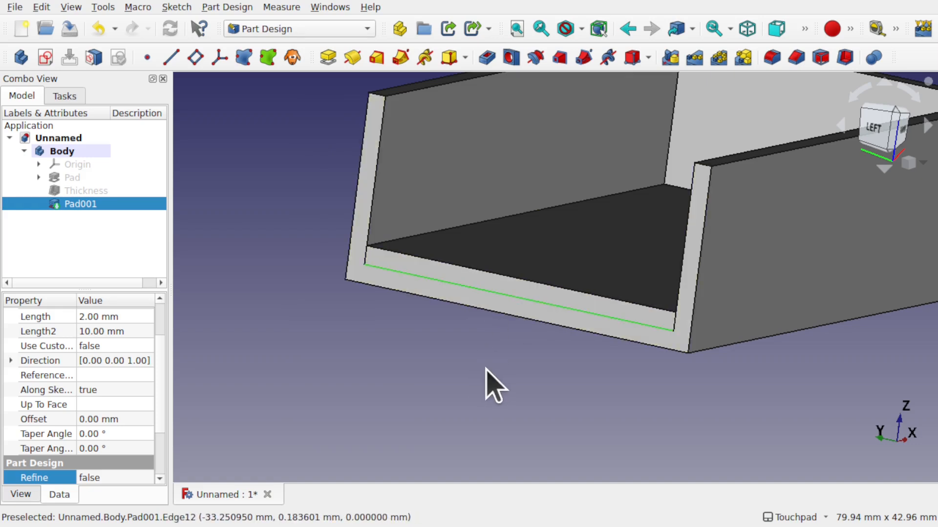
mouse_move(535, 383)
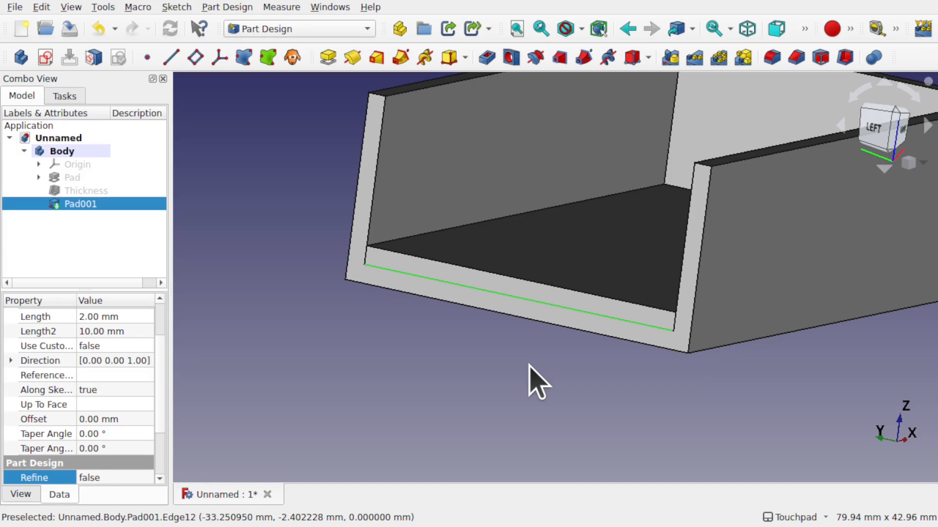
mouse_move(511, 386)
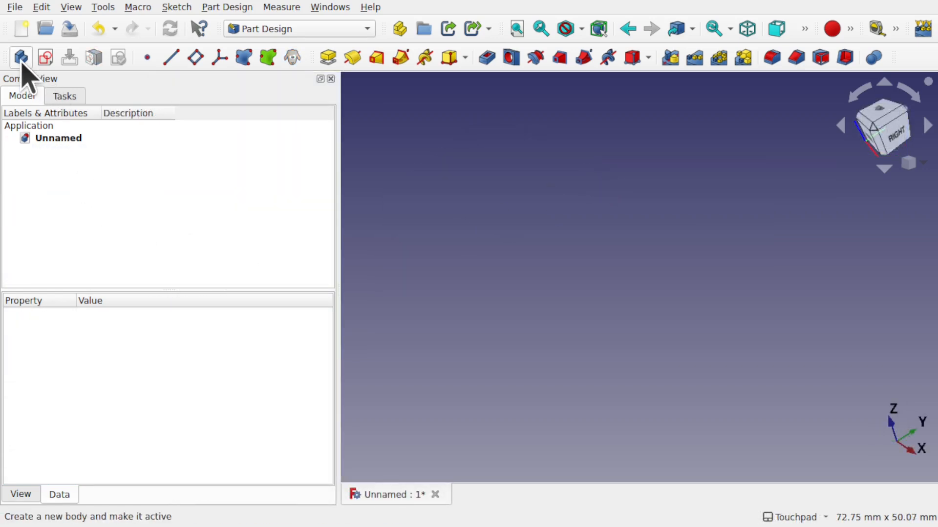
- Sketch the profile's arc on the XZ plane in a new body
left_click(20, 58)
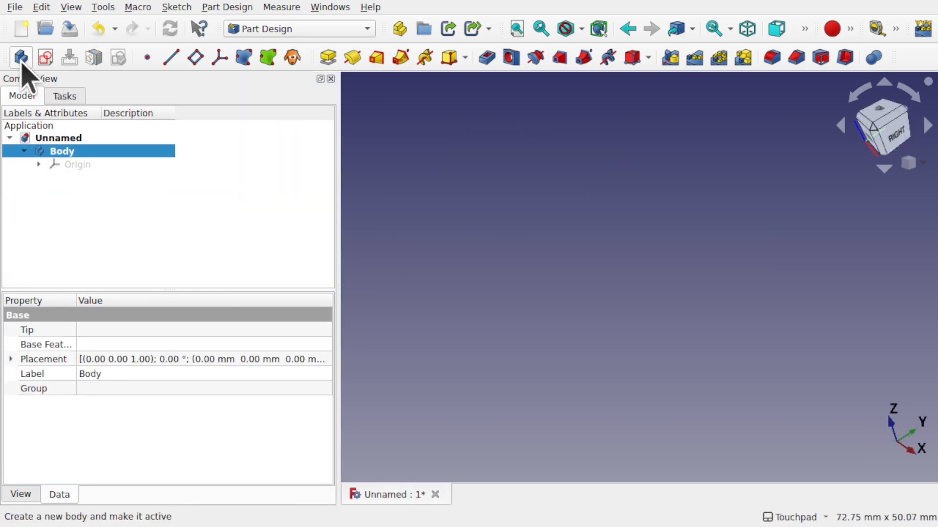
left_click(45, 58)
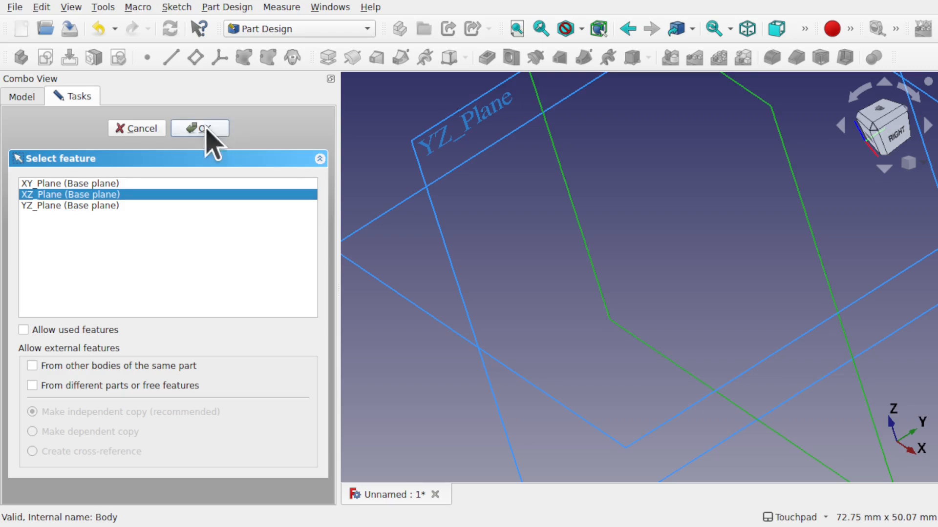
left_click(199, 128)
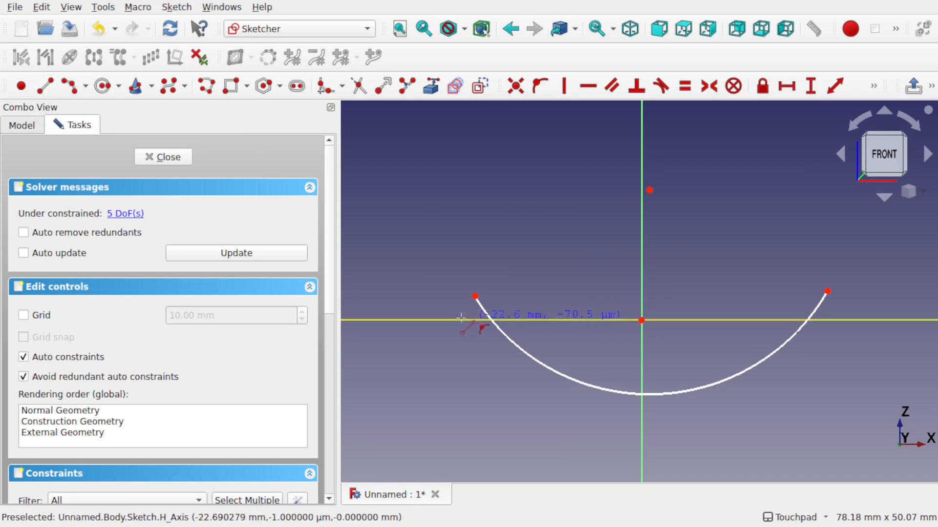
left_click_drag(474, 298, 828, 292)
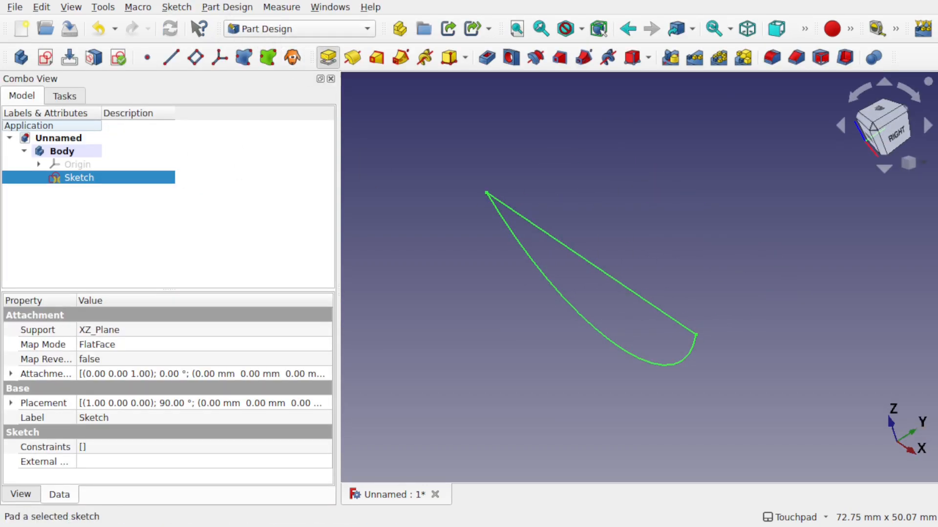
- Pad the closed profile sketch and start a Thickness shell from the pad's top face
left_click(328, 58)
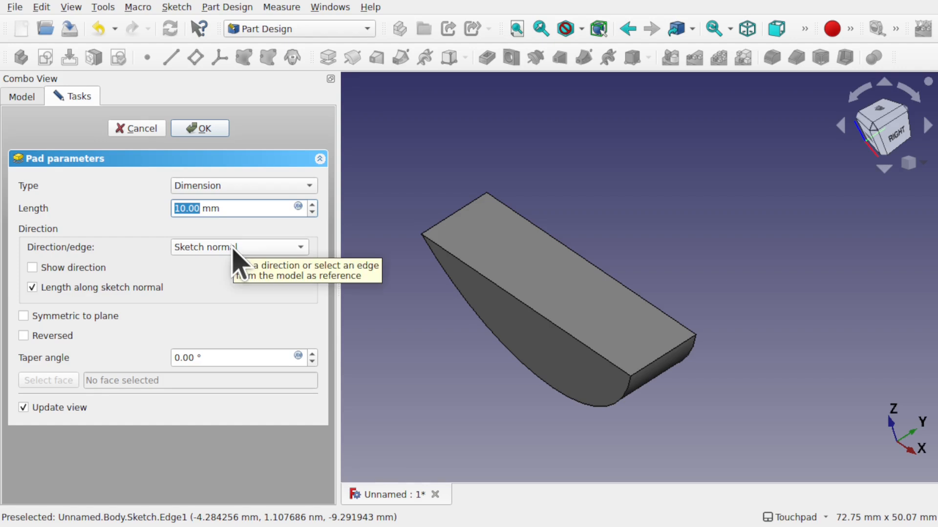
left_click(200, 128)
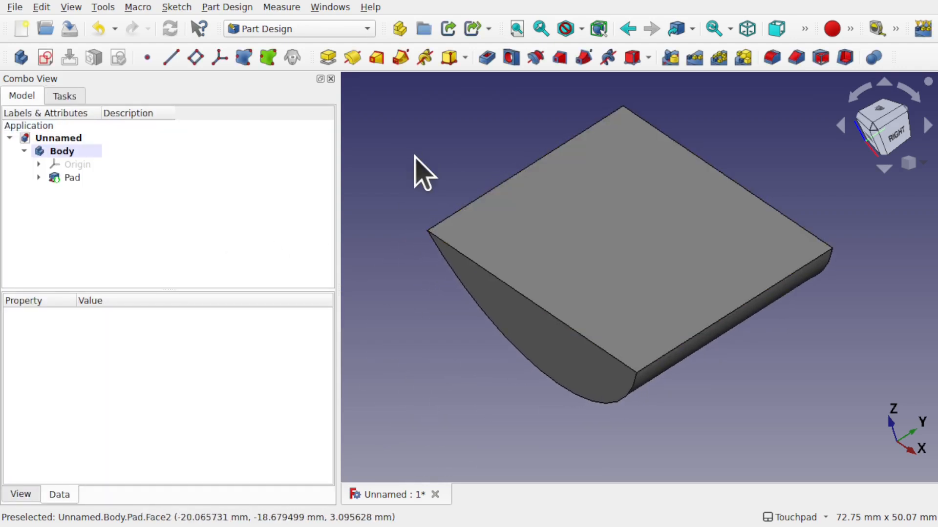
left_click(72, 178)
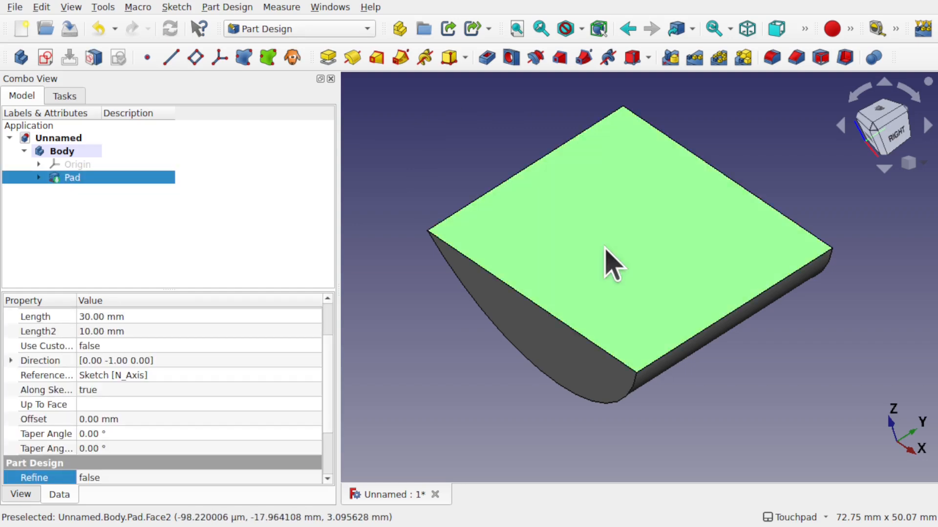
left_click(608, 58)
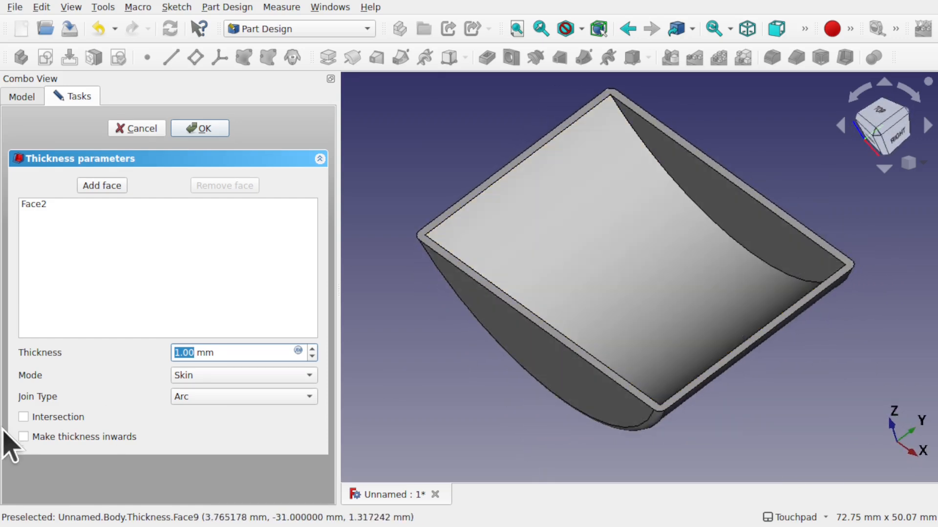
- Make the 1 mm shell grow inwards, confirm it, and pick the inner floor face
left_click(23, 436)
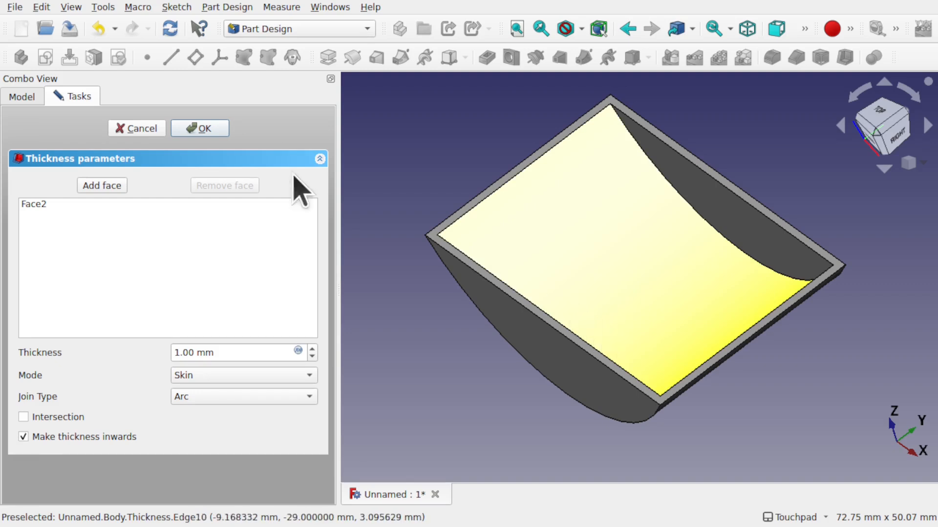
left_click(200, 128)
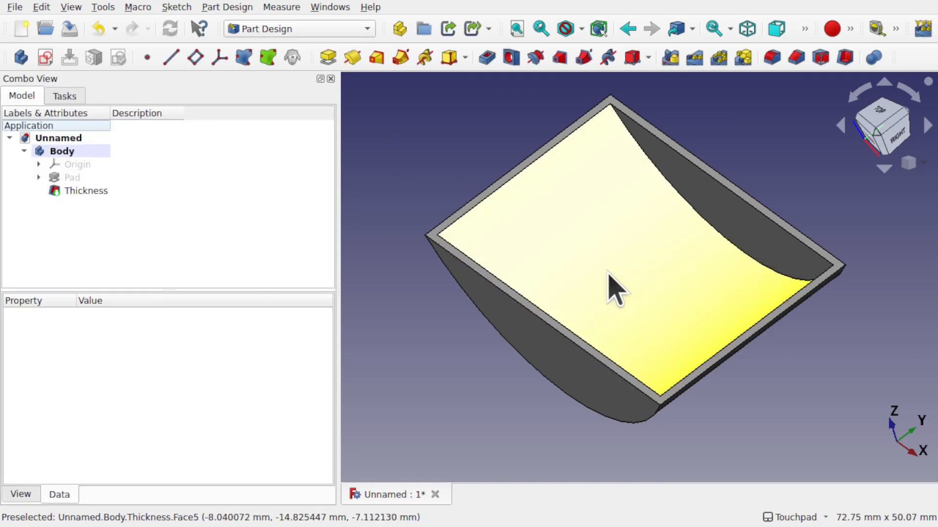
left_click(85, 190)
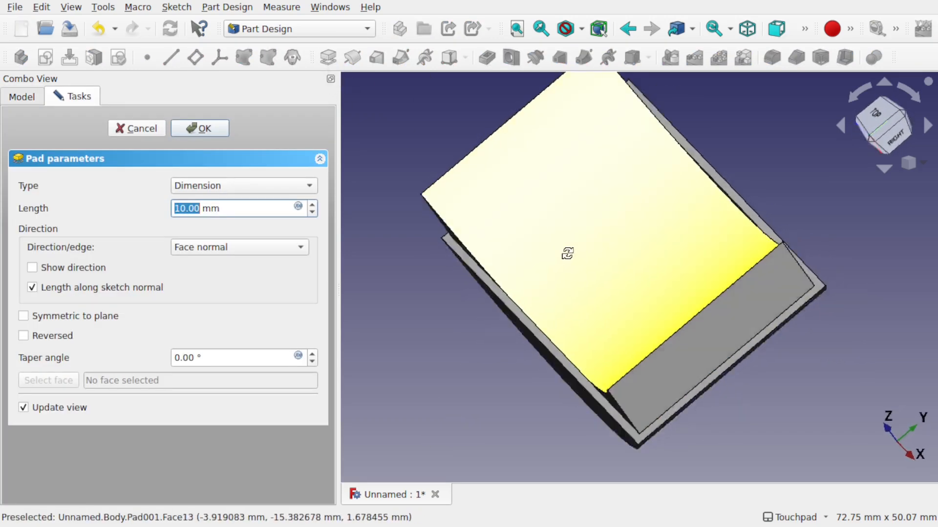
- Thicken the inner floor with a 2 mm Pad001, checking the preview from the front
left_click_drag(567, 253, 692, 200)
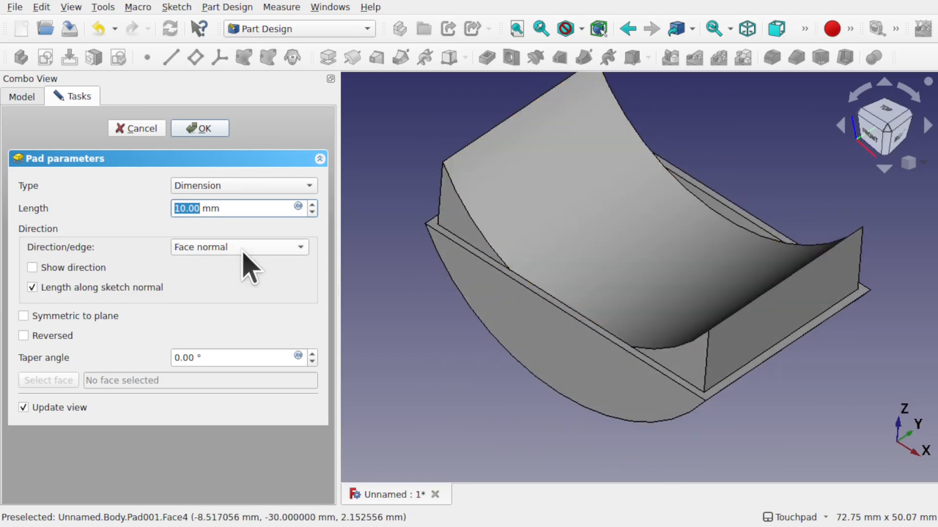
type("2 mm")
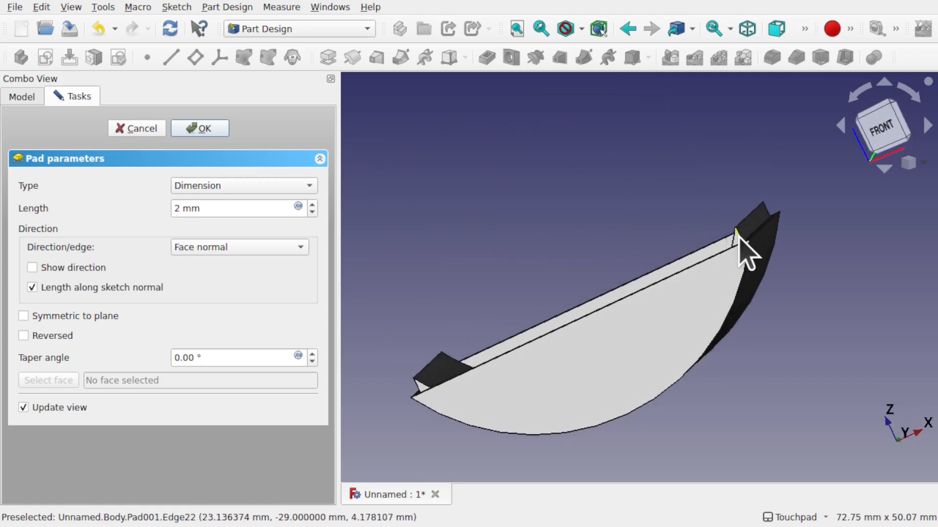
left_click_drag(748, 245, 620, 336)
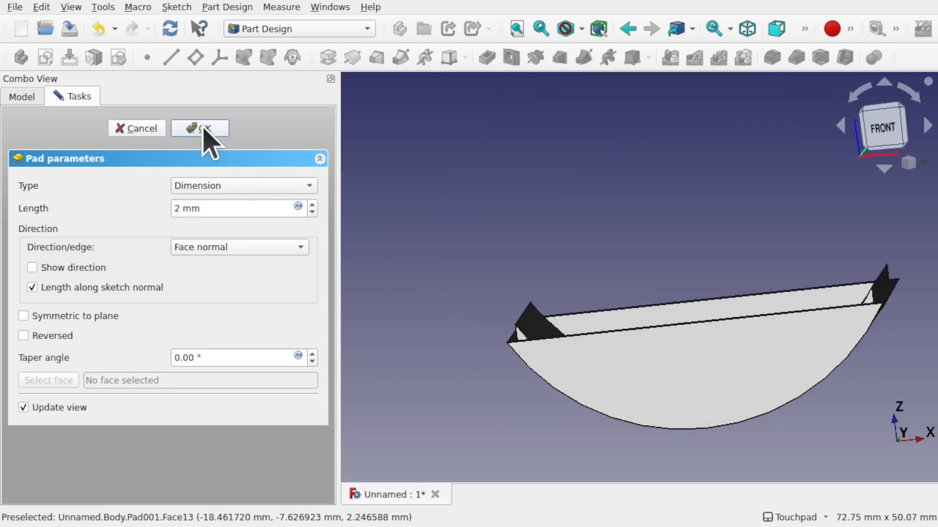
left_click(200, 128)
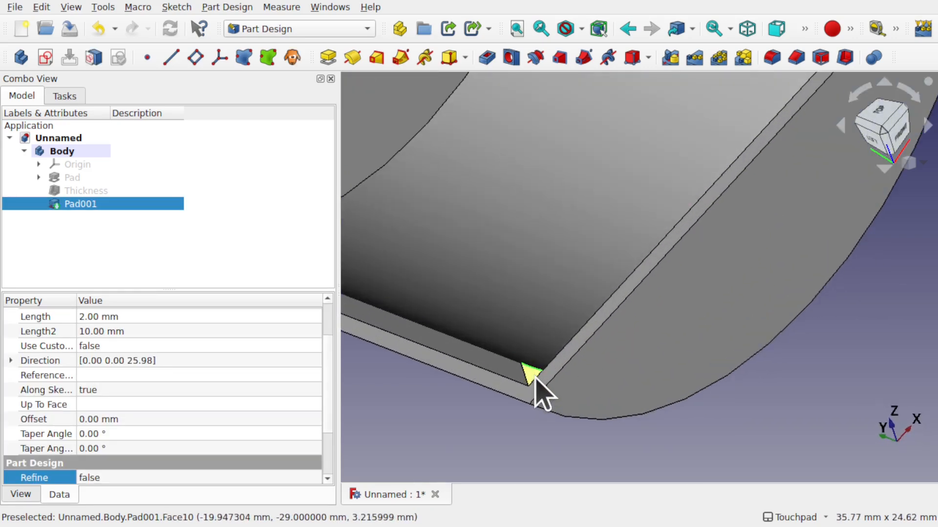
- Start a pocket from a corner face, inspect the depth types, and cancel the attempt
left_click_drag(538, 389, 520, 418)
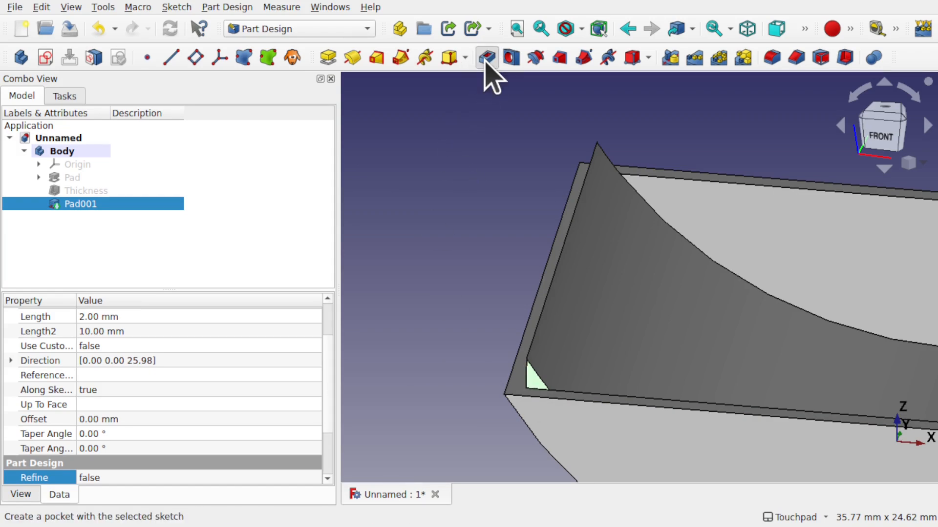
left_click(487, 57)
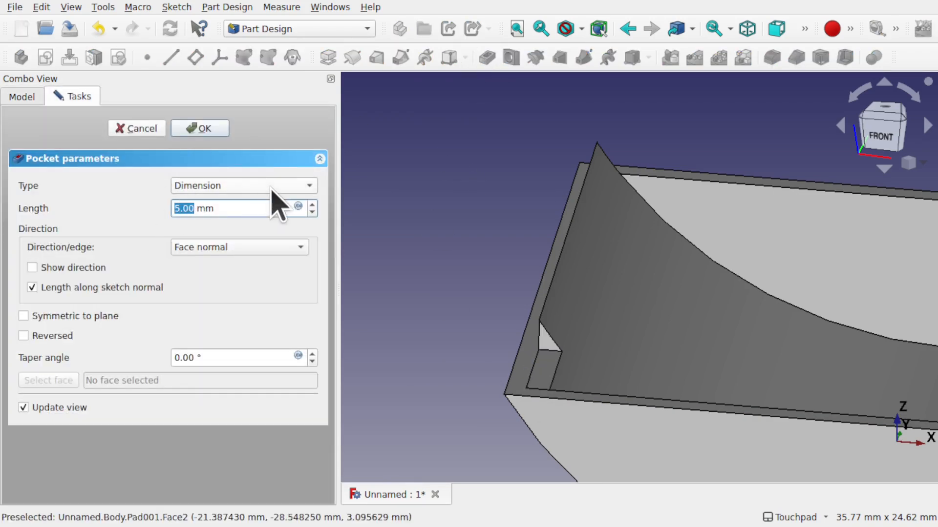
left_click(242, 186)
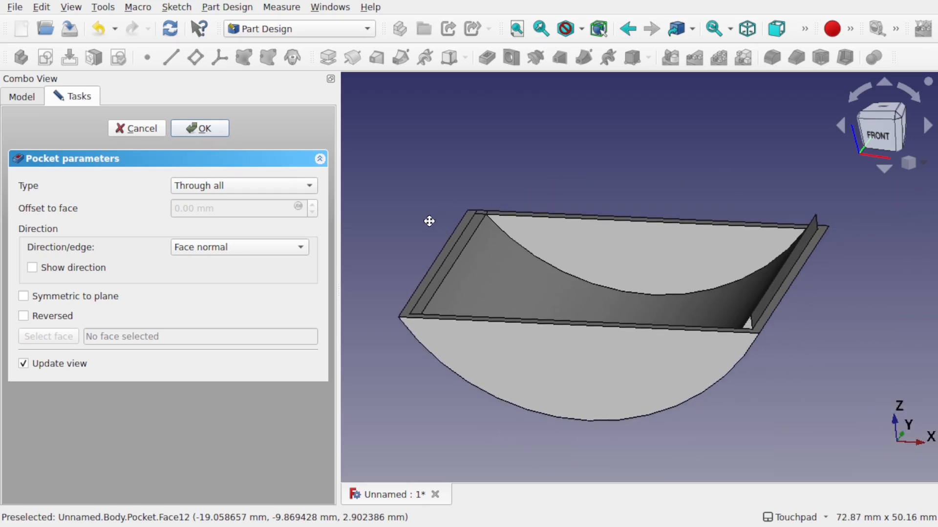
left_click(199, 128)
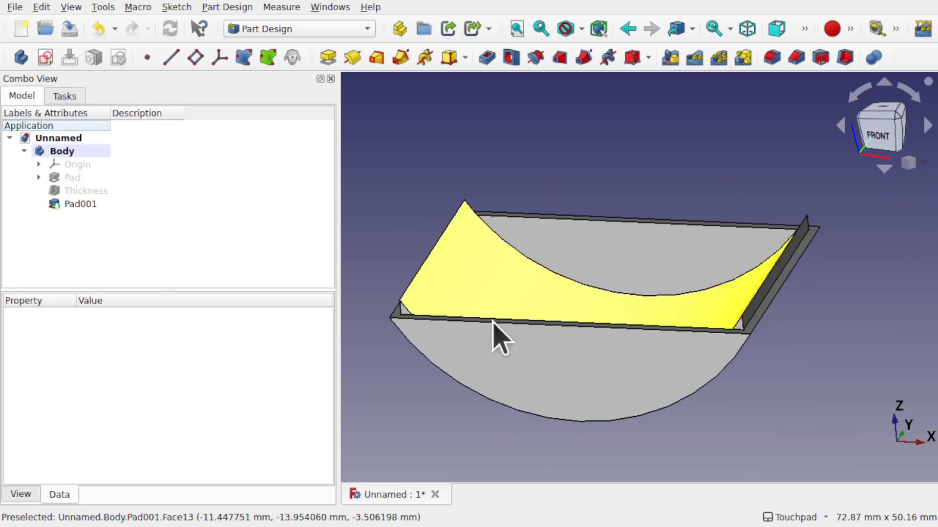
- Pocket the small triangular corner faces Through all and confirm the cut
left_click(79, 204)
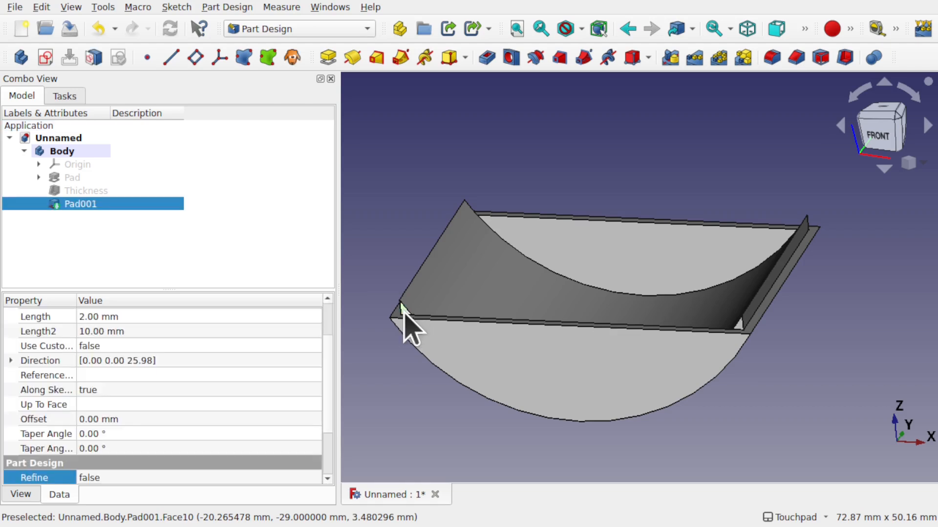
mouse_move(745, 344)
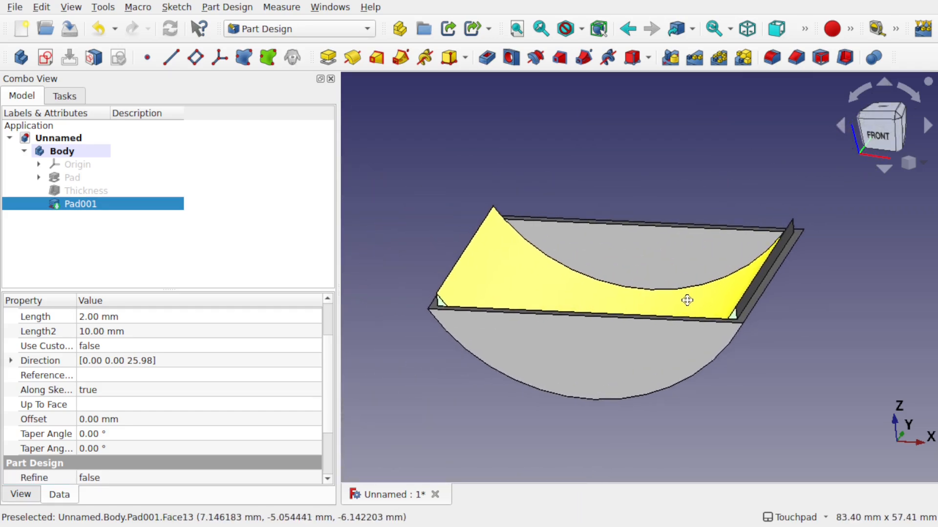
left_click(487, 57)
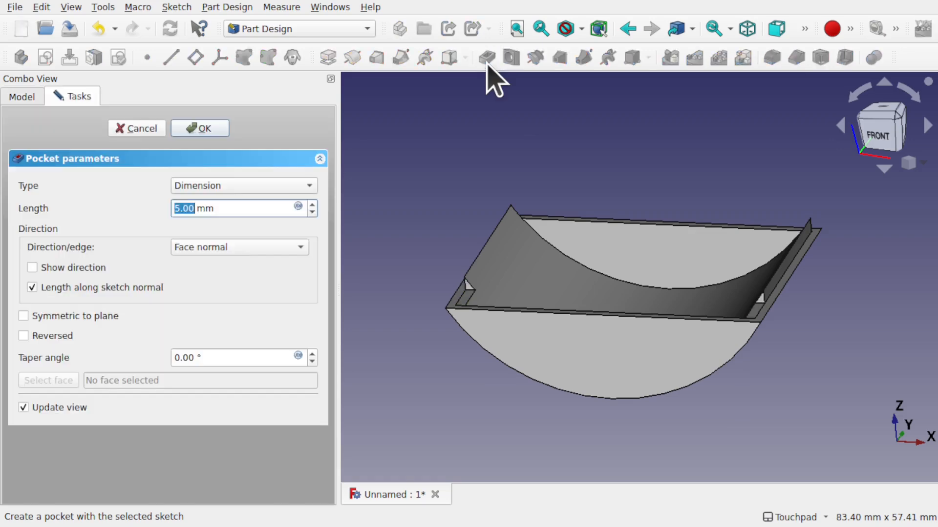
left_click(242, 186)
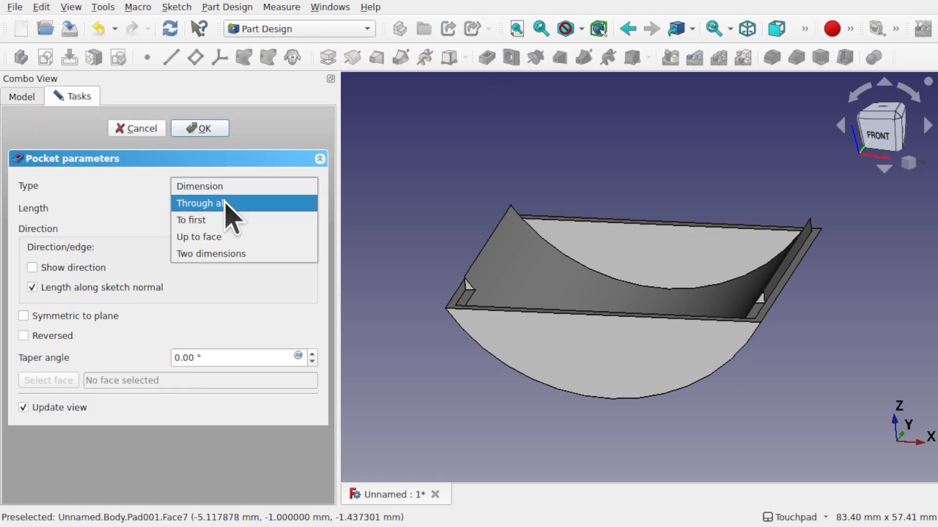
left_click(198, 202)
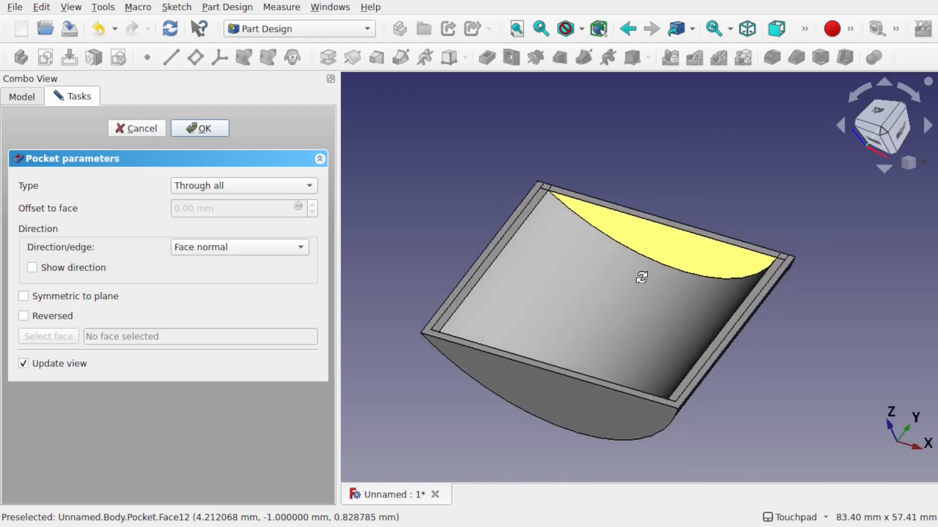
left_click(200, 128)
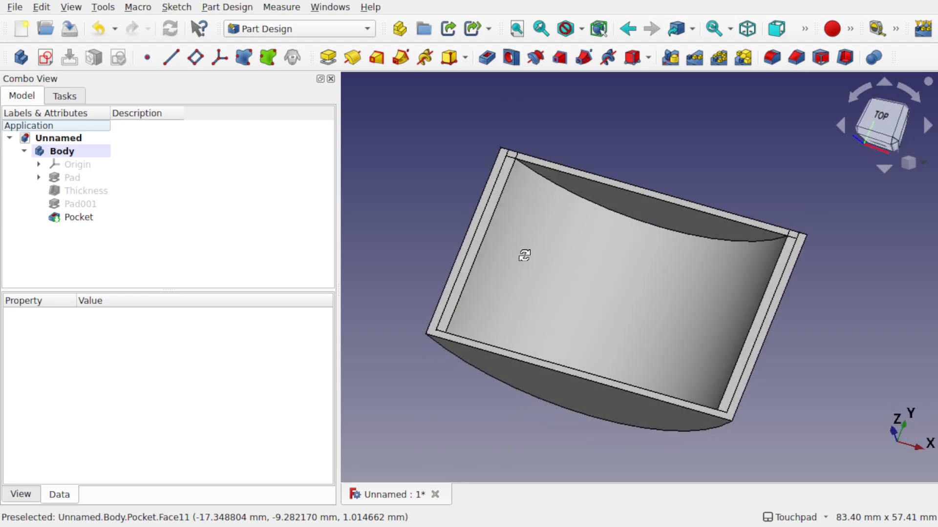
- Set the Pocket feature's Refine property to true so its split faces merge
left_click(79, 216)
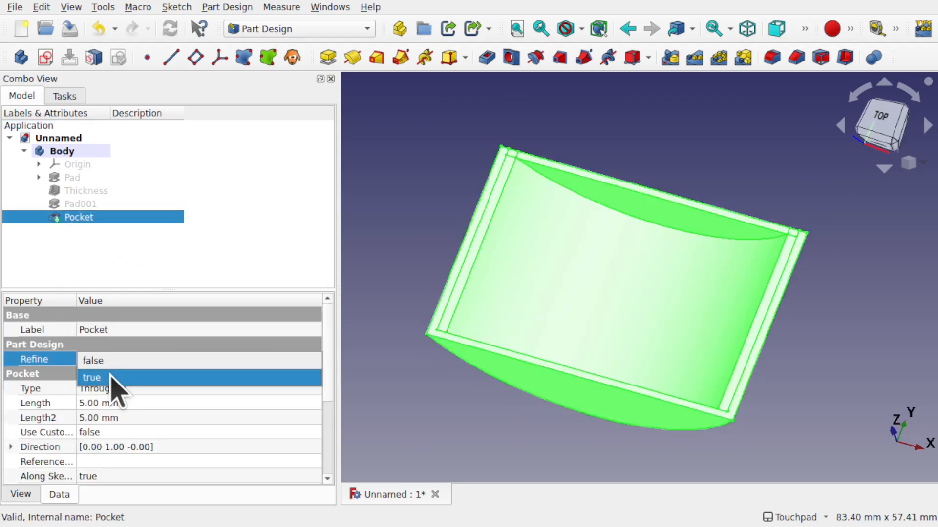
left_click(580, 284)
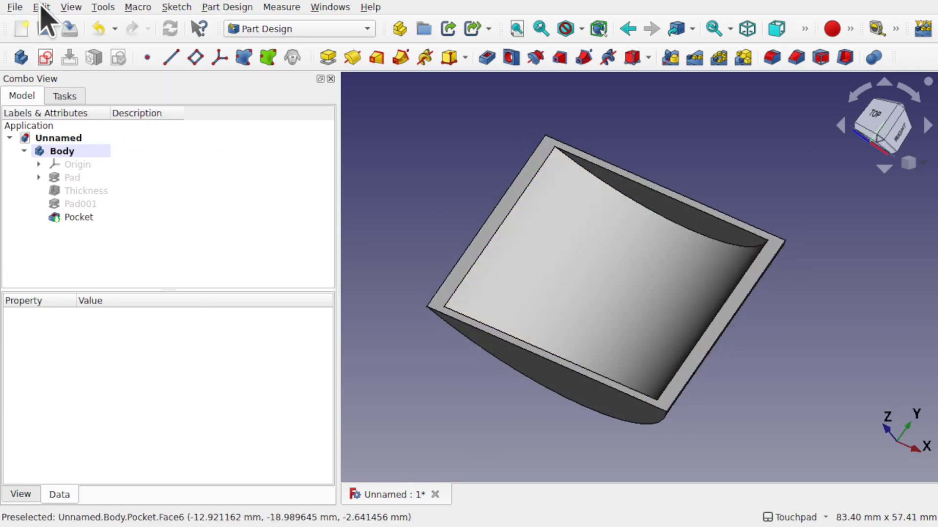
- Enable the Y clipping plane and orbit to examine the cross-section
left_click(70, 6)
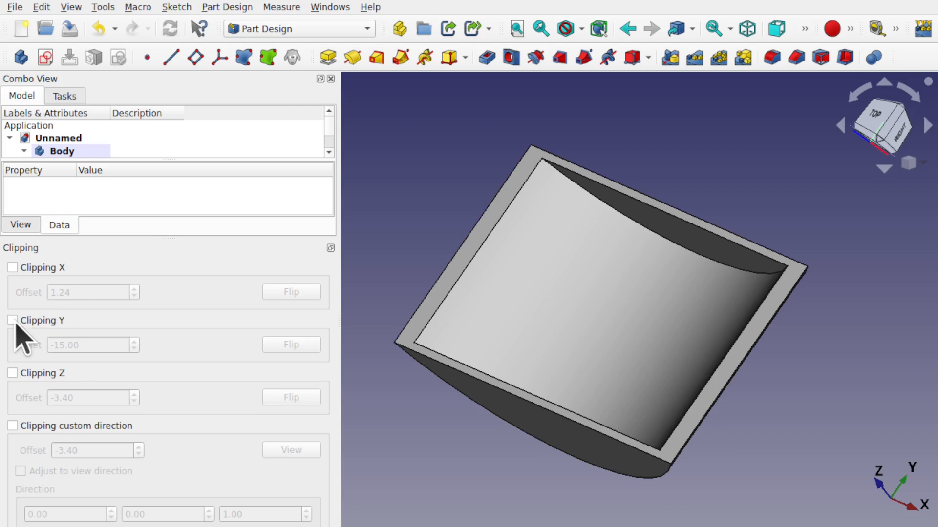
left_click(12, 320)
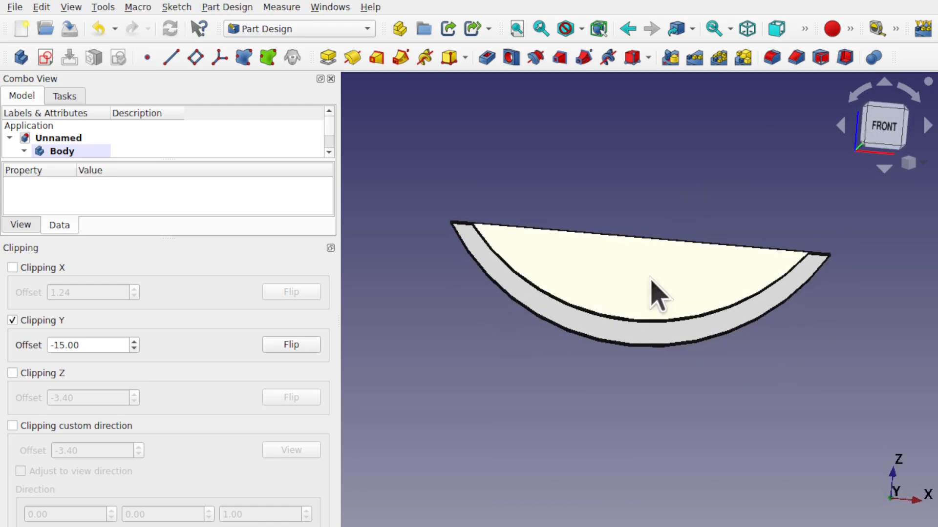
left_click_drag(658, 293, 484, 323)
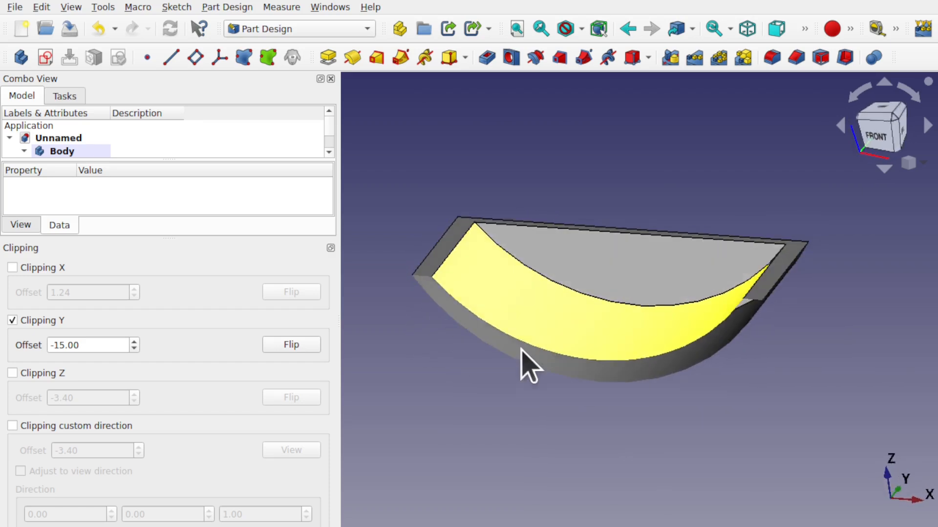
- Add the X clipping plane and bring the sectioned corner into view
left_click(12, 267)
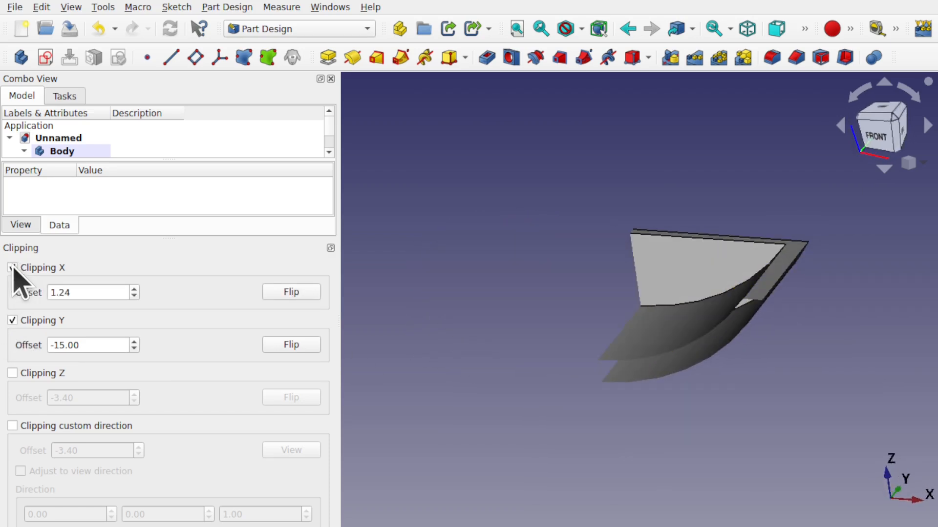
left_click(12, 267)
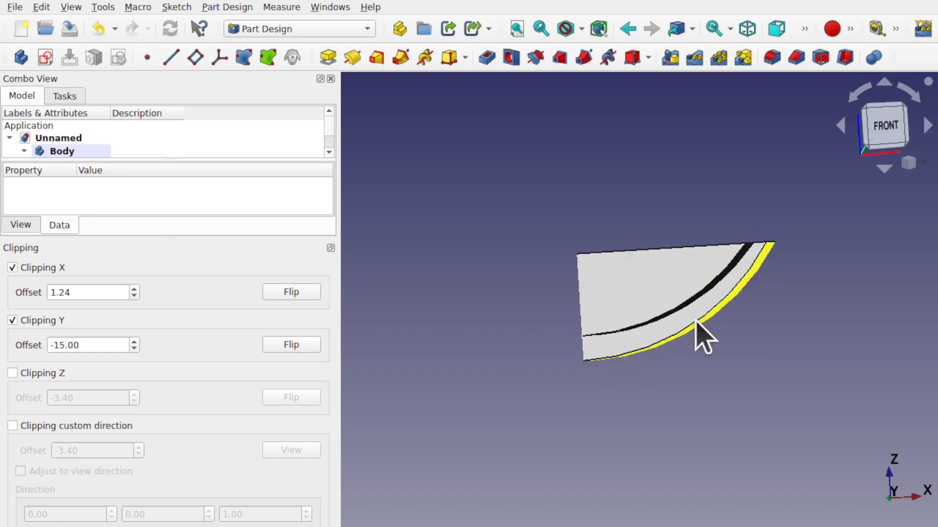
left_click_drag(705, 335, 694, 317)
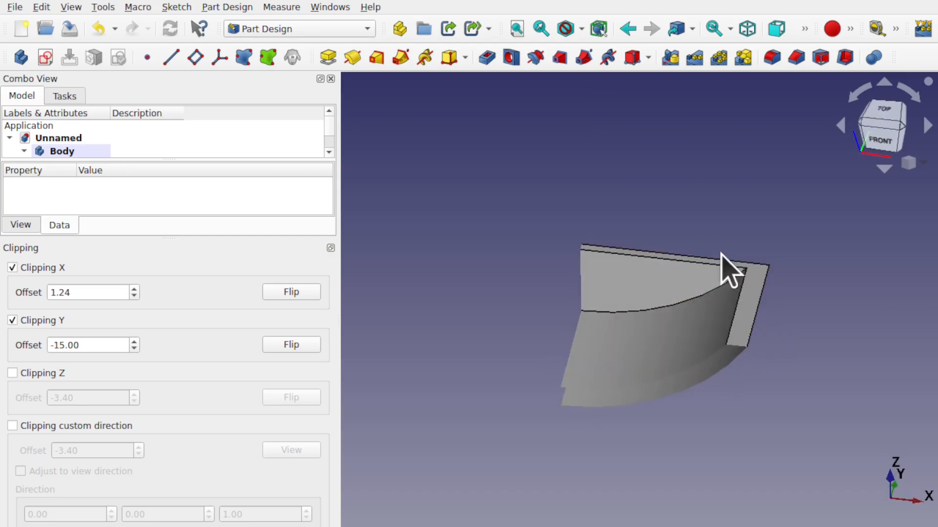
mouse_move(202, 269)
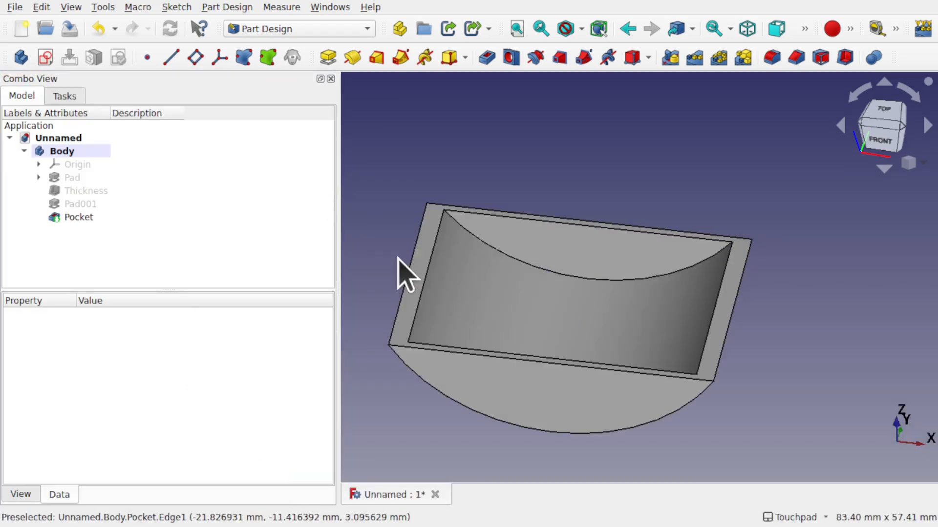
- Revert the body to its base arc sketch and pad it 20 mm
left_click(78, 217)
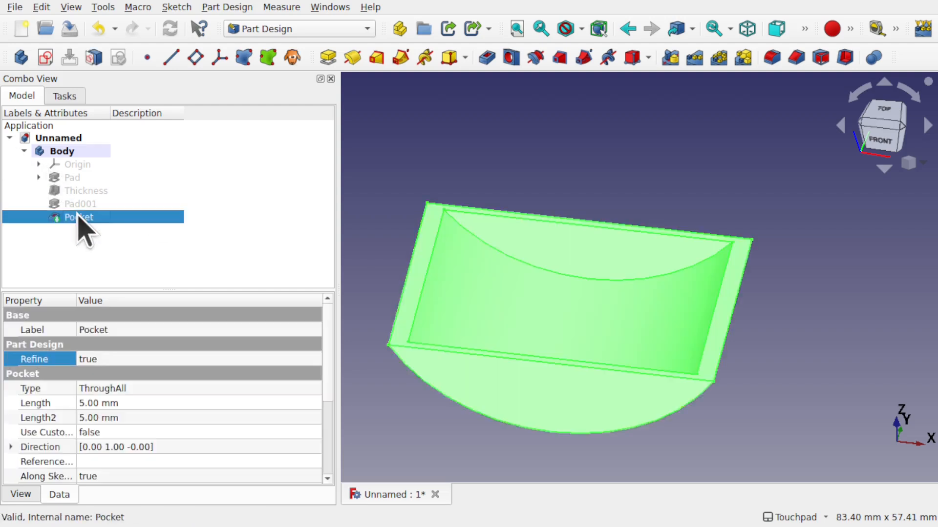
left_click(71, 178)
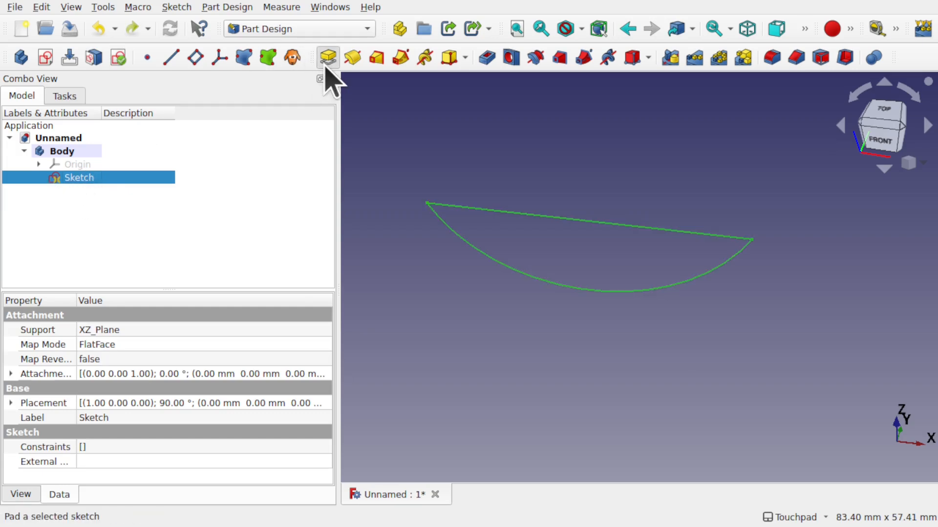
left_click(327, 58)
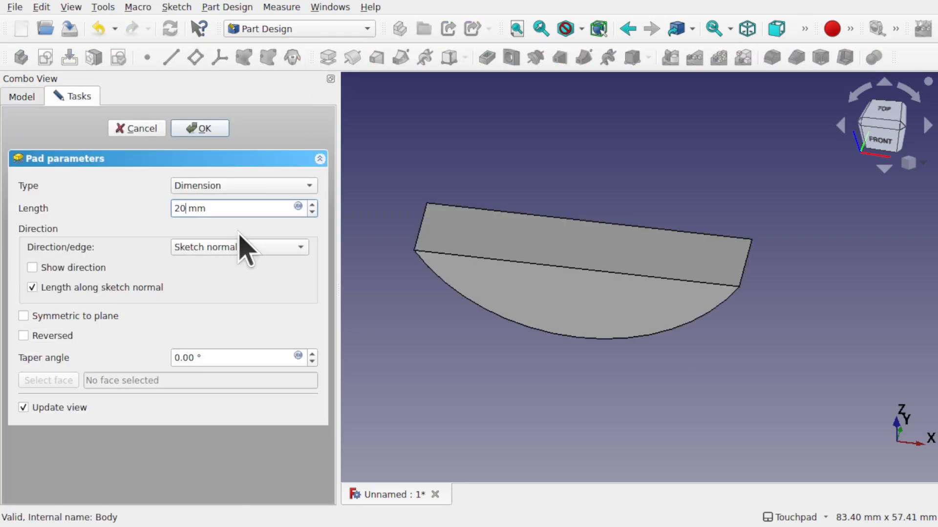
left_click(199, 128)
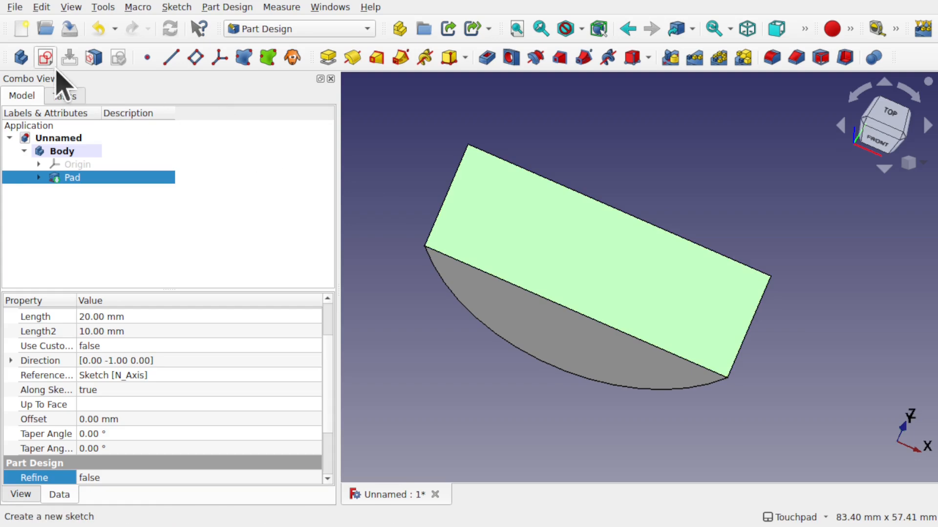
- Cut a 2 mm deep pocket from the top-face rectangle sketch and select its floor
left_click(45, 56)
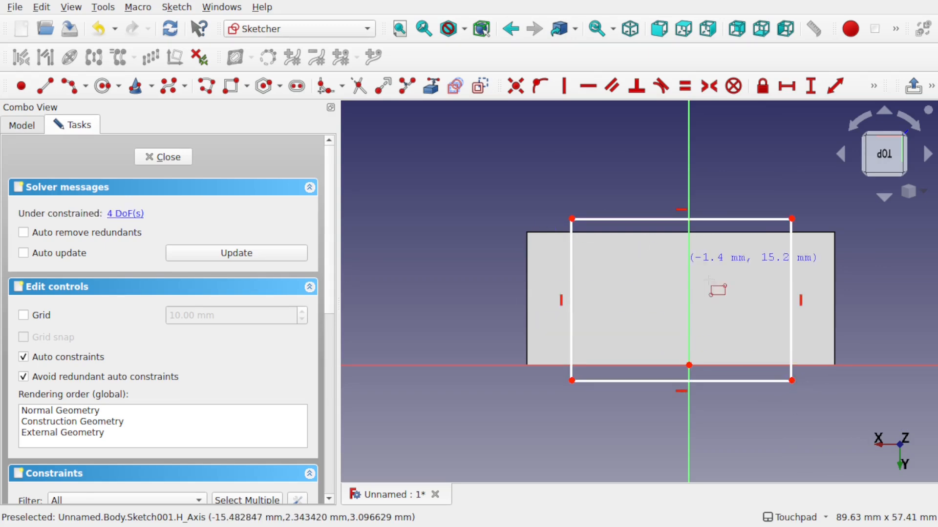
left_click(162, 157)
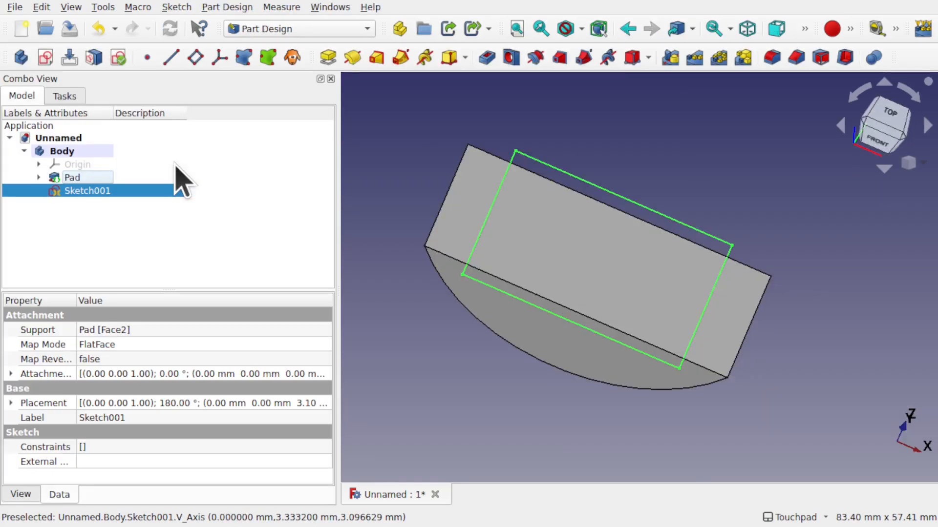
left_click(486, 58)
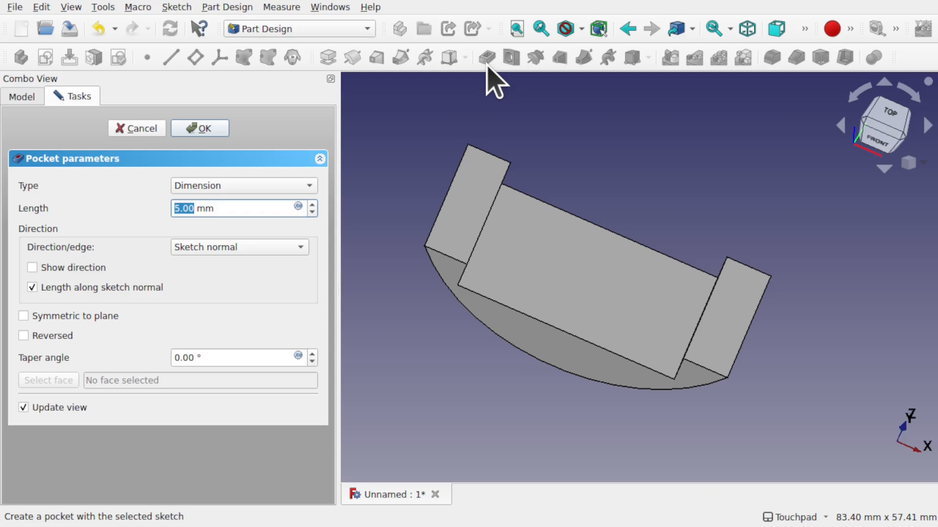
left_click(199, 127)
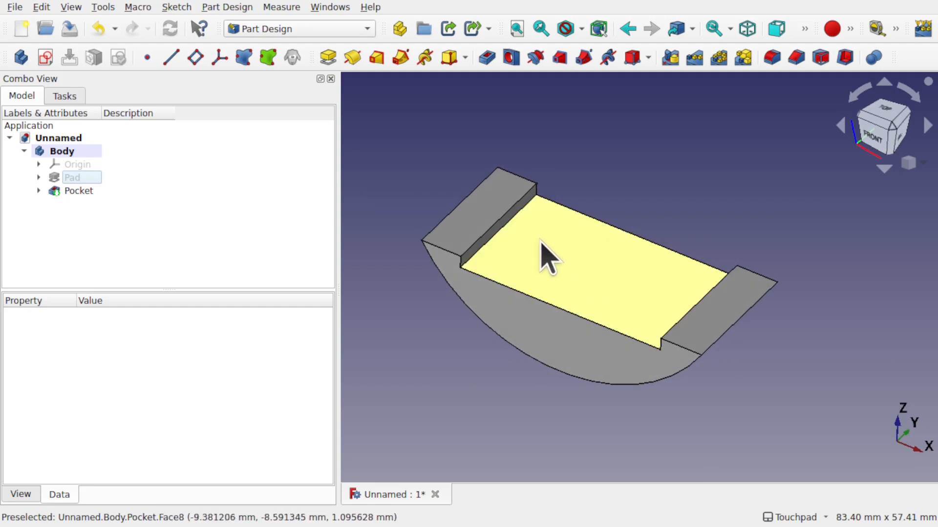
mouse_move(568, 272)
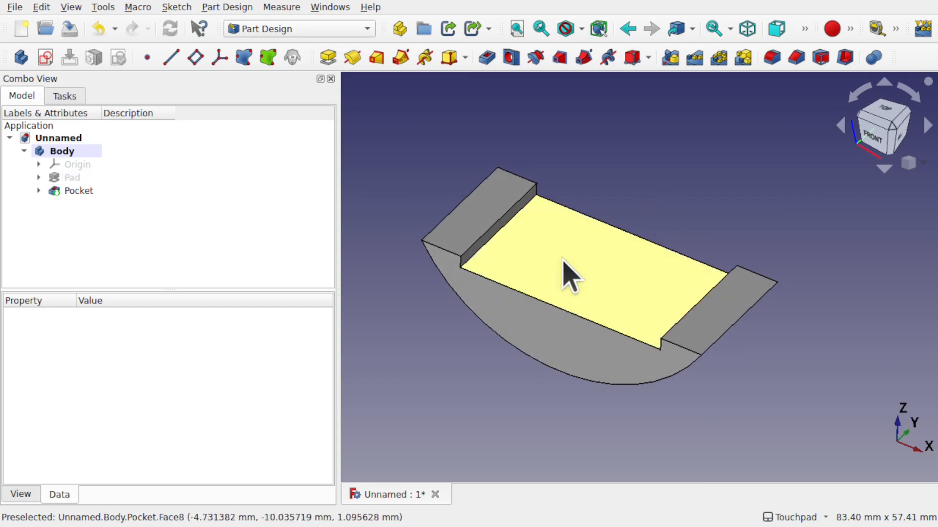
left_click(79, 190)
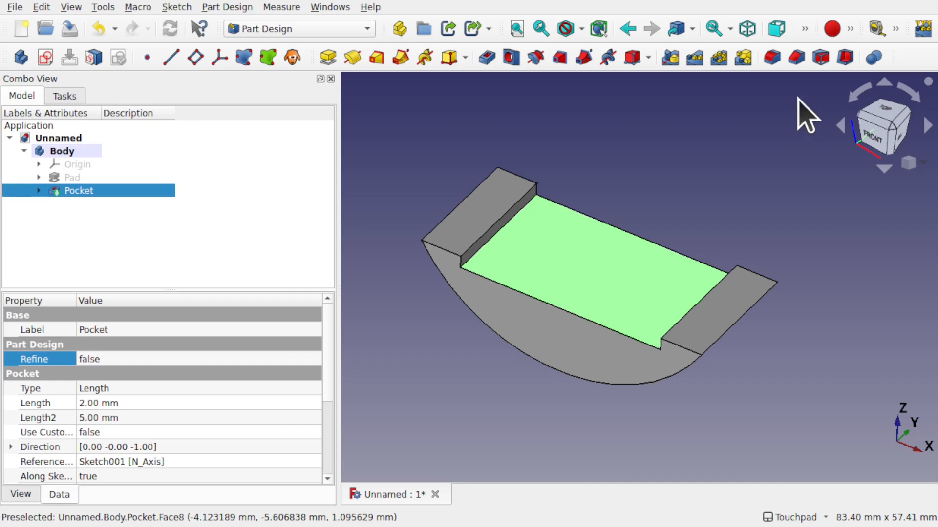
left_click(608, 58)
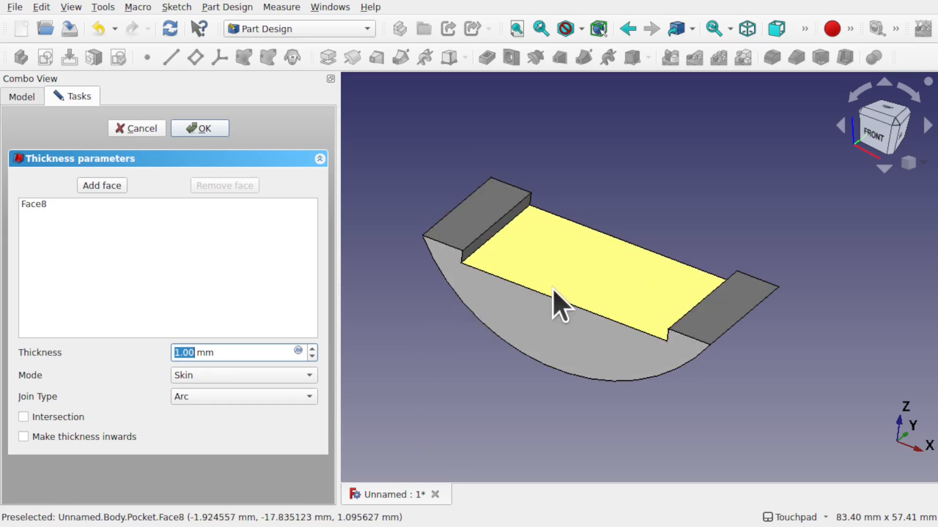
mouse_move(553, 285)
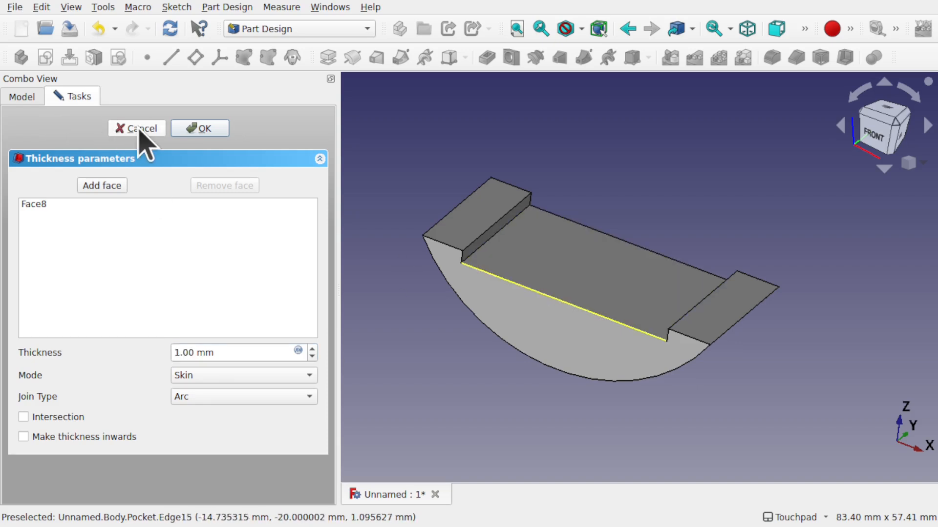
left_click(137, 128)
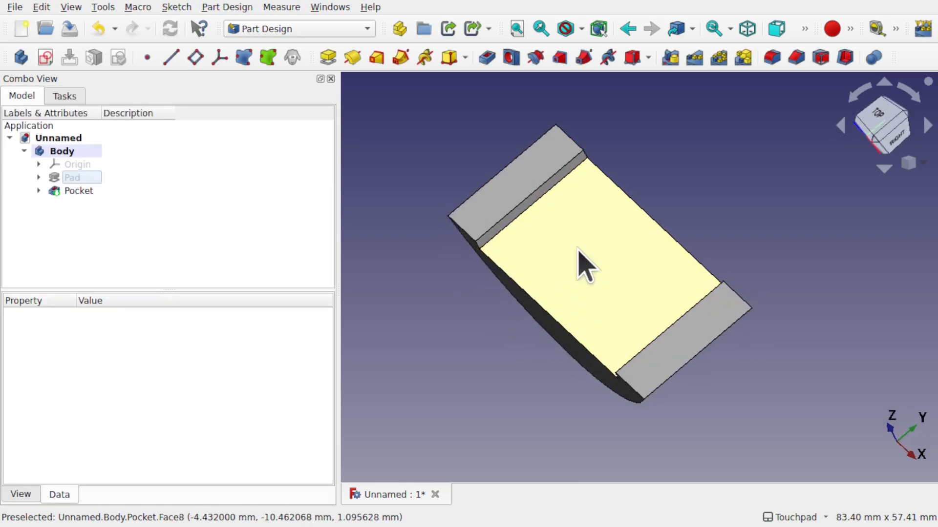
- Sketch an inset rectangle on the pocket floor and pad it into a thin raised Pad001
left_click(78, 190)
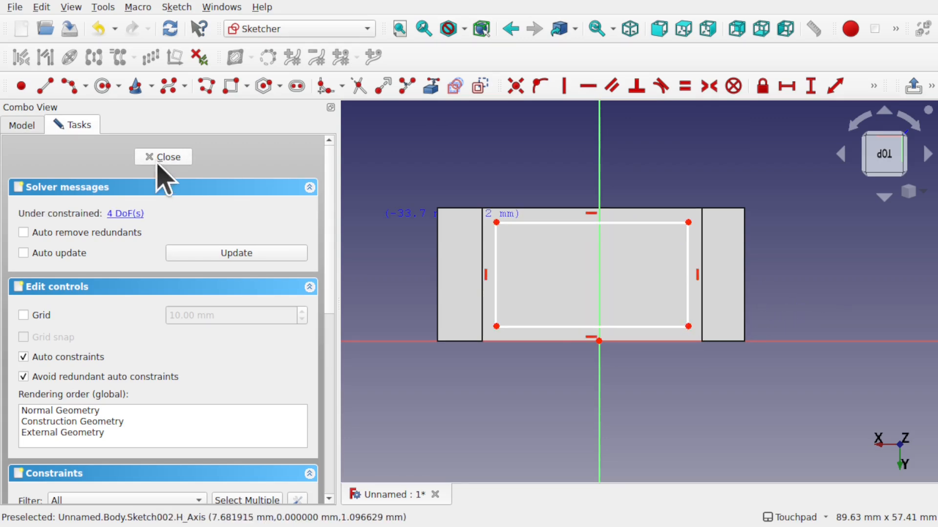
left_click(162, 157)
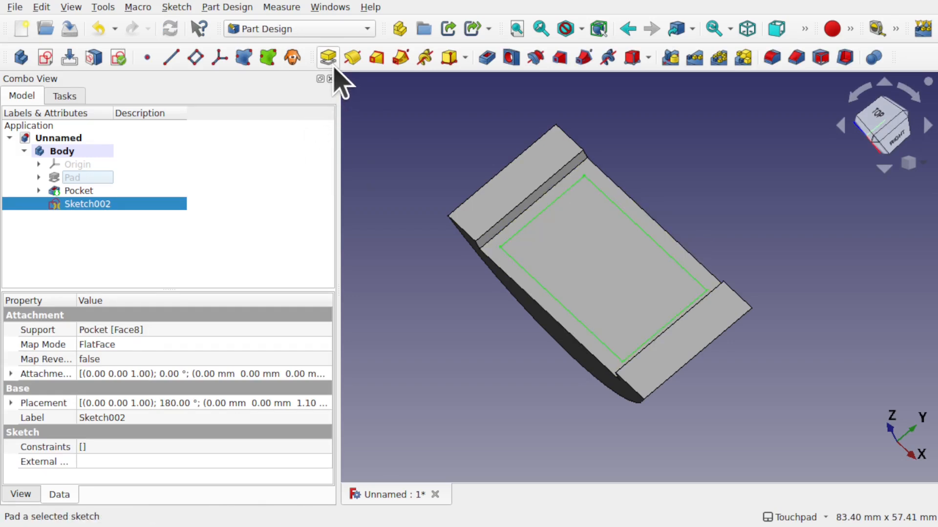
left_click(328, 57)
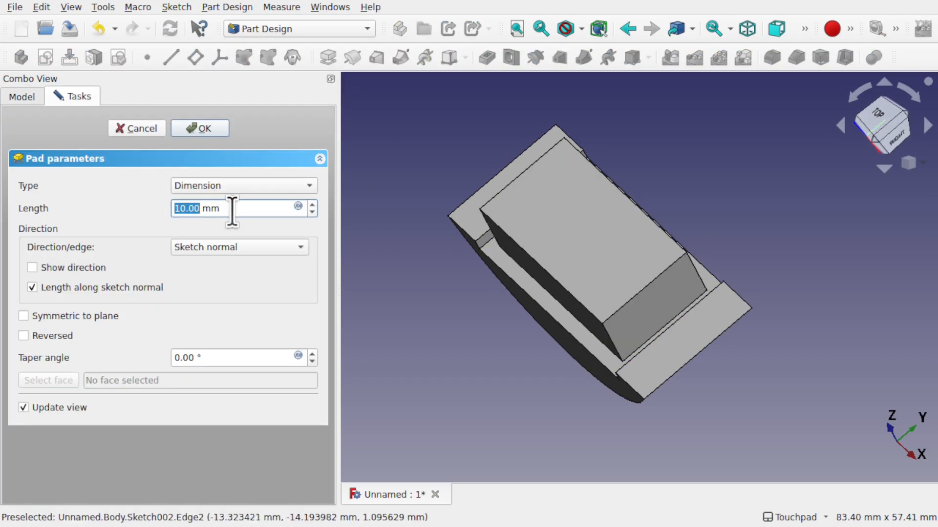
left_click(199, 128)
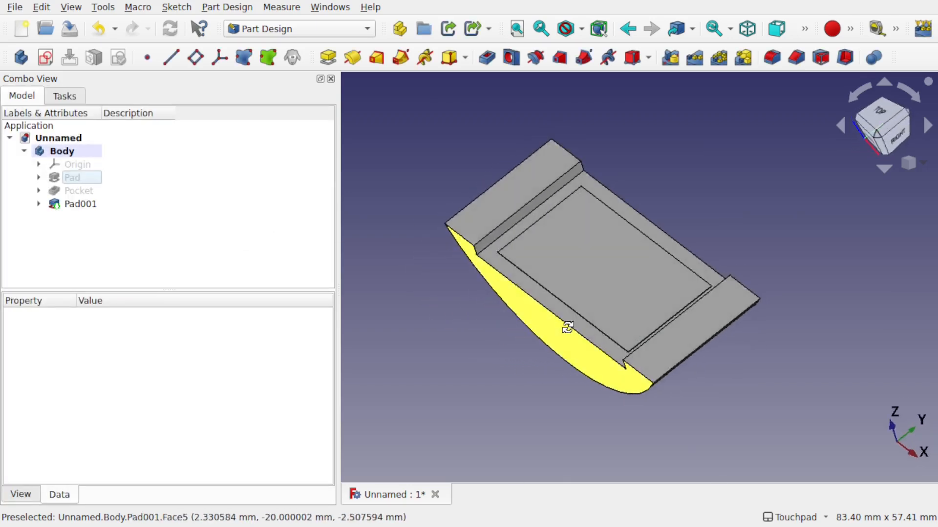
- Start a Thickness shell from the top face and nudge the wall to about 1.90 mm
left_click(80, 204)
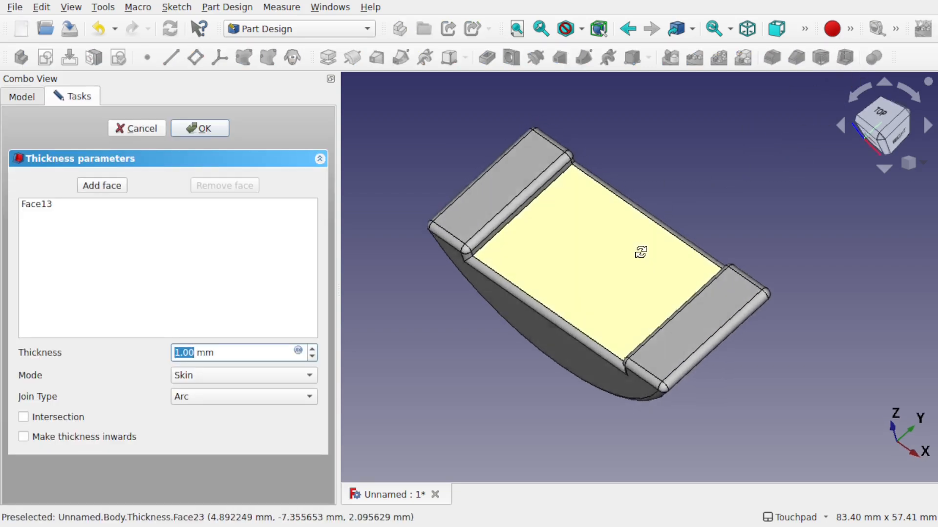
left_click_drag(640, 251, 594, 266)
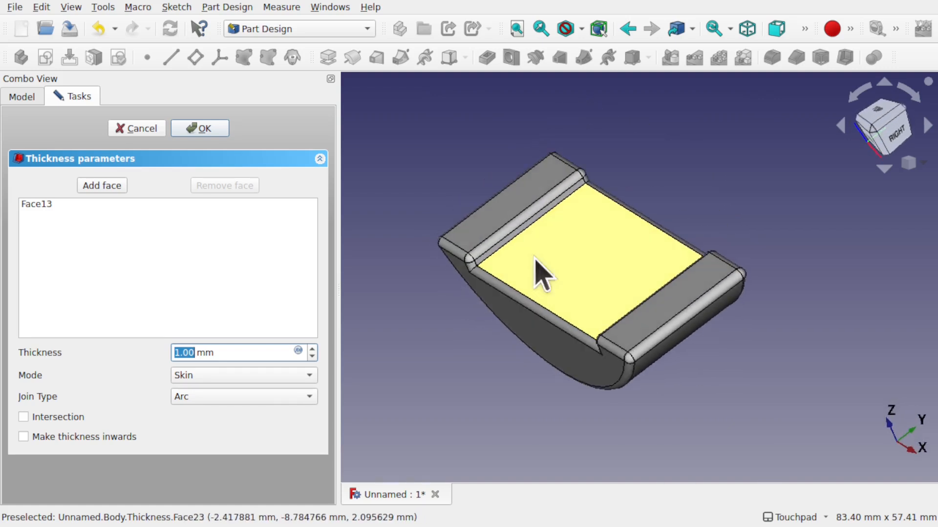
left_click(312, 348)
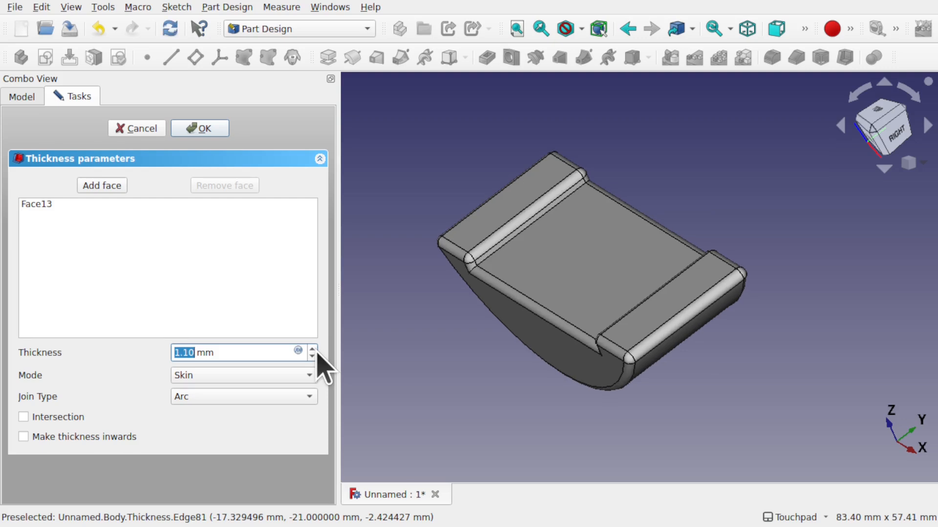
left_click(311, 348)
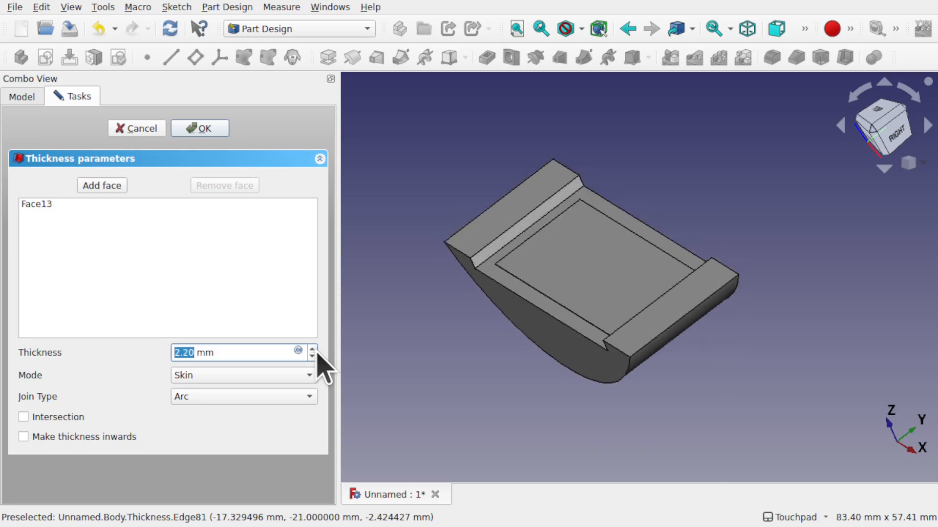
left_click(311, 357)
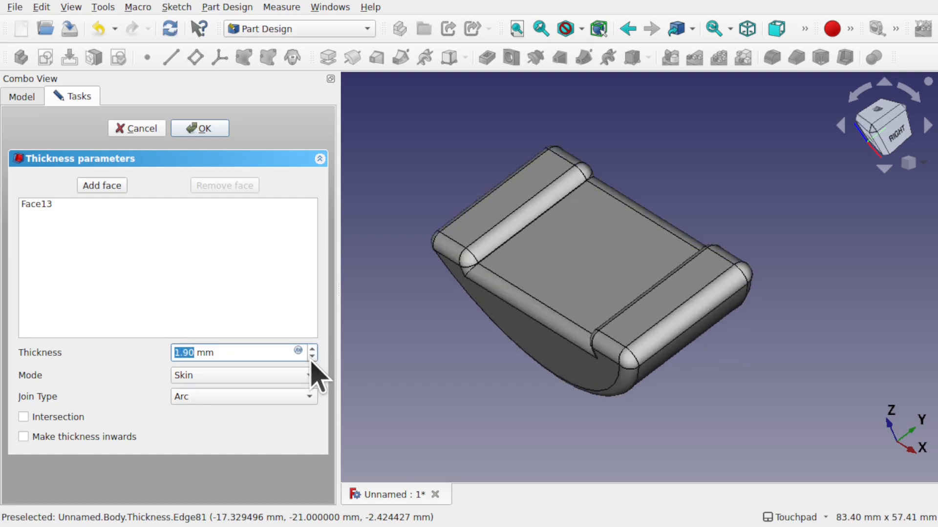
left_click(311, 357)
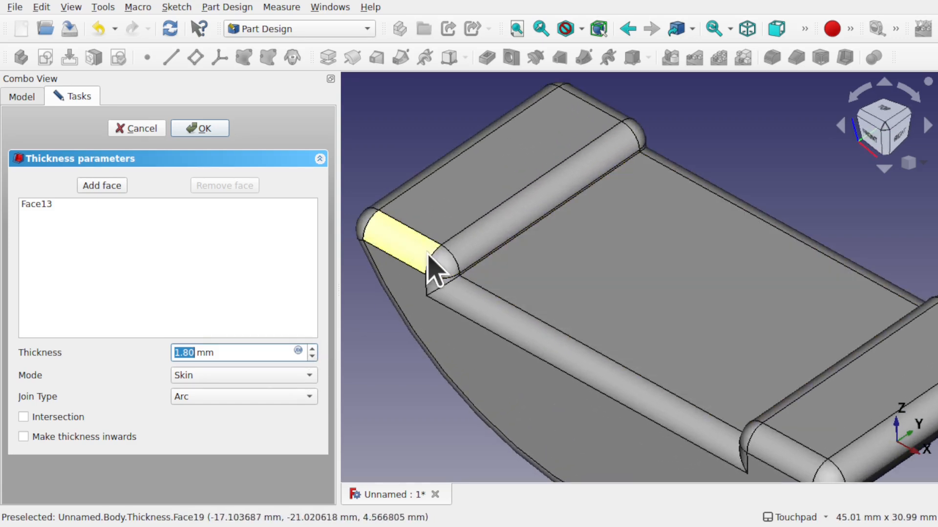
mouse_move(476, 284)
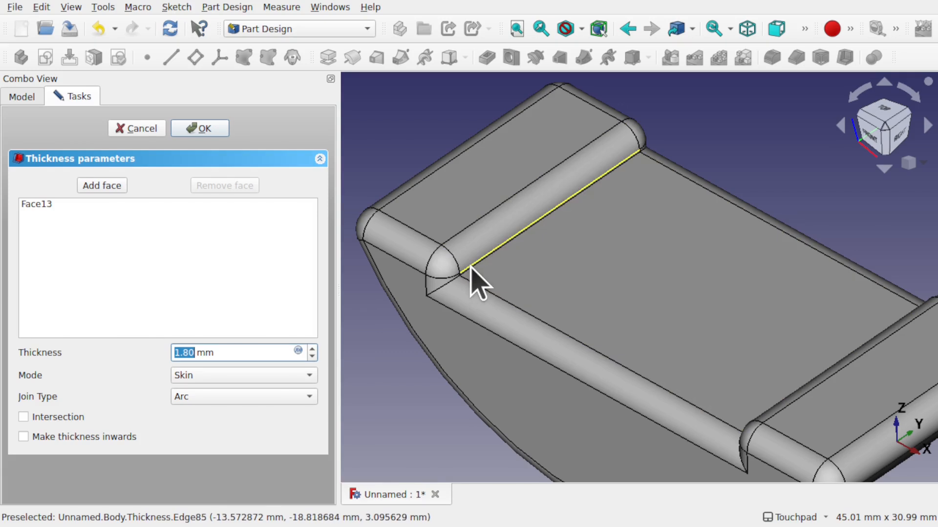
mouse_move(448, 299)
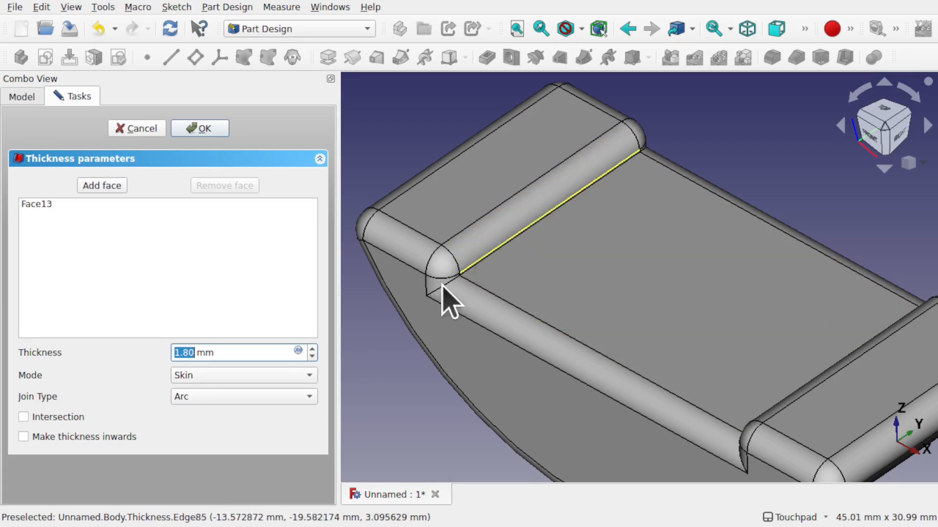
left_click(311, 348)
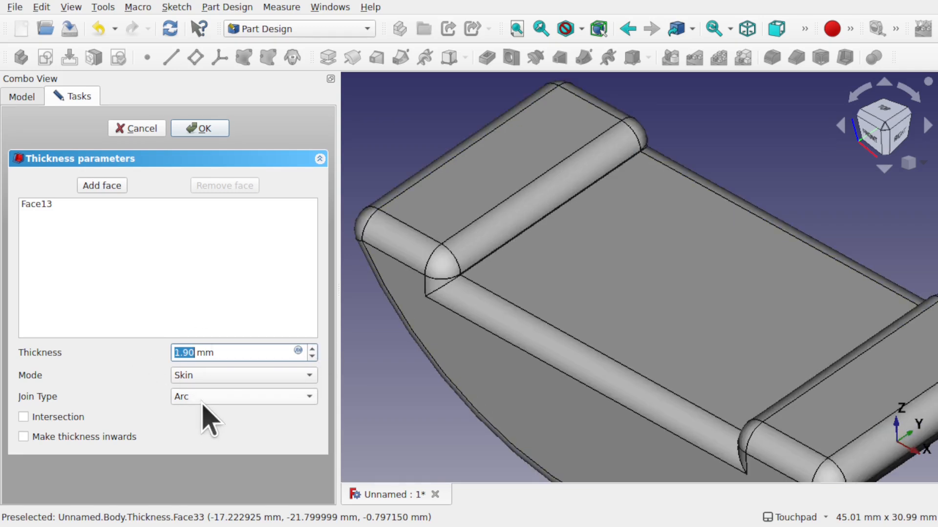
- Set the shell's Join Type to Intersection and make the walls grow inward
left_click(243, 397)
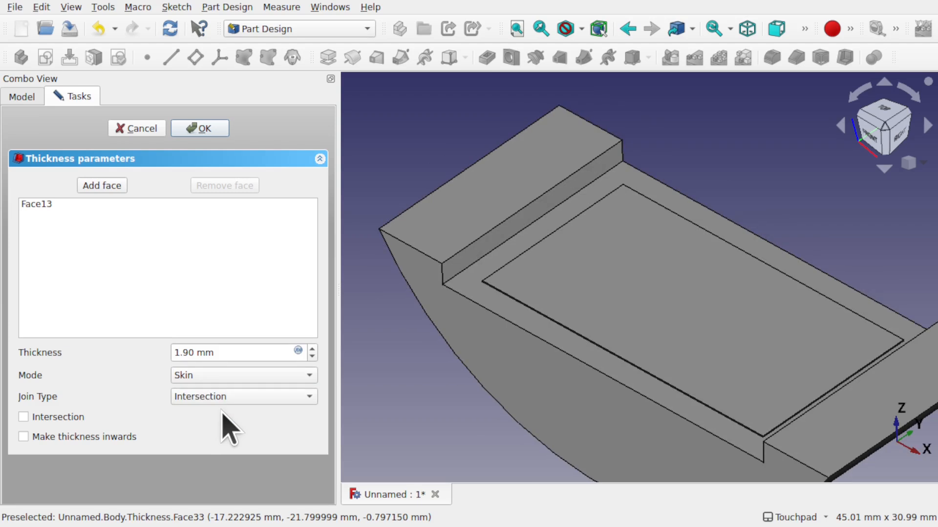
mouse_move(322, 365)
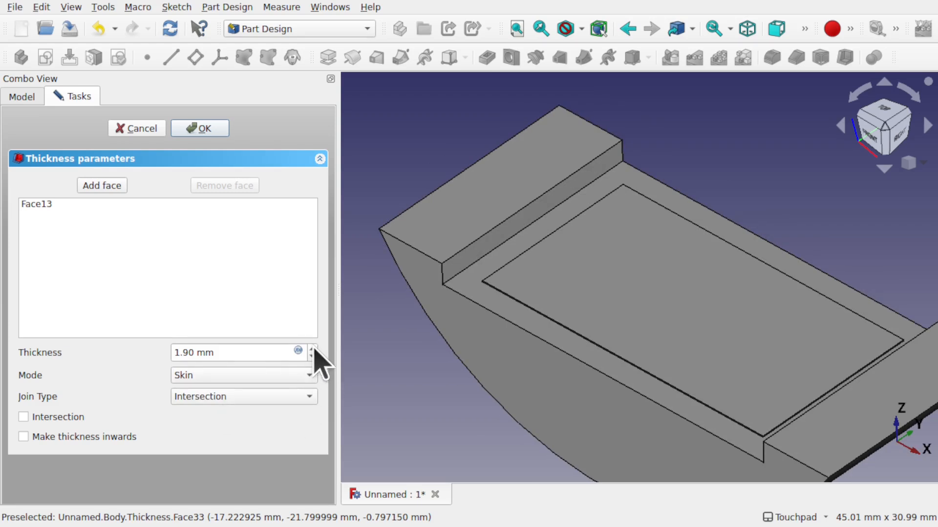
left_click(311, 348)
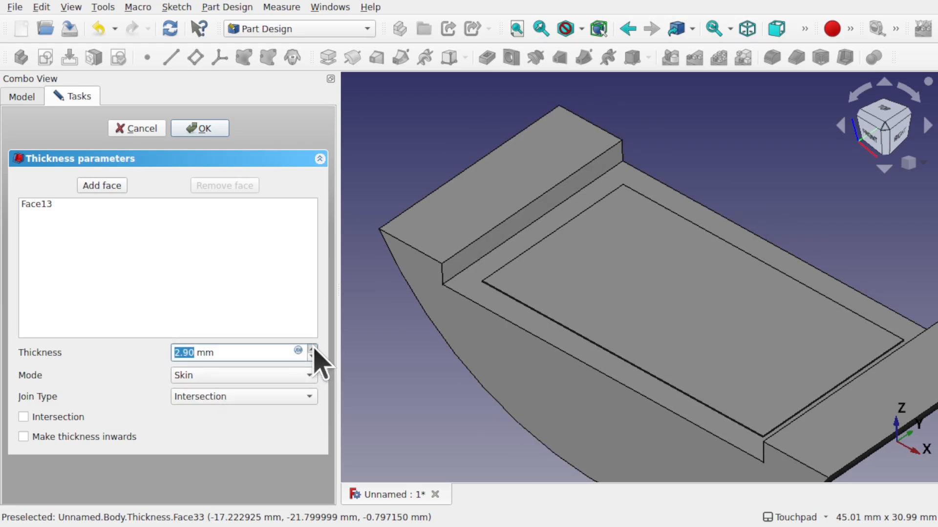
left_click(311, 348)
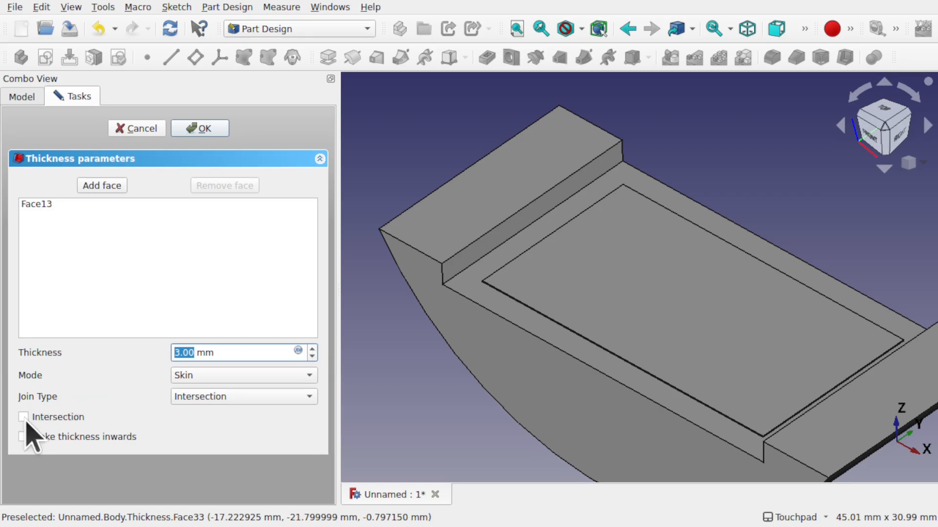
left_click(24, 437)
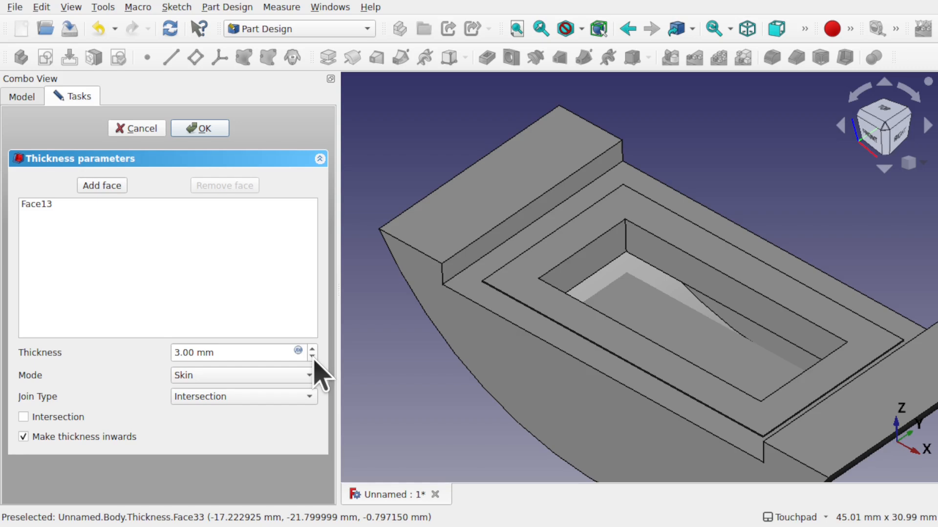
- Reduce the wall to 0.90 mm, inspect the inside, and commit the Thickness
left_click(311, 357)
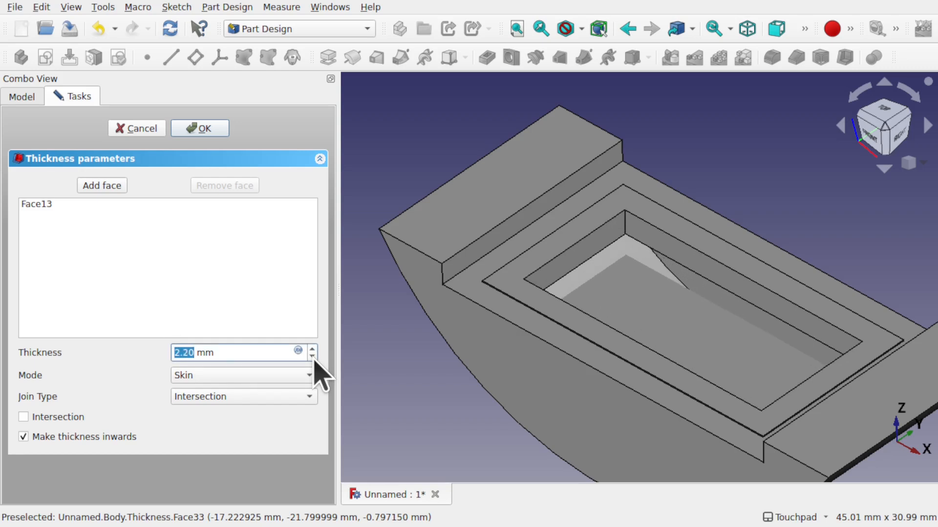
left_click(312, 357)
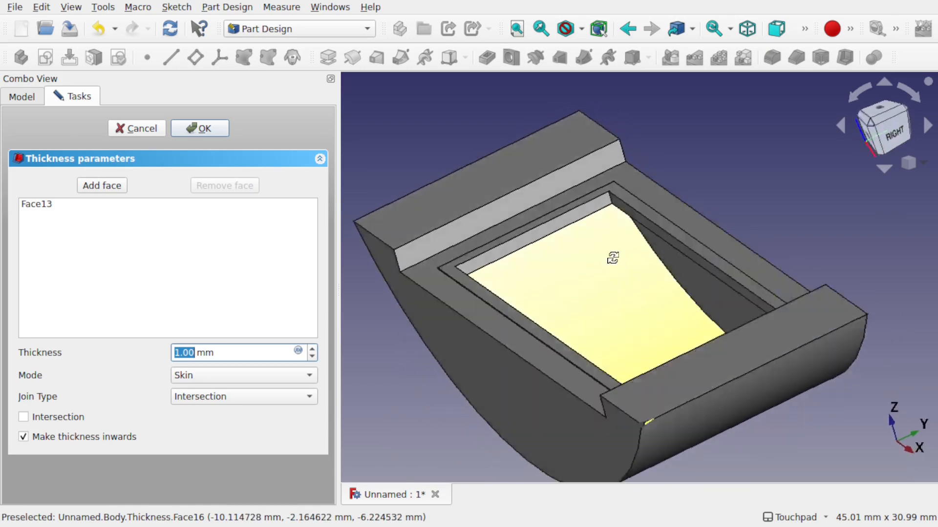
left_click_drag(612, 258, 721, 268)
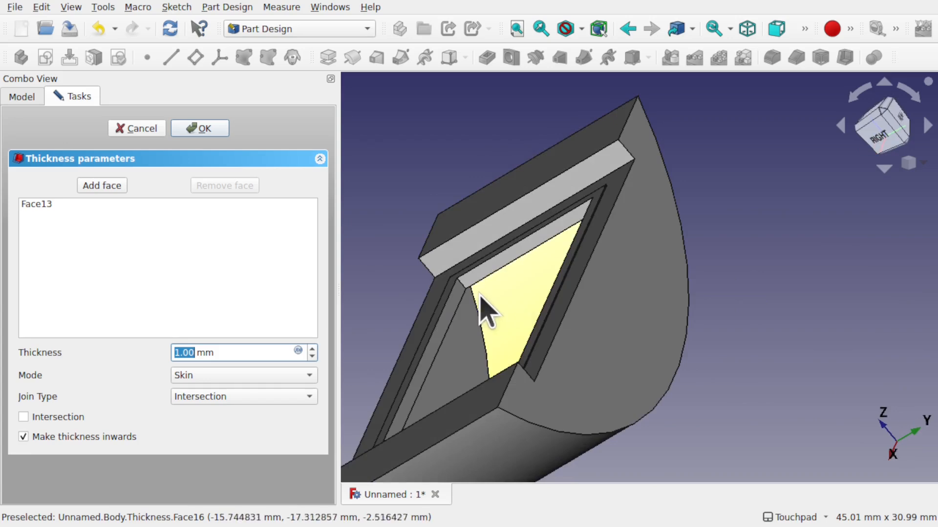
left_click_drag(490, 311, 508, 338)
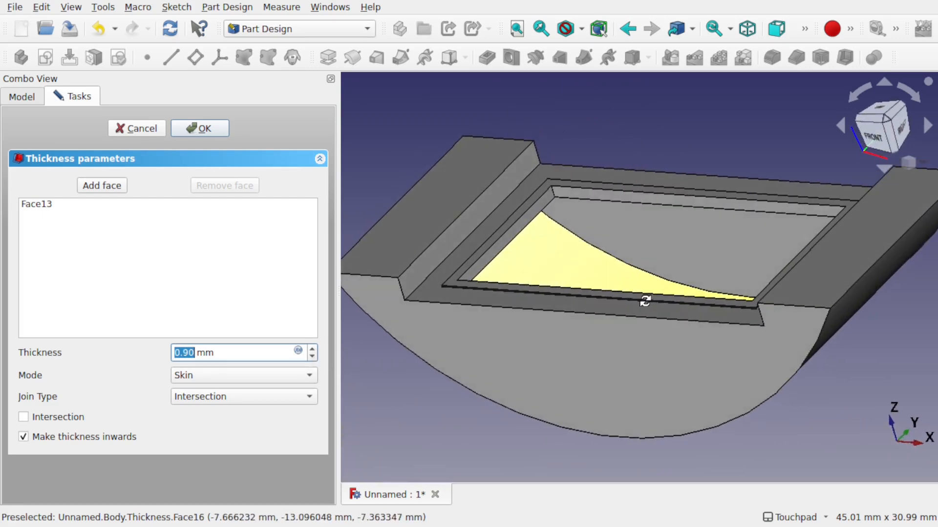
left_click(200, 128)
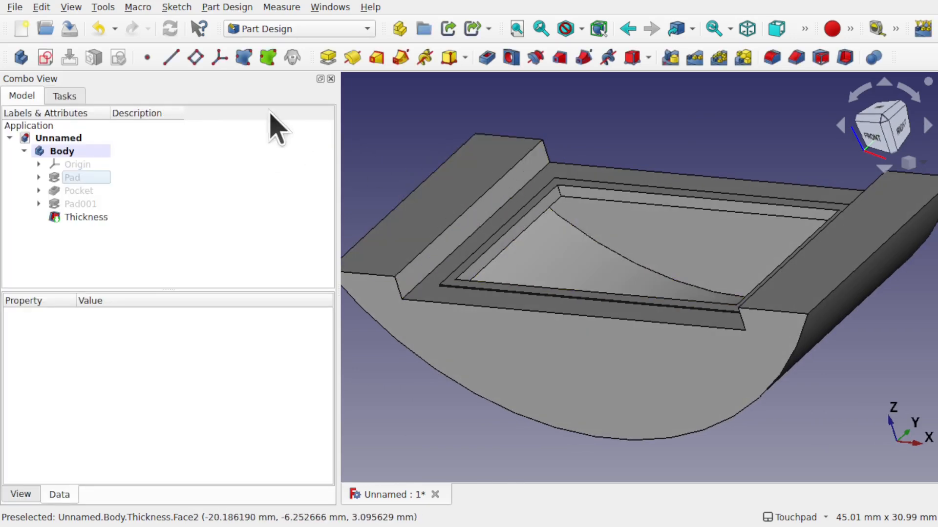
- Enable Clipping Y at offset -10 alongside Clipping X and view the wall section edge-on
left_click(70, 7)
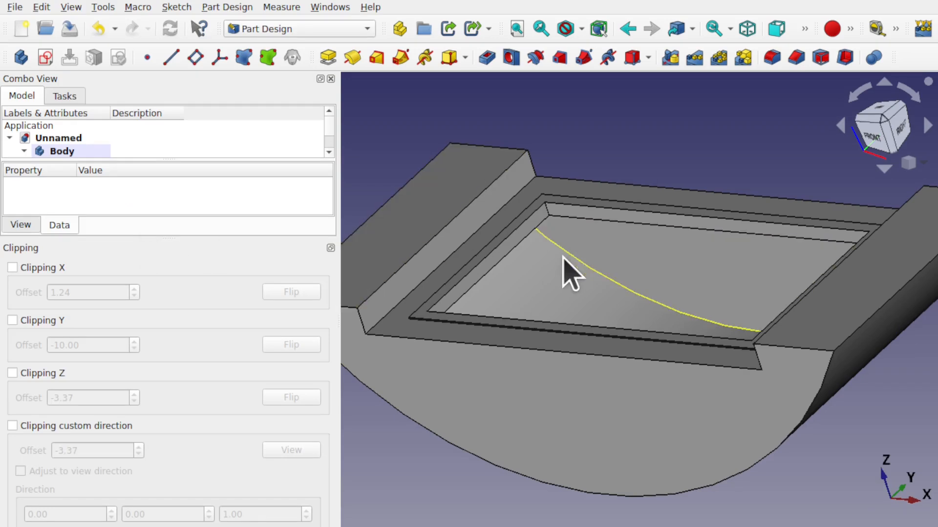
left_click(11, 268)
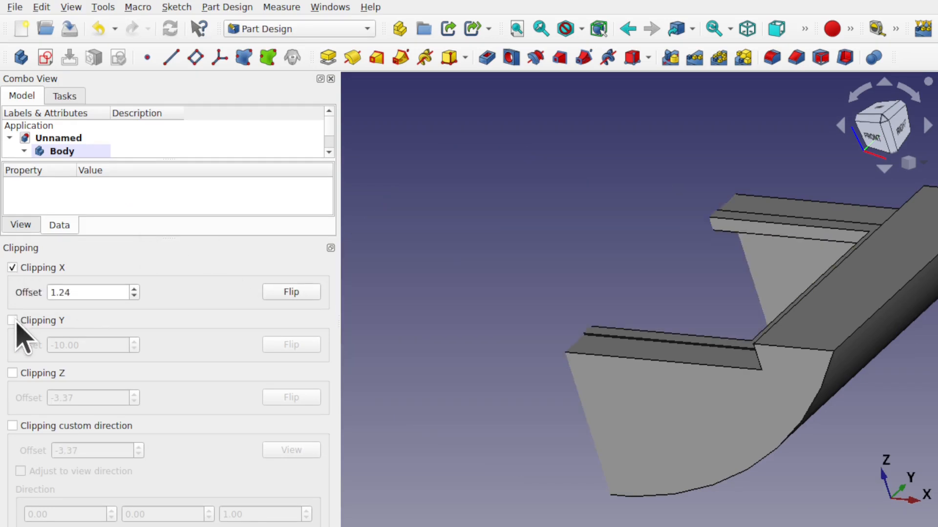
left_click(12, 320)
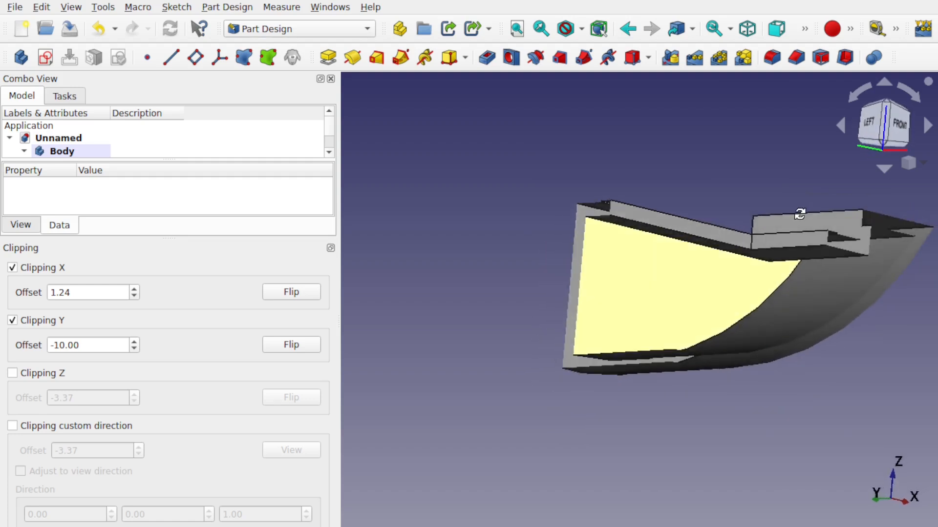
left_click_drag(796, 215, 688, 287)
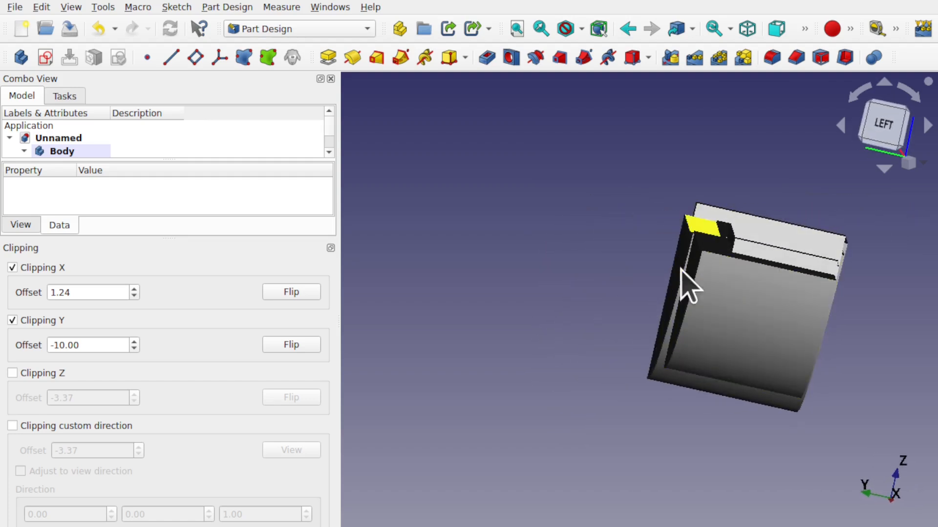
left_click_drag(688, 288, 584, 299)
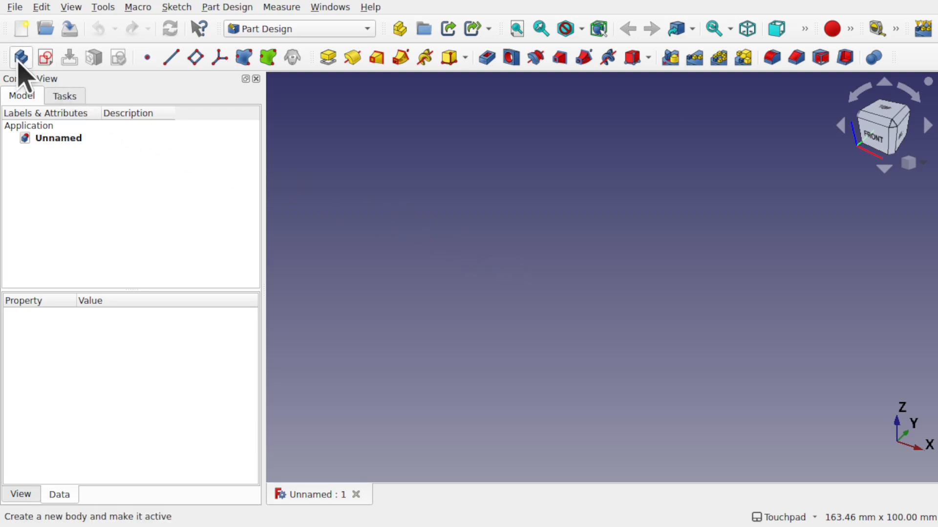
- Sketch a rounded rectangle on the XY plane of a new body and close the sketch
left_click(45, 58)
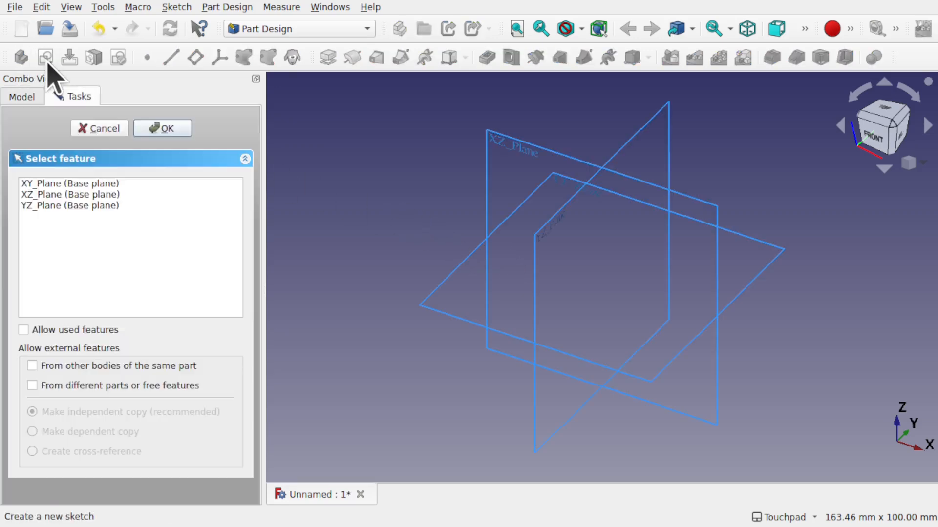
left_click(70, 183)
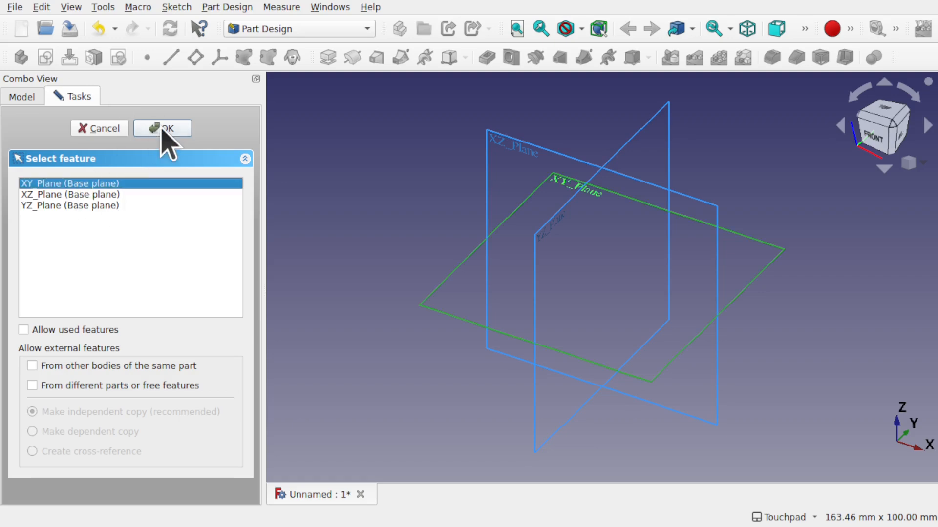
left_click(162, 128)
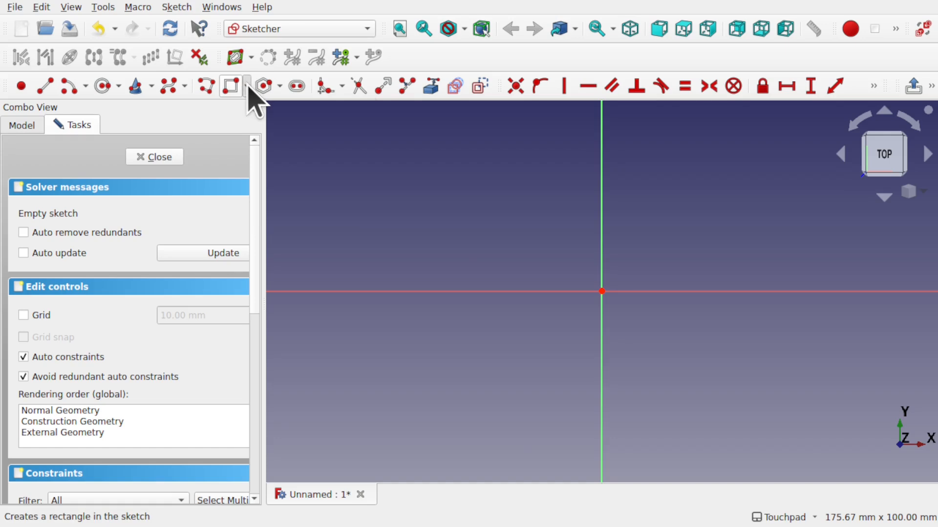
left_click(245, 86)
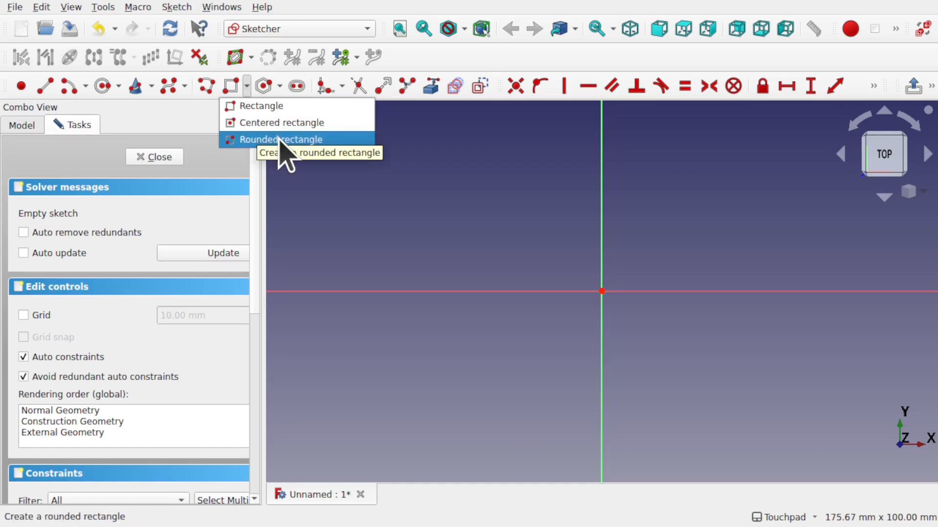
left_click(260, 106)
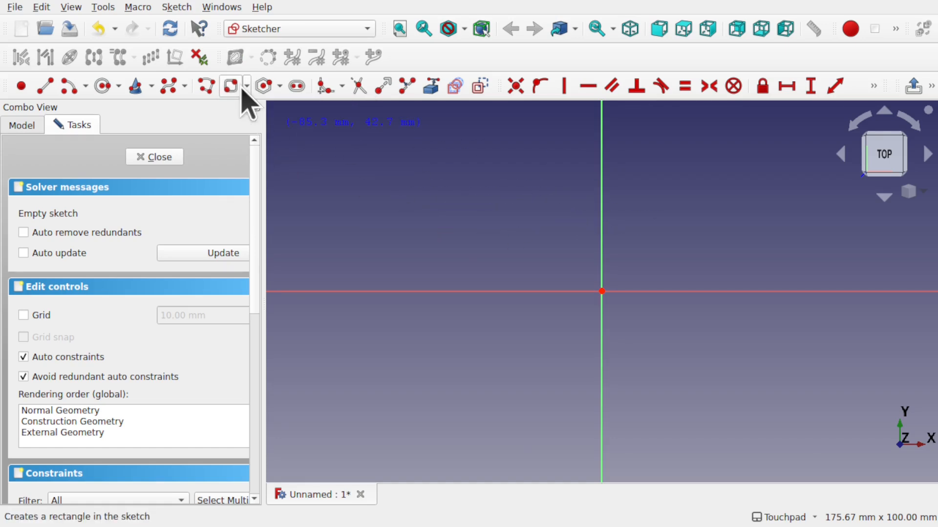
left_click(245, 86)
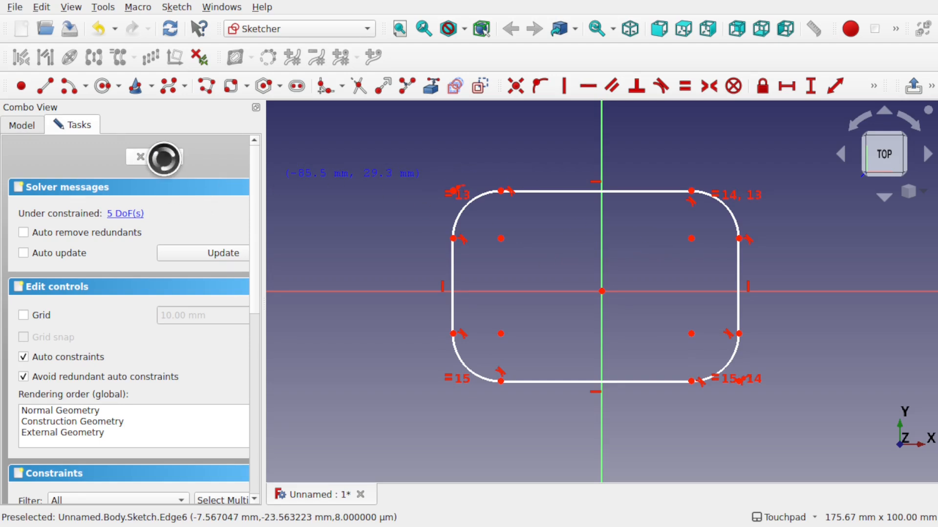
left_click(138, 157)
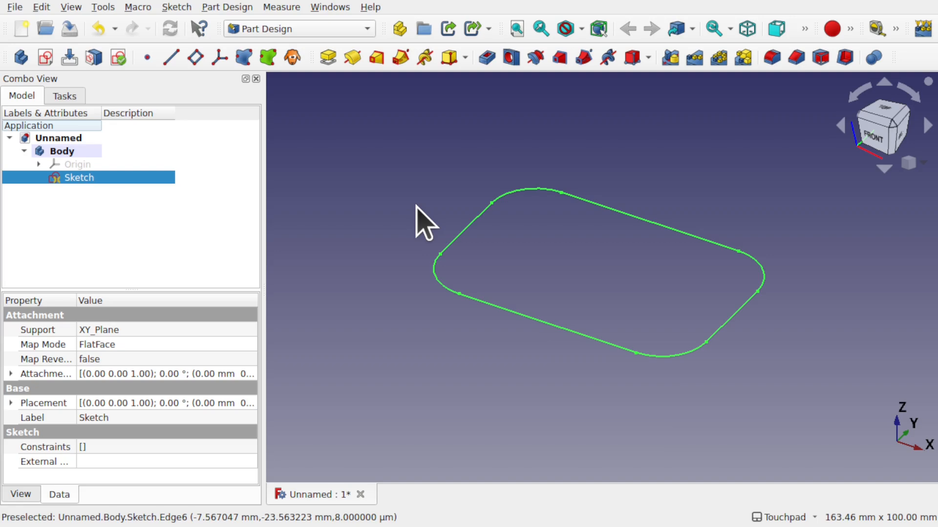
mouse_move(356, 135)
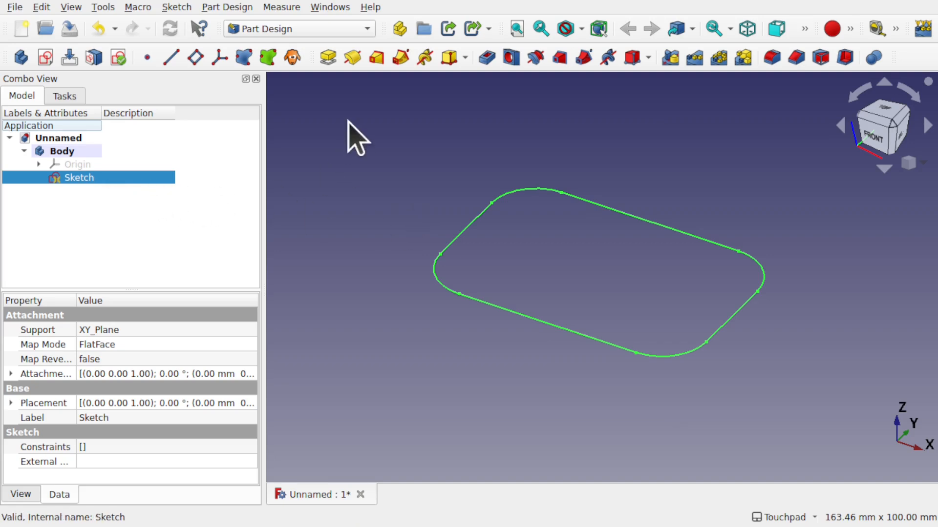
- Pad the rounded-rectangle sketch into a 20 mm tall solid block
left_click(327, 57)
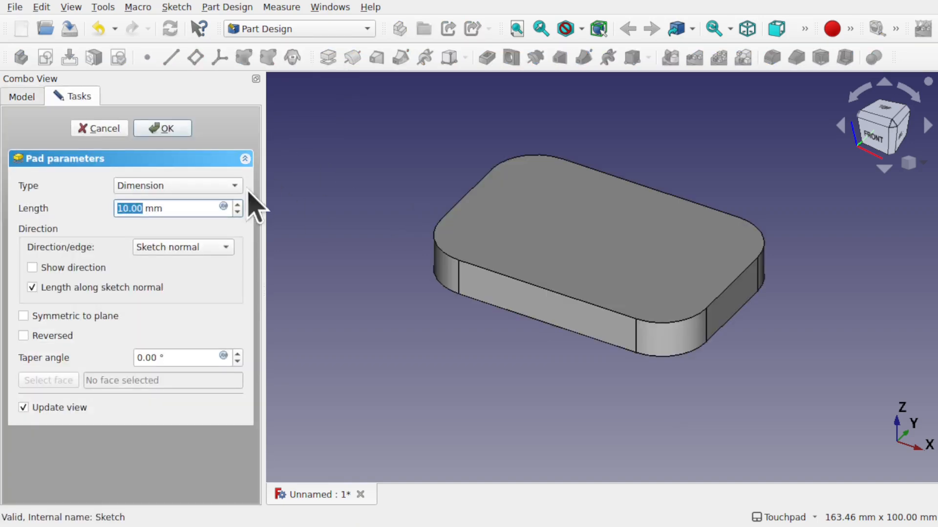
type("20")
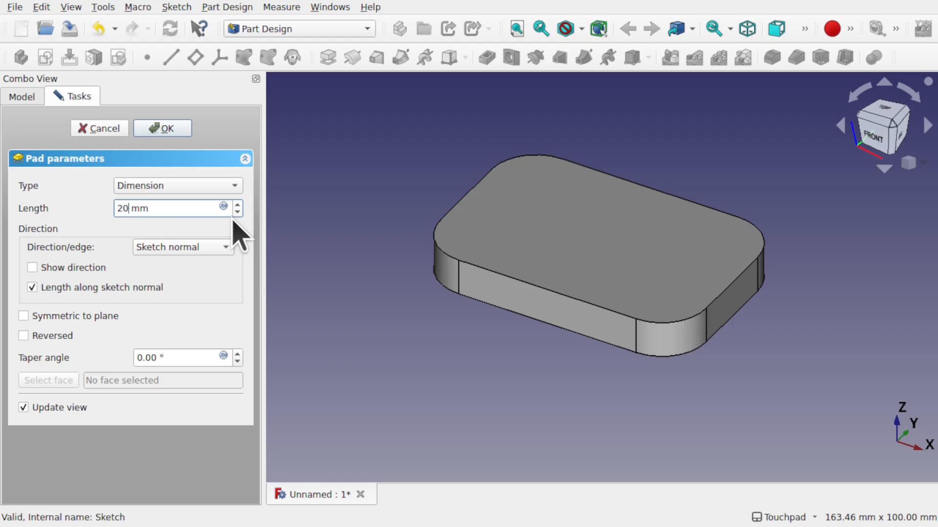
left_click(161, 128)
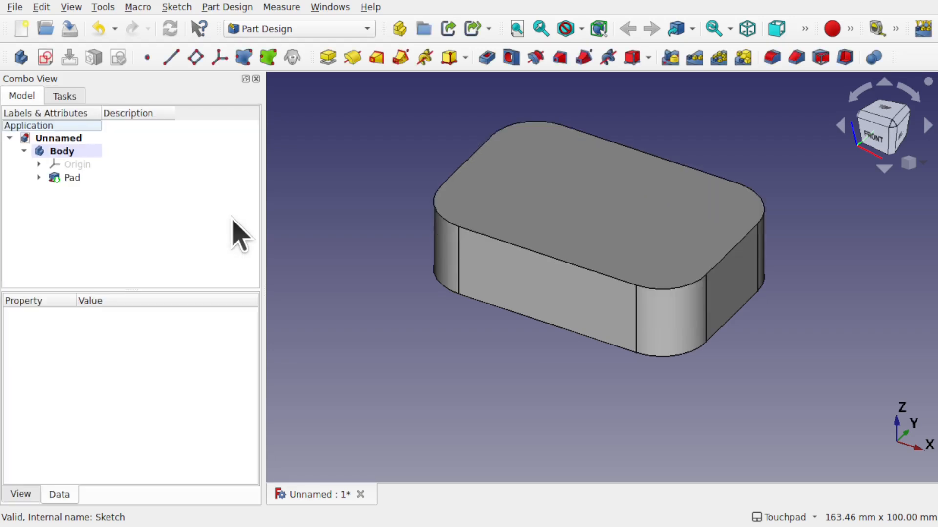
mouse_move(440, 128)
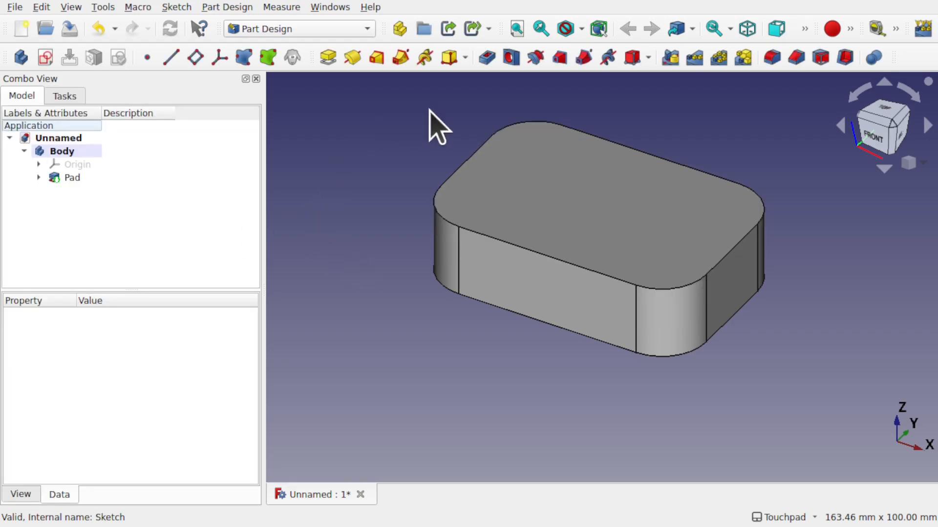
- Shell the block from its top face with a 2 mm Thickness grown inwards
left_click(568, 210)
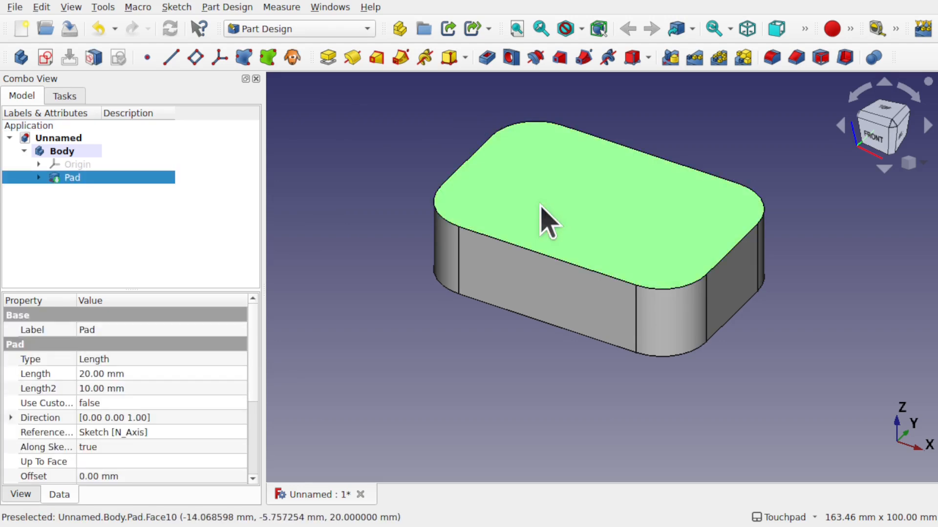
left_click(843, 58)
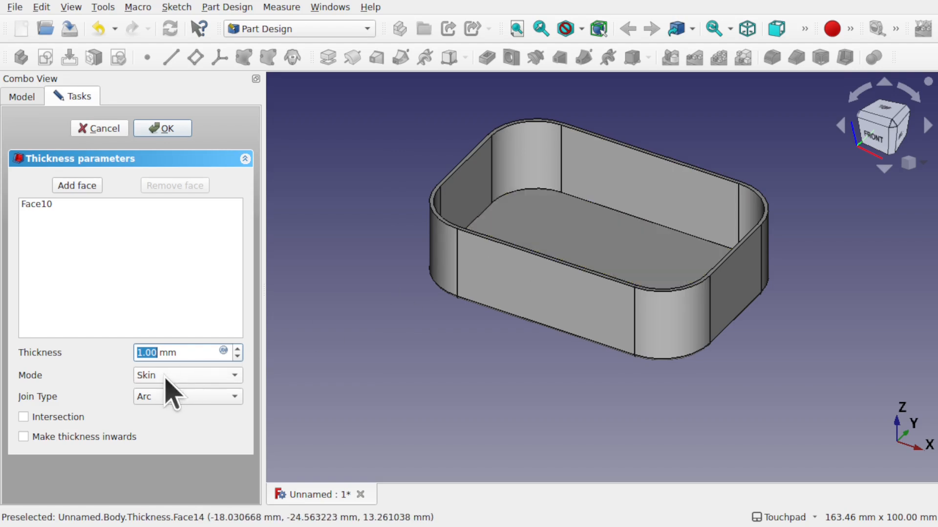
left_click(23, 436)
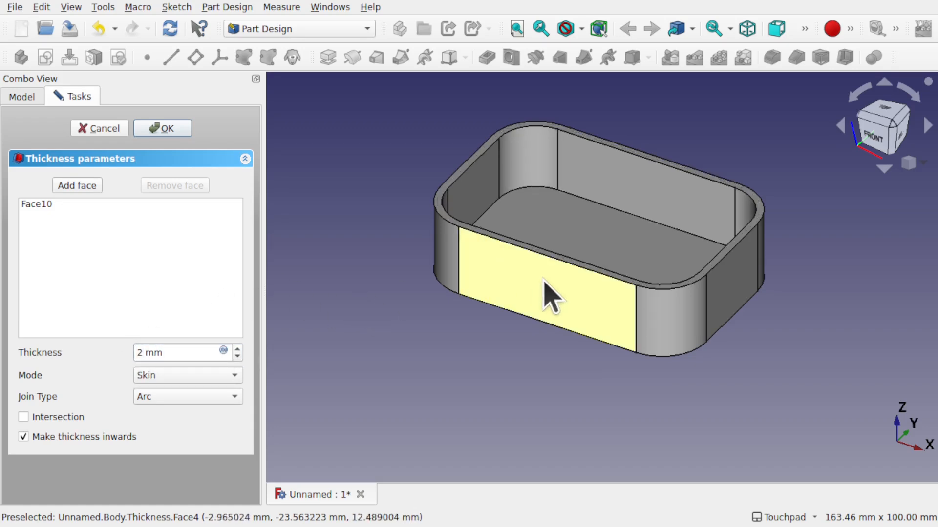
left_click(161, 128)
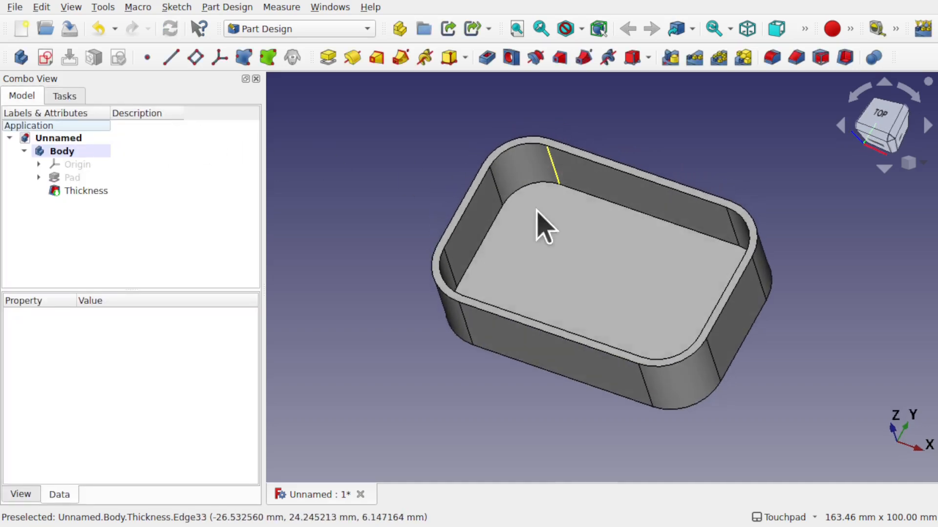
- Pad the box's inner floor upward by 2 mm as Pad001
left_click(86, 191)
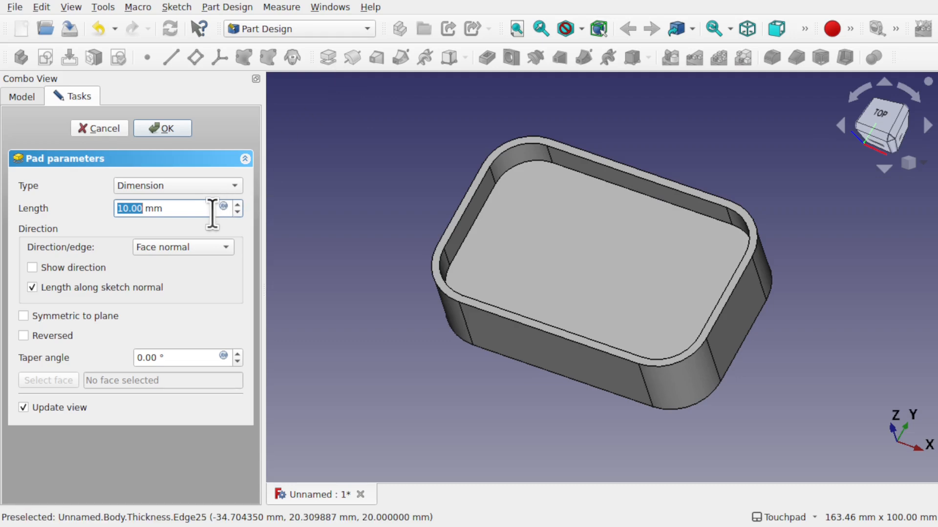
type("2 mm")
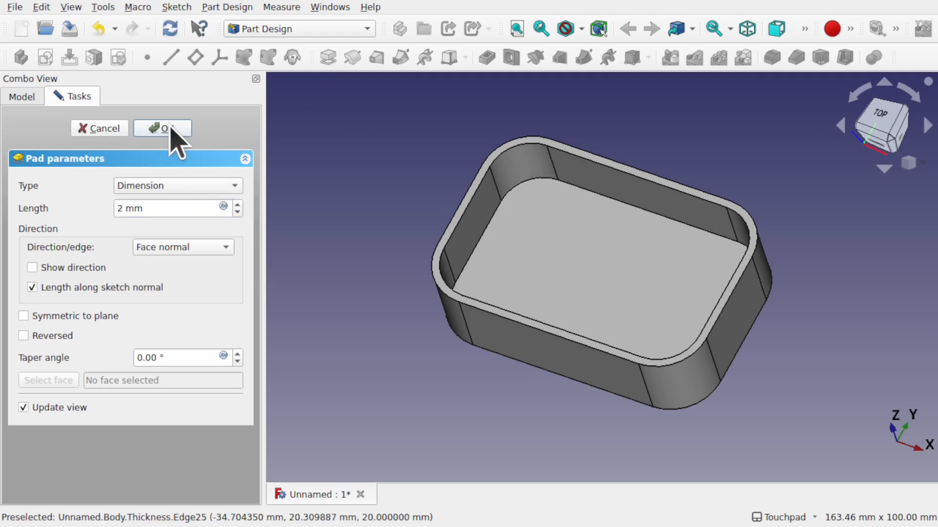
left_click(162, 128)
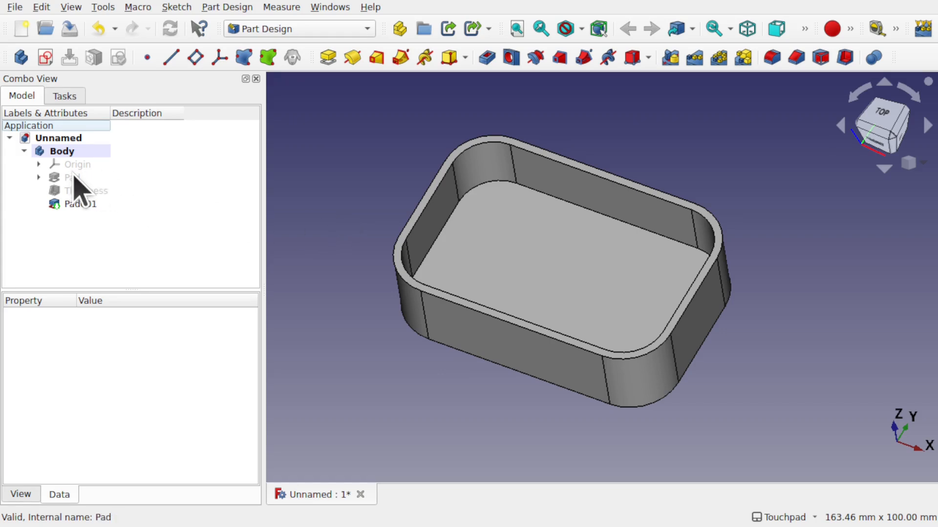
- Show the original solid Pad again and create a second body, Body001, for the lid
left_click(72, 176)
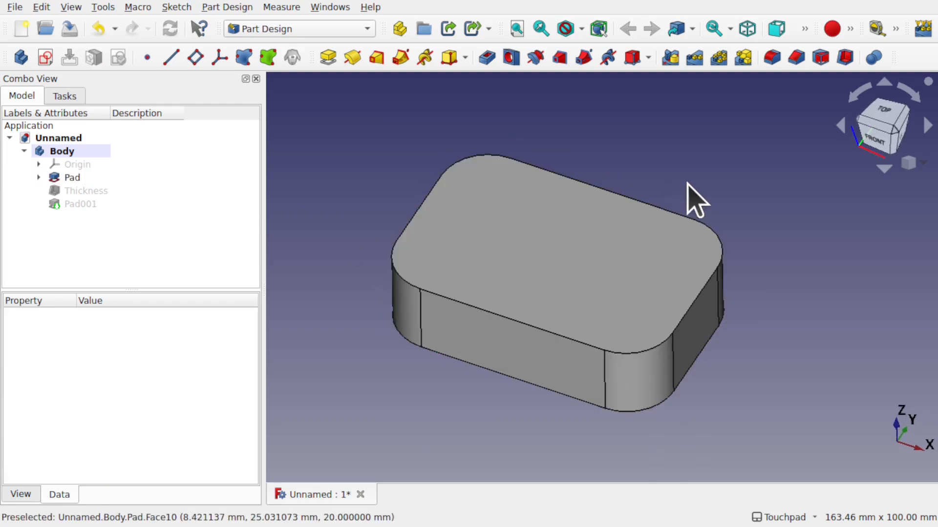
left_click(565, 275)
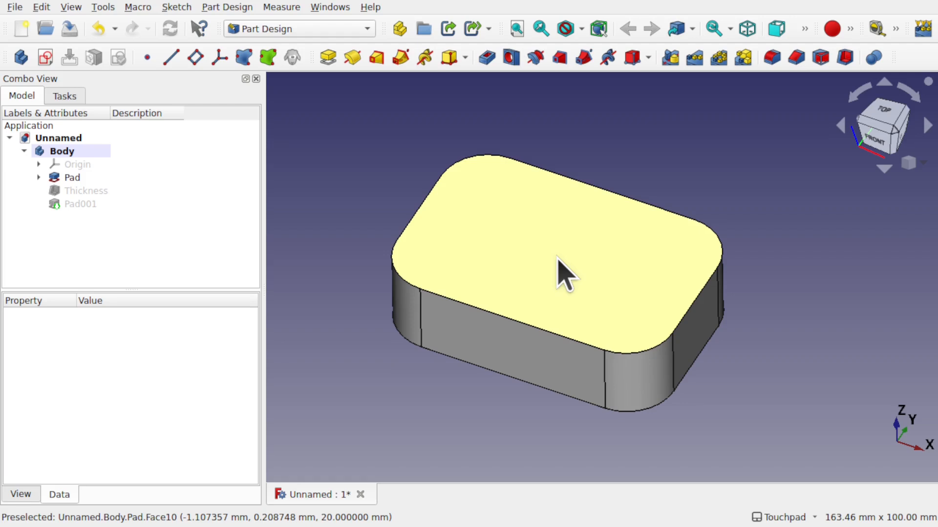
left_click(72, 176)
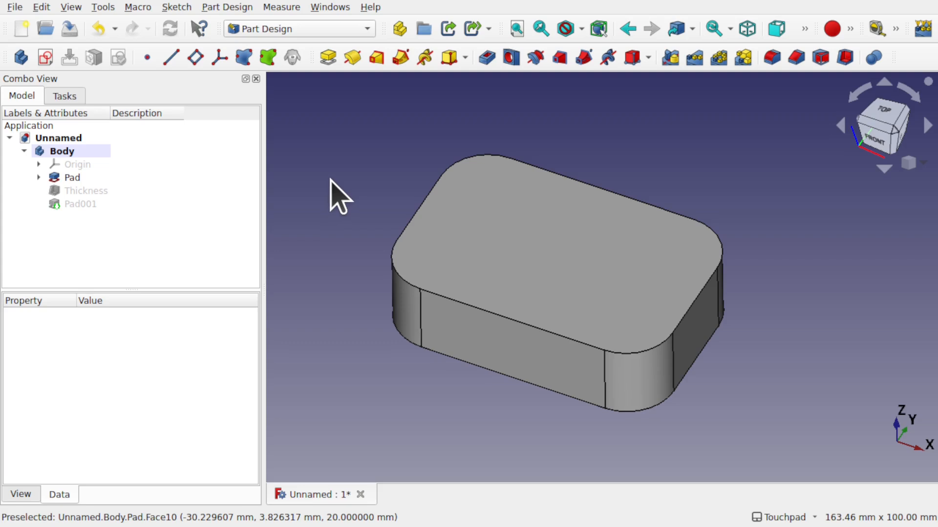
left_click(19, 57)
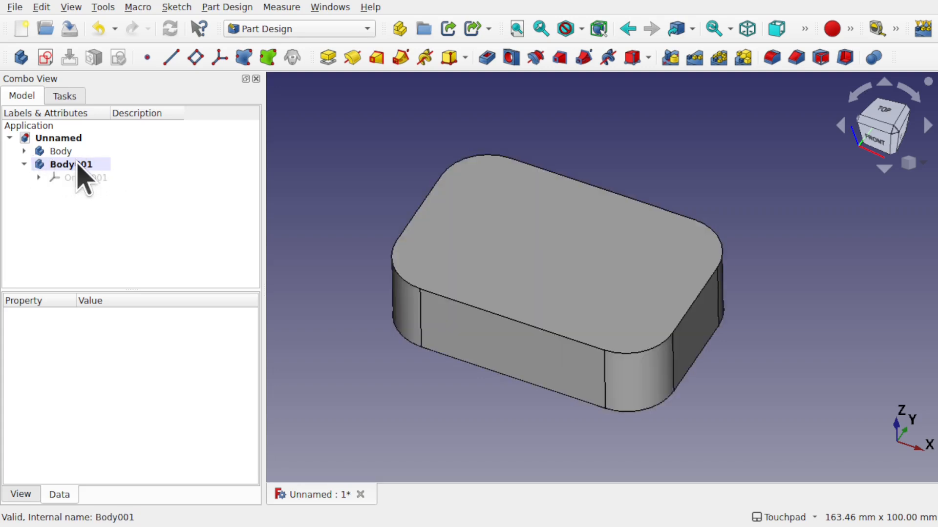
- Select the top face of the solid Pad as the reference for the lid
left_click(37, 151)
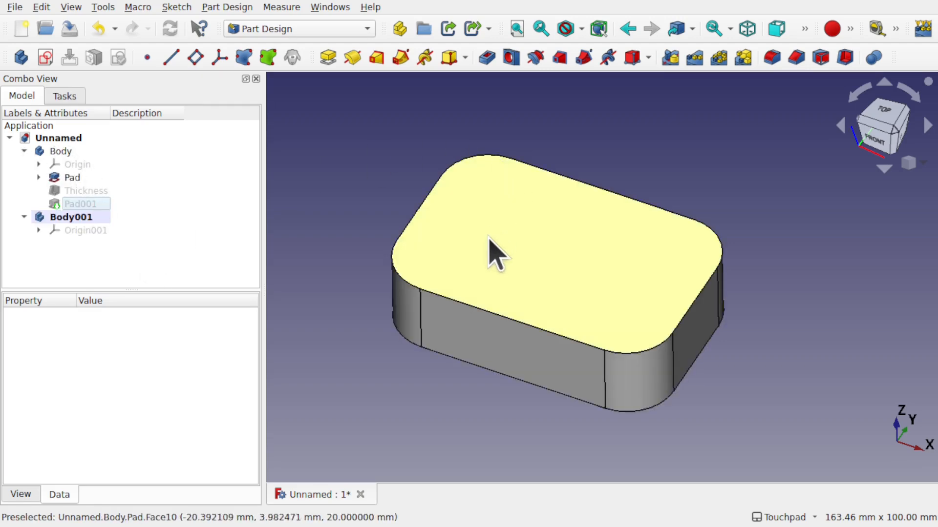
left_click(72, 177)
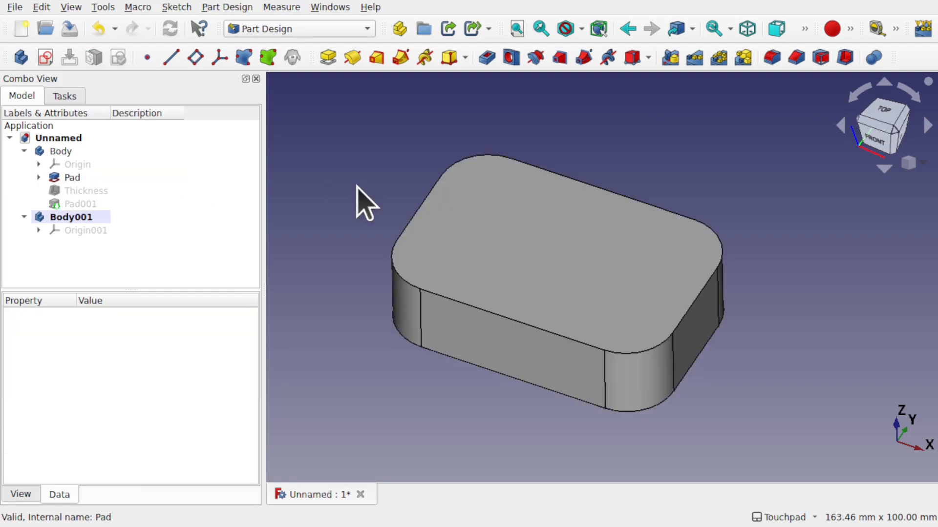
left_click(544, 228)
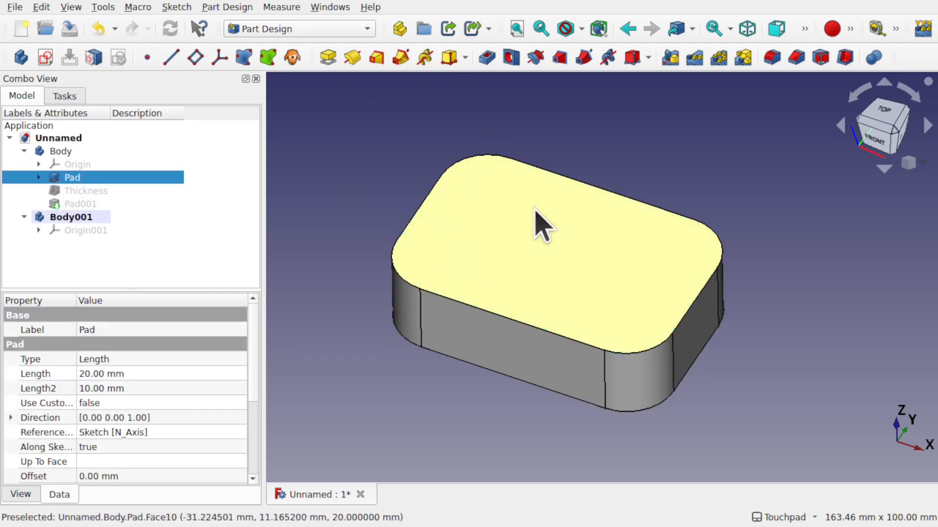
left_click(71, 178)
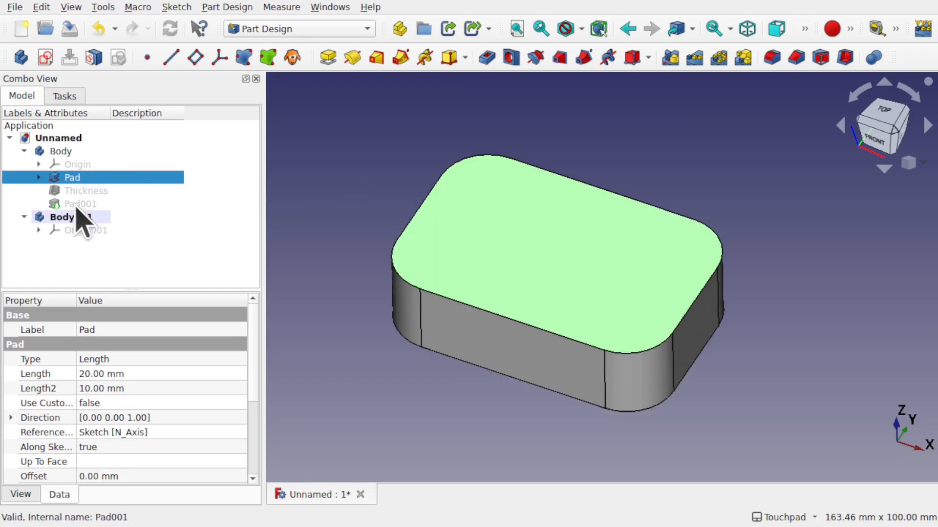
mouse_move(215, 213)
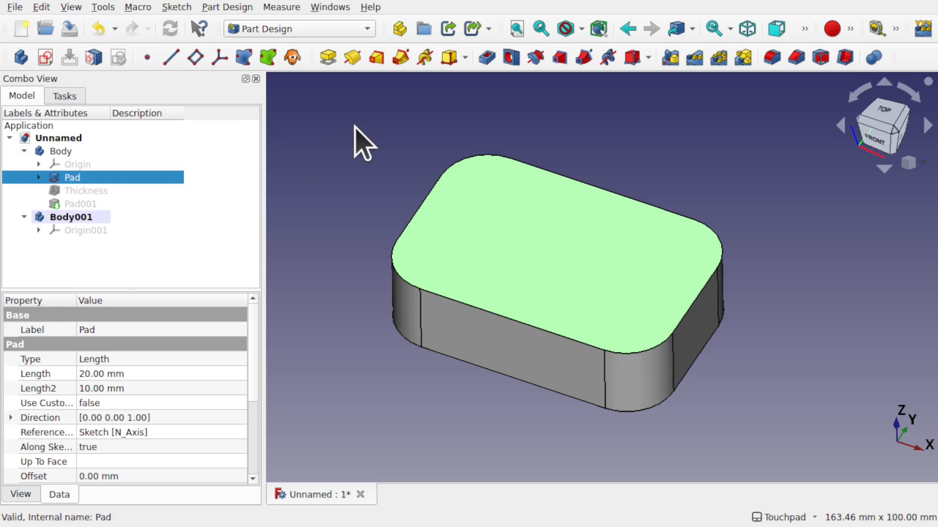
left_click(226, 8)
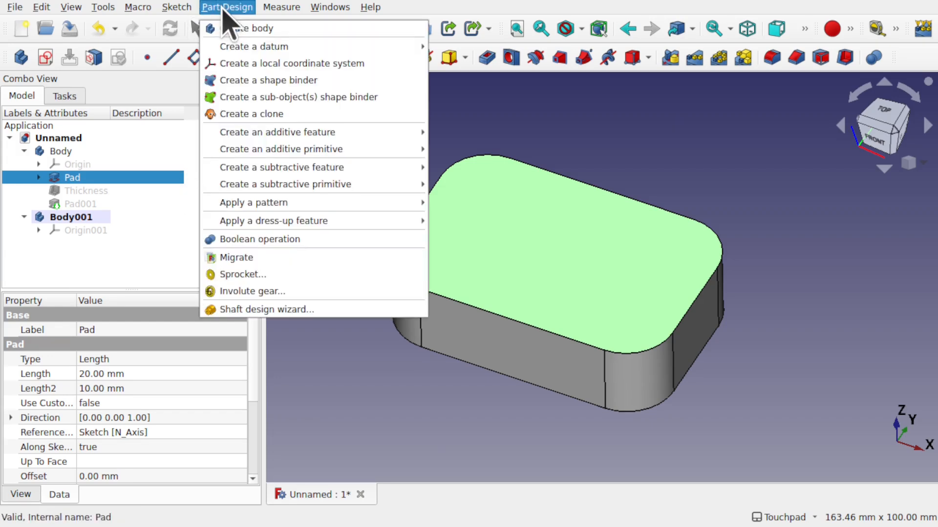
mouse_move(297, 96)
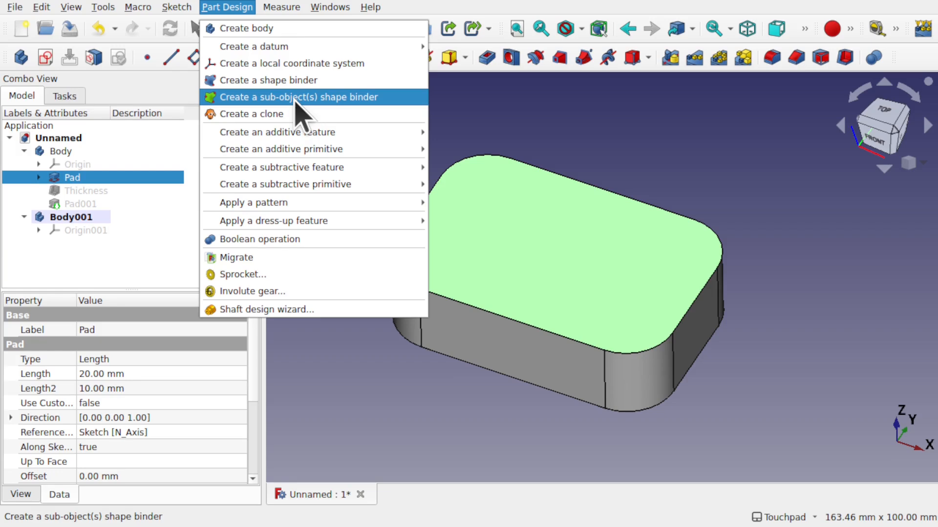
- Create a shape Binder of the top face in Body001 and hide the original box body
left_click(298, 97)
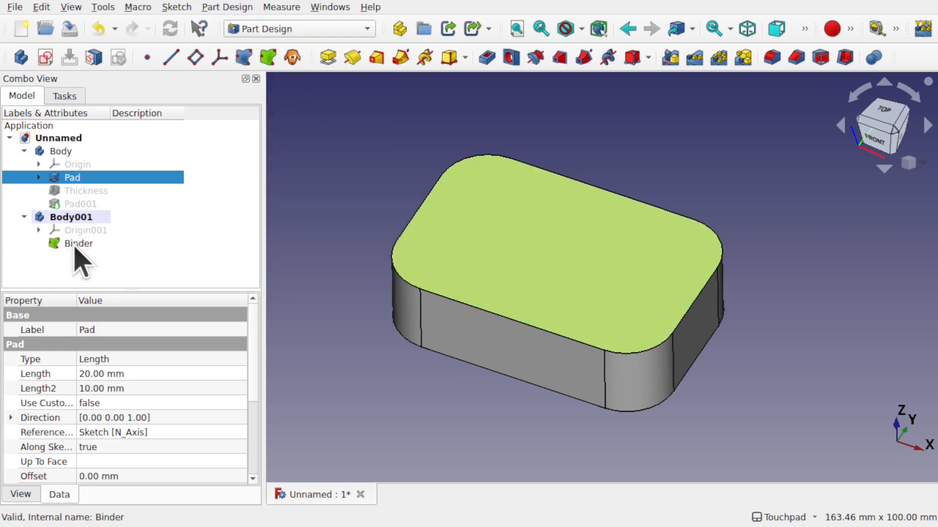
mouse_move(158, 293)
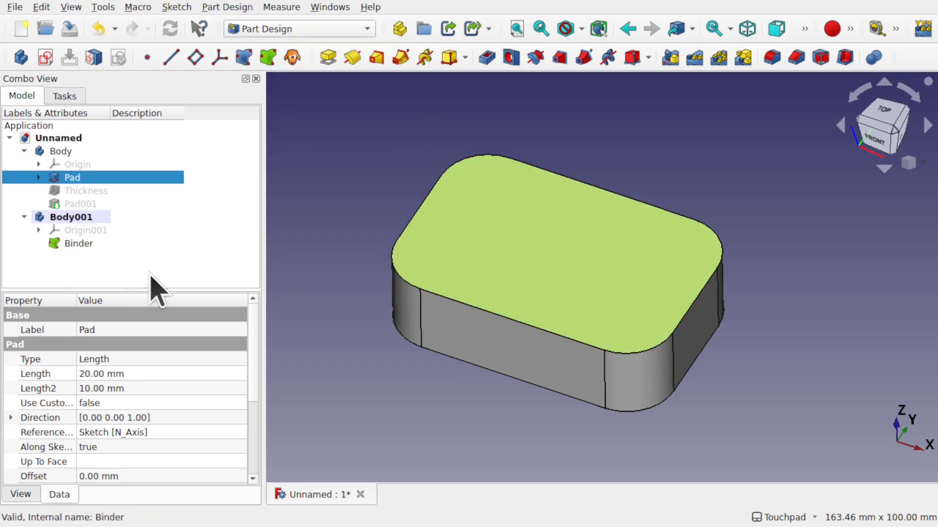
double_click(72, 177)
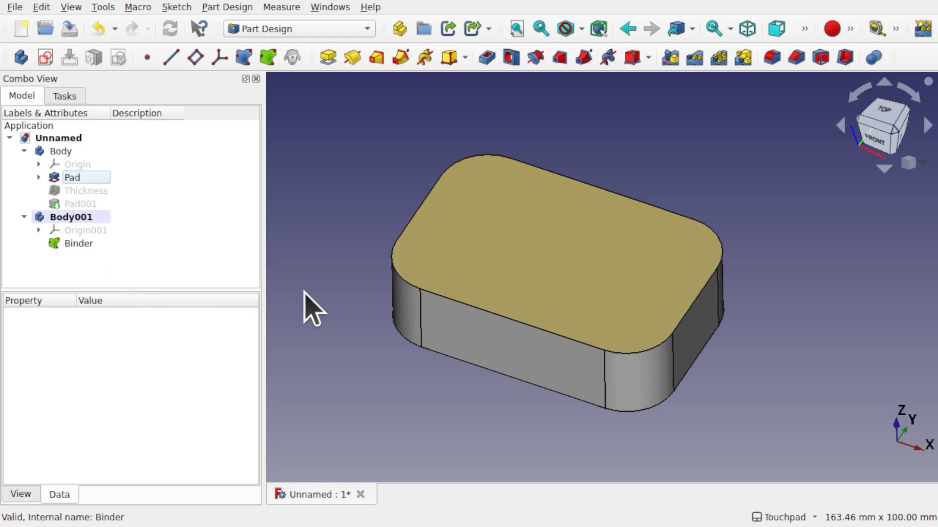
mouse_move(389, 340)
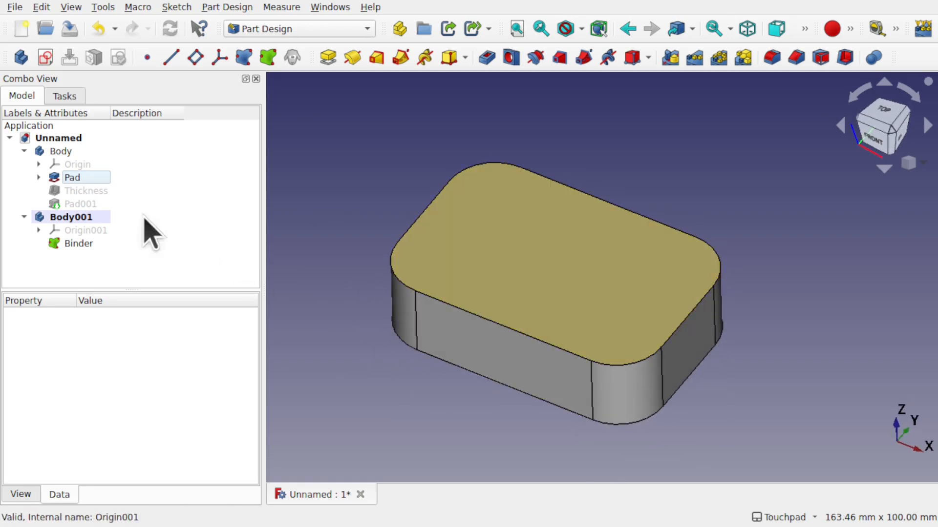
left_click(61, 151)
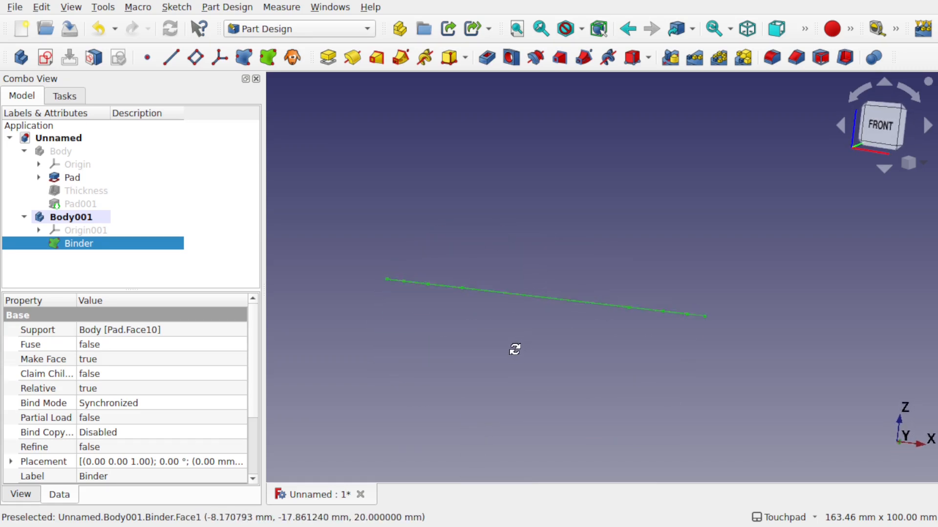
- Pad the Binder 10 mm reversed into a solid lid, Pad002, then show the box body
left_click(328, 58)
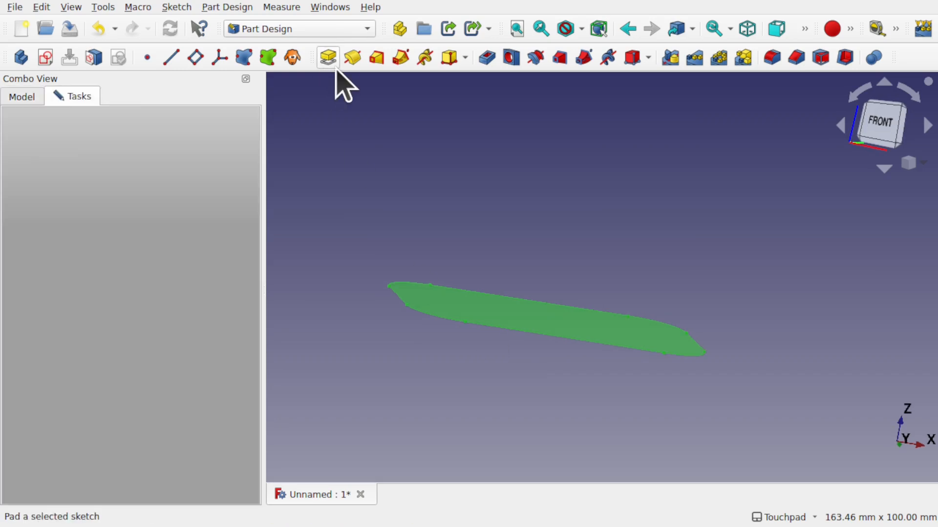
left_click(327, 57)
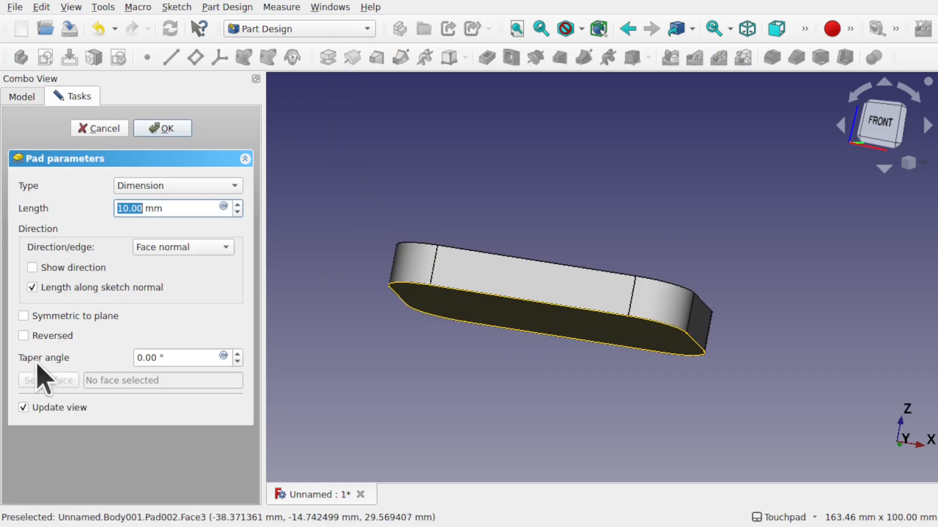
left_click(24, 336)
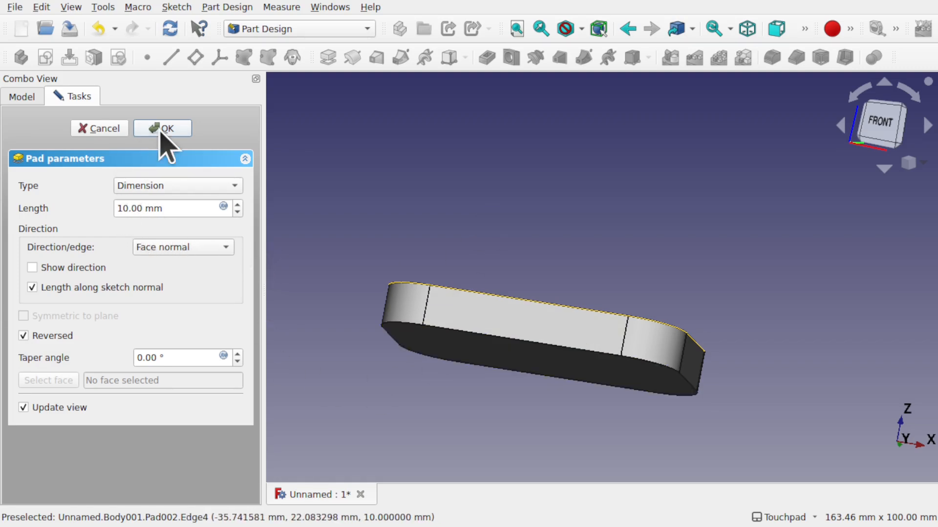
left_click(161, 128)
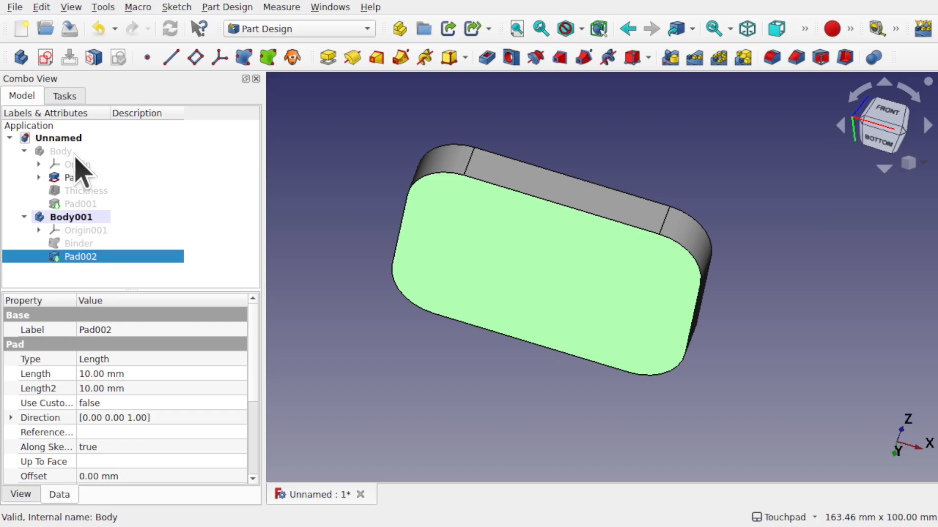
left_click(60, 151)
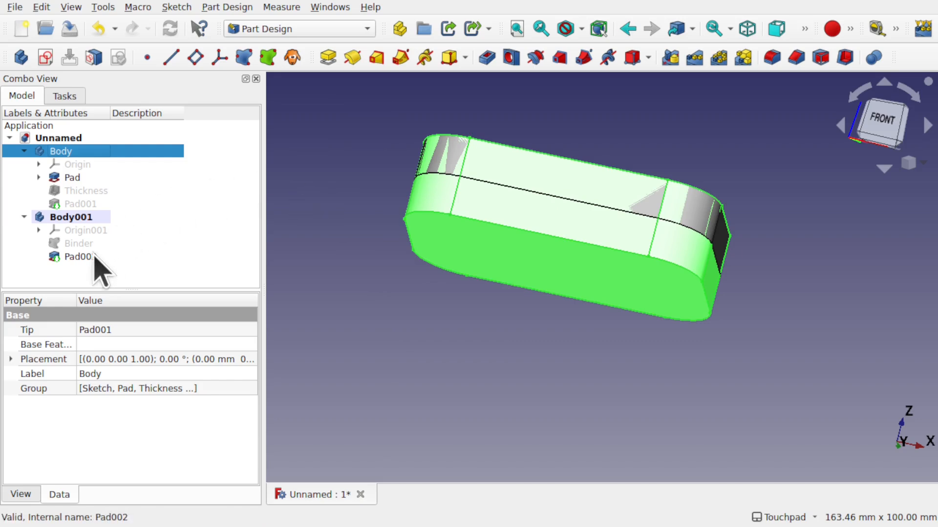
- Shell the lid pad with a 2 mm outward Thickness001, leaving one face open
left_click(80, 256)
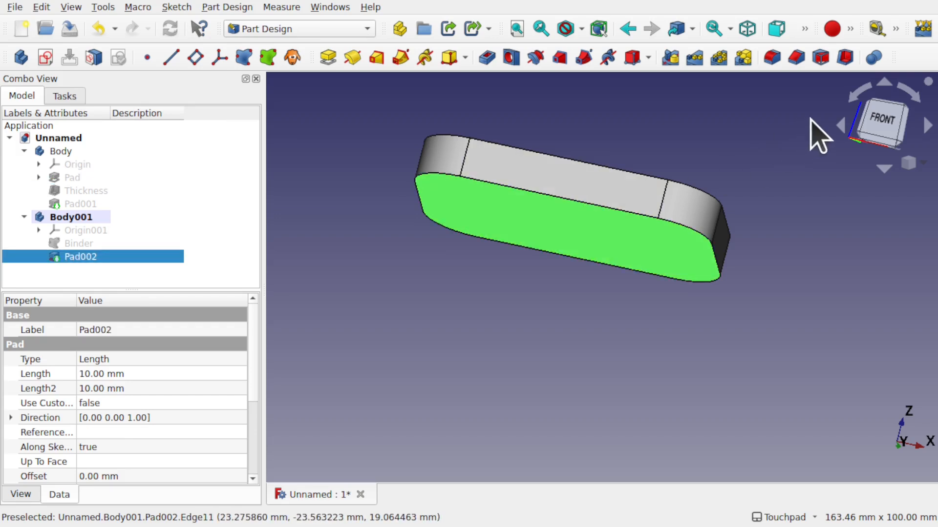
left_click(844, 57)
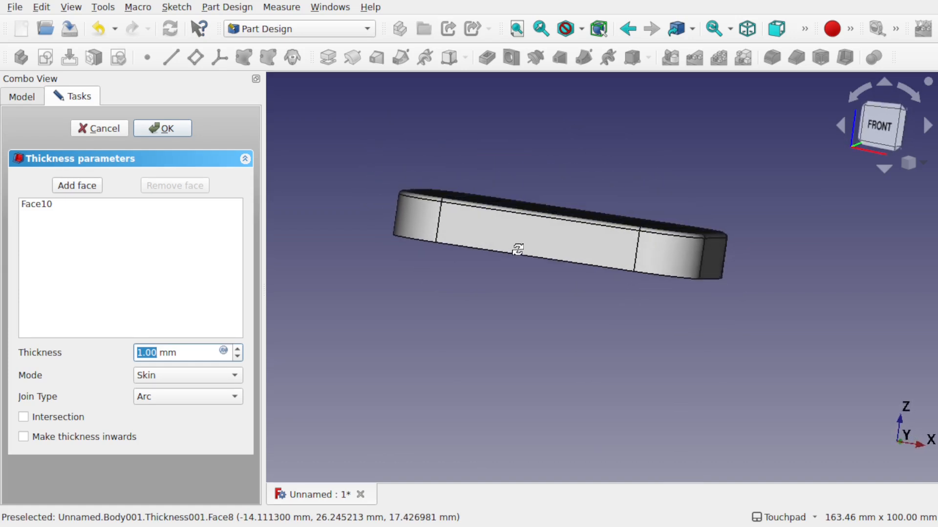
left_click(237, 349)
type("2")
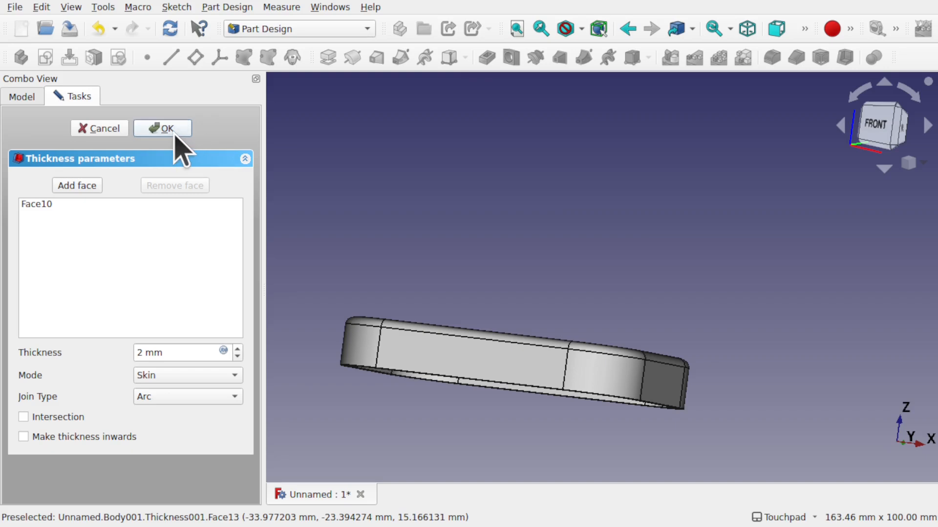
left_click(162, 128)
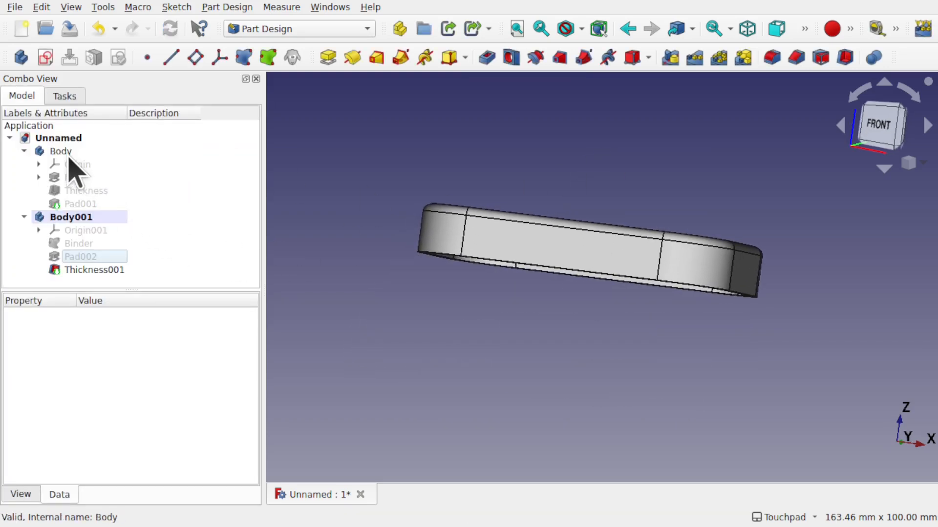
- Show Pad001 of the box beside the hollow lid and inspect their fit, then select the Binder
left_click(61, 151)
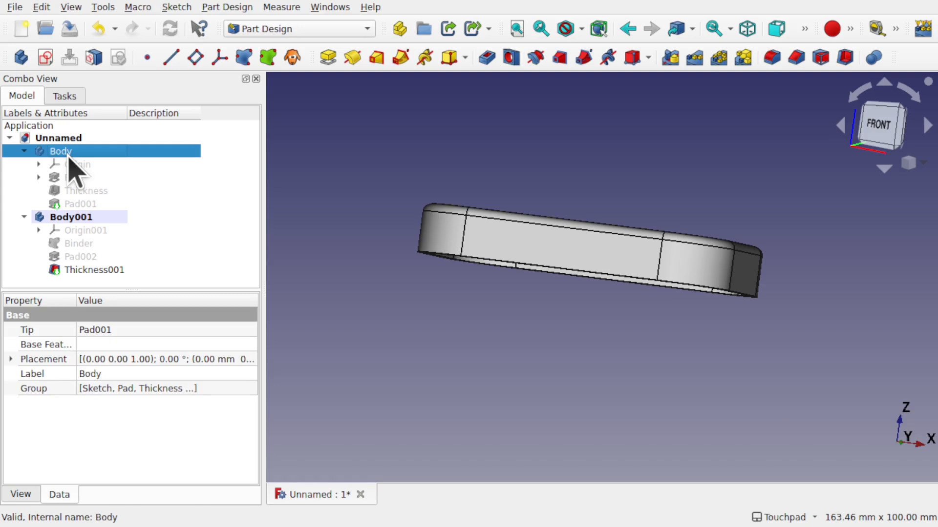
left_click(80, 204)
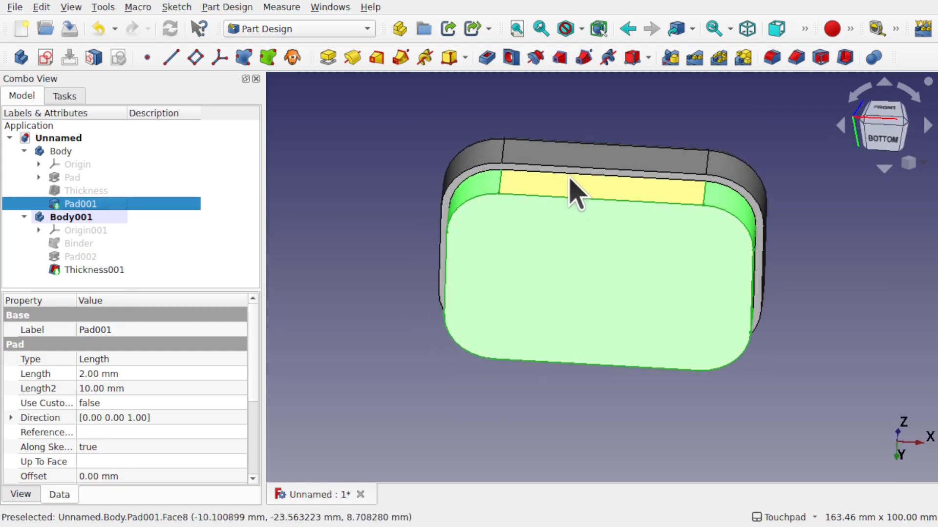
scroll("up", 3)
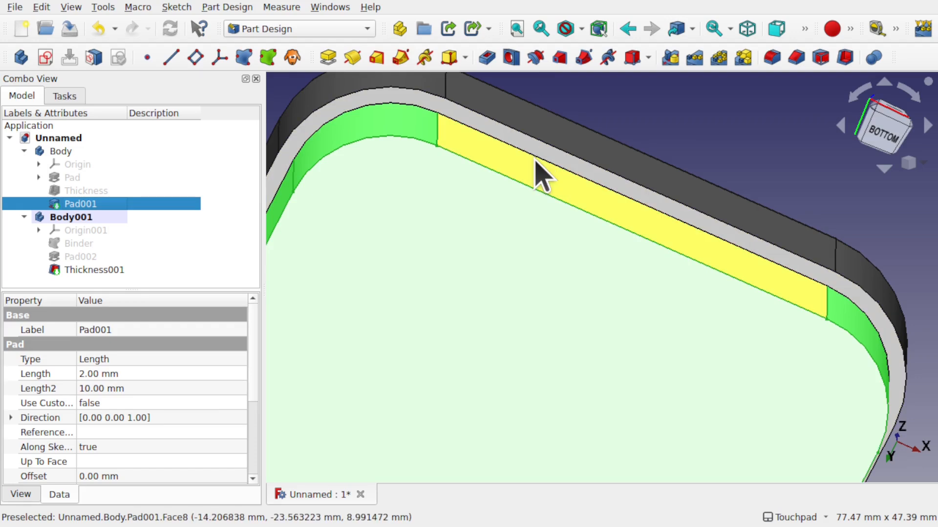
scroll("down", 3)
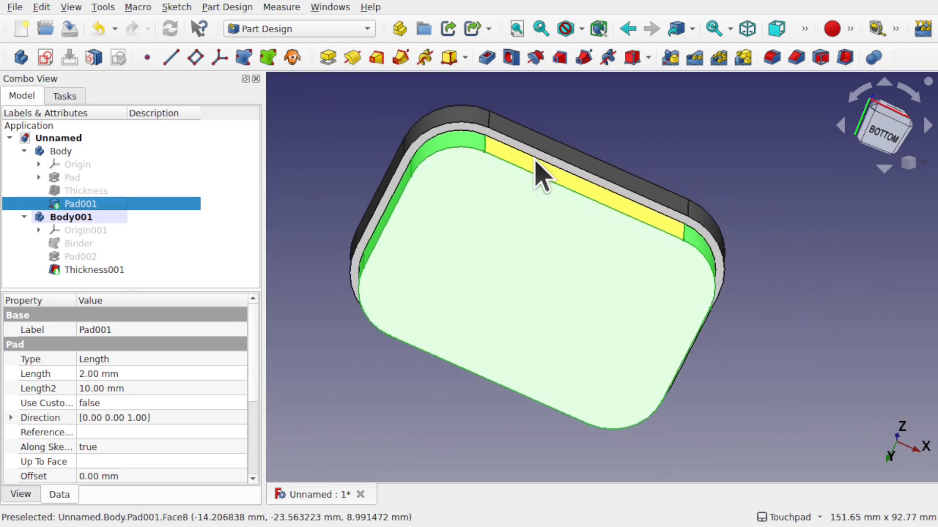
left_click_drag(541, 173, 463, 182)
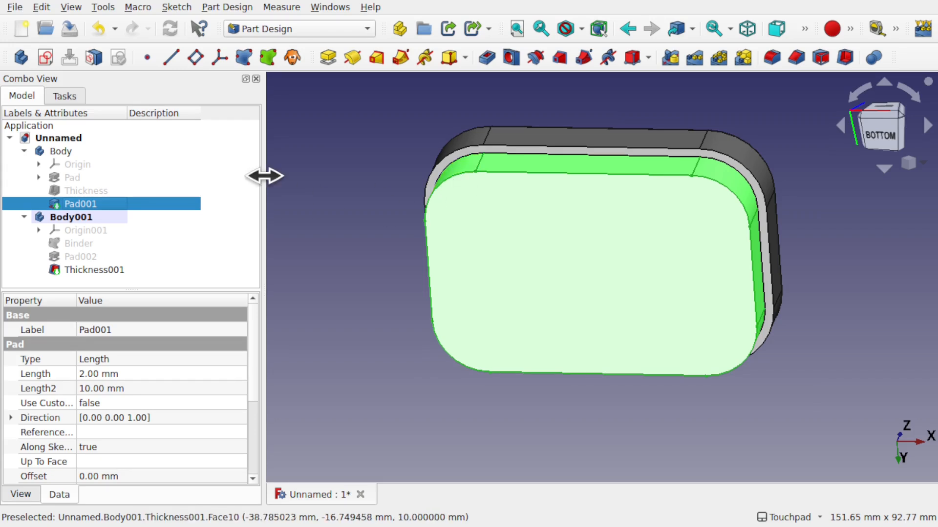
mouse_move(78, 243)
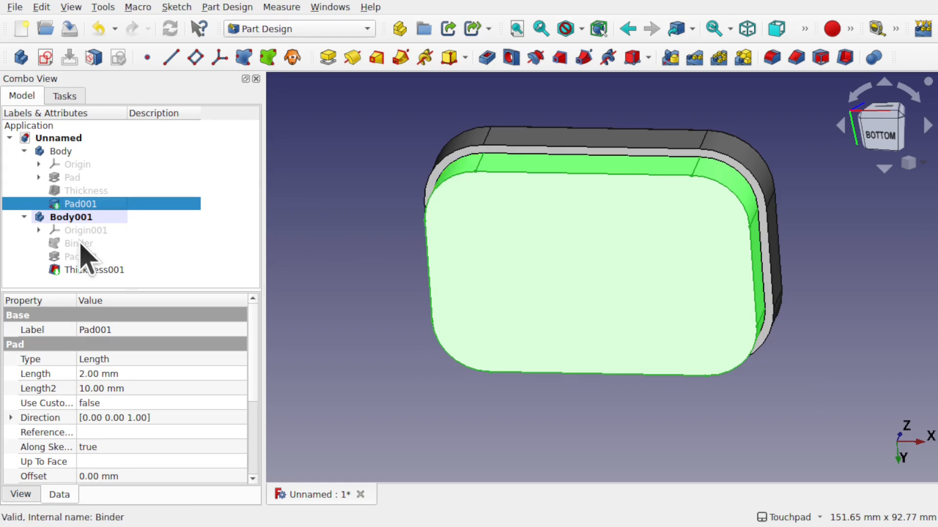
left_click(78, 243)
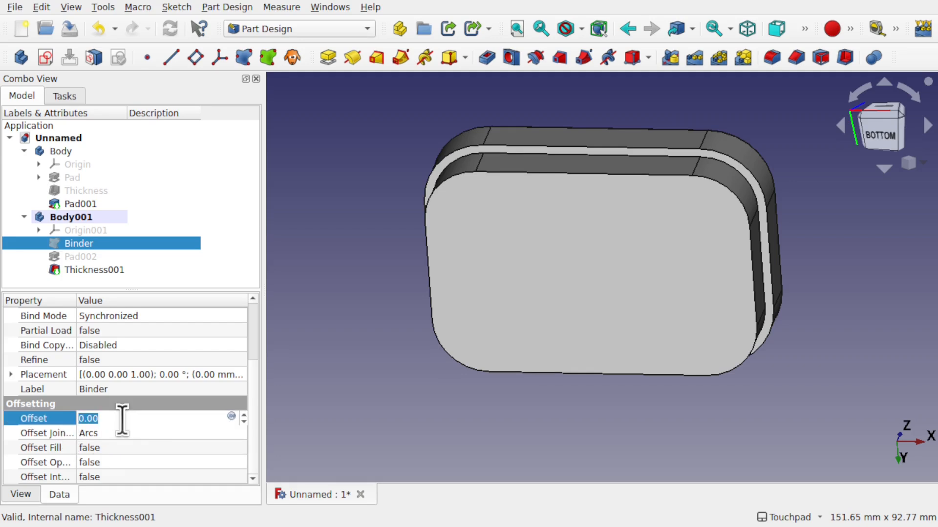
- Set the Binder's Offset to 1, then to 0.25, and check the lid clearance on the box
type("1")
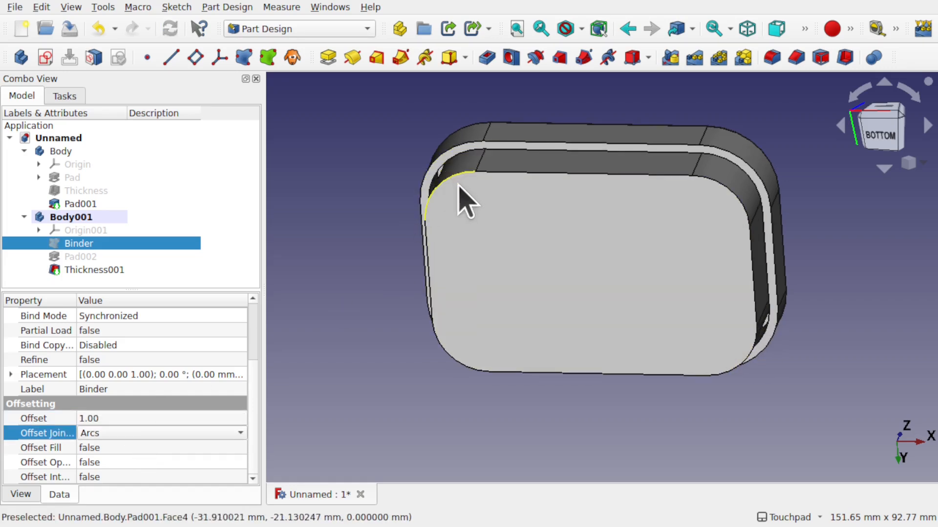
left_click_drag(466, 203, 544, 168)
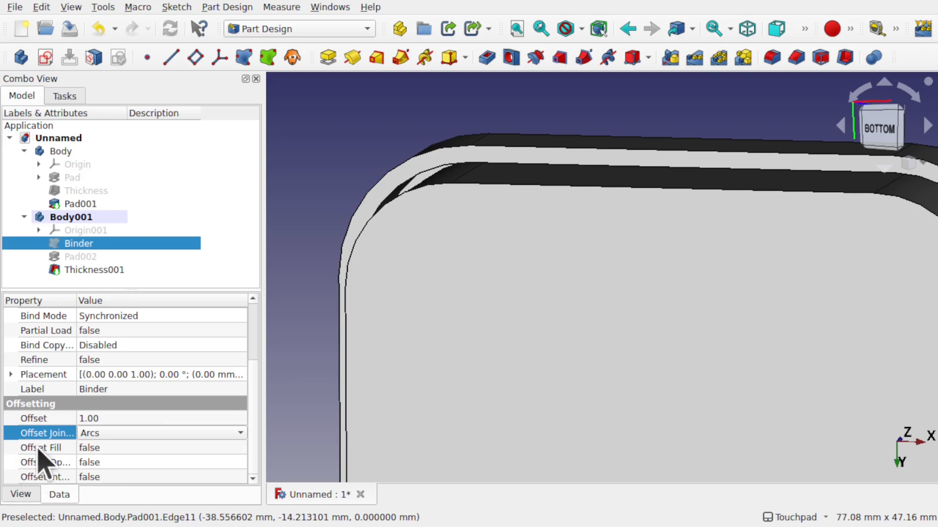
left_click(119, 418)
type("0.25")
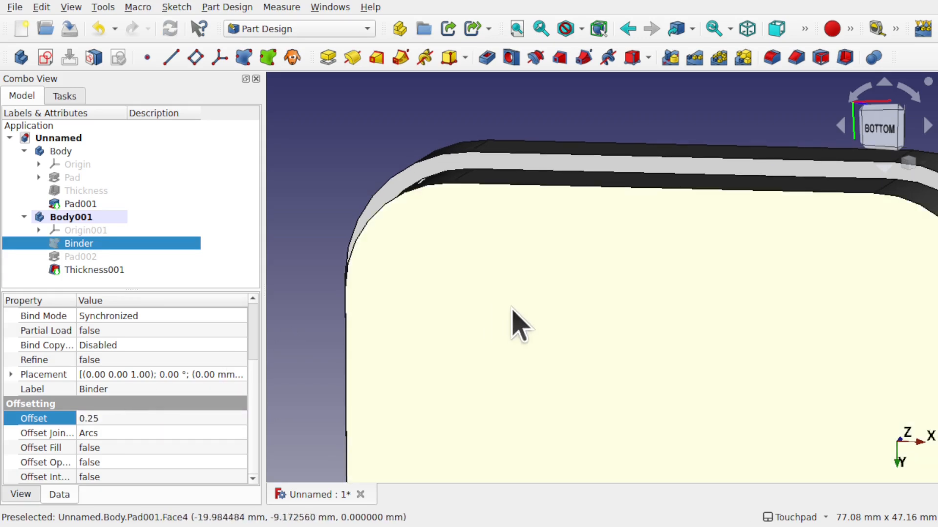
left_click_drag(520, 323, 539, 349)
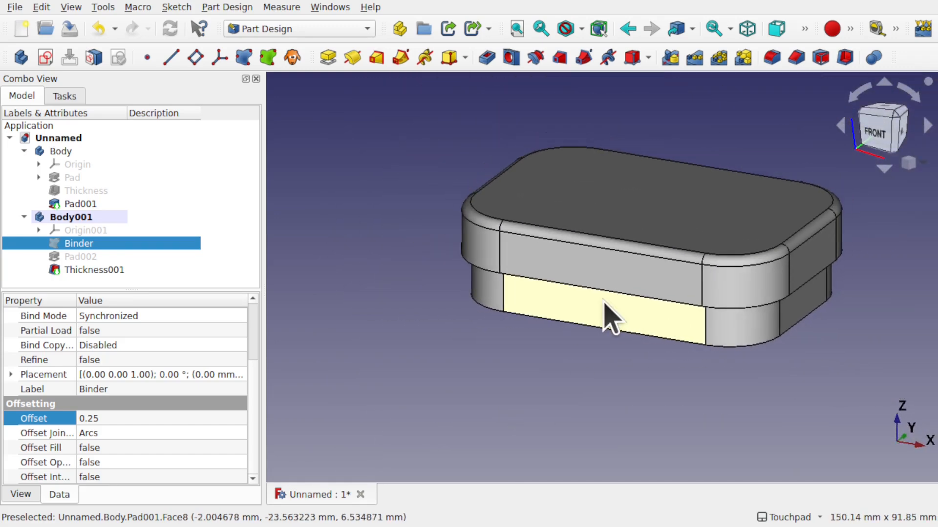
left_click_drag(610, 317, 437, 284)
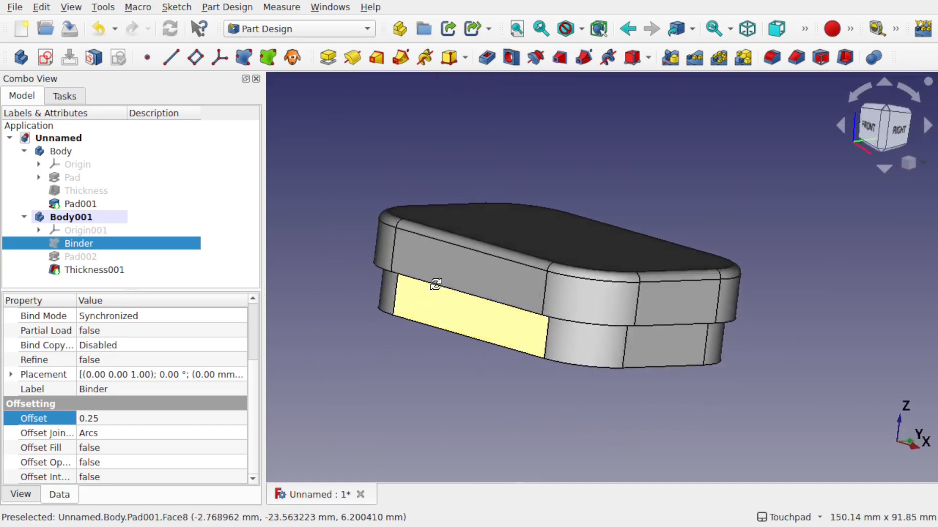